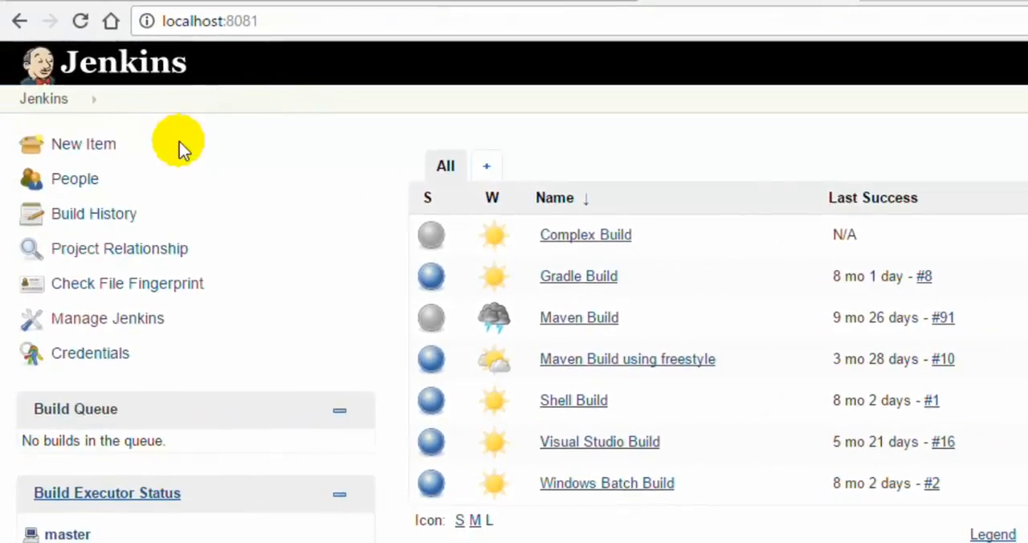
mouse_move(77, 68)
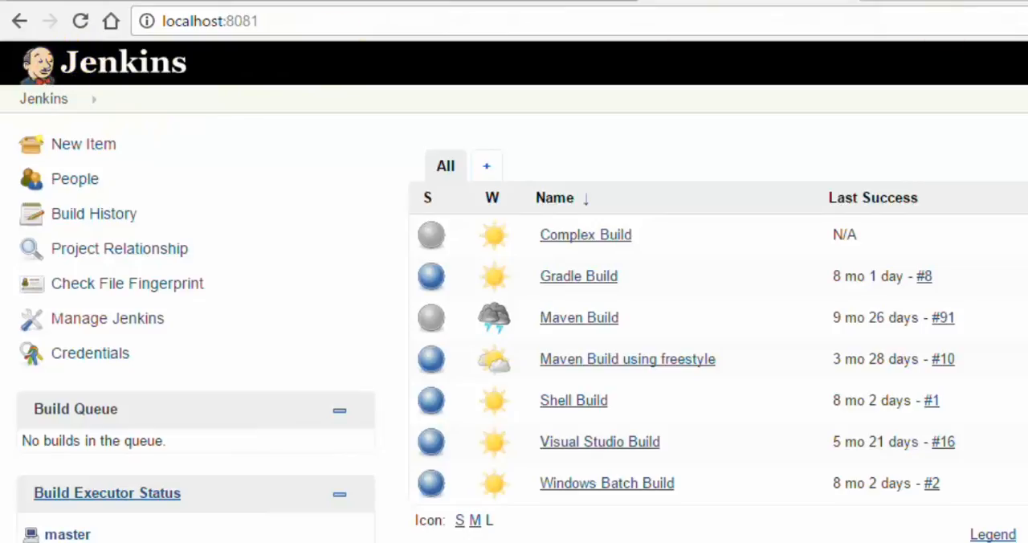
mouse_move(328, 336)
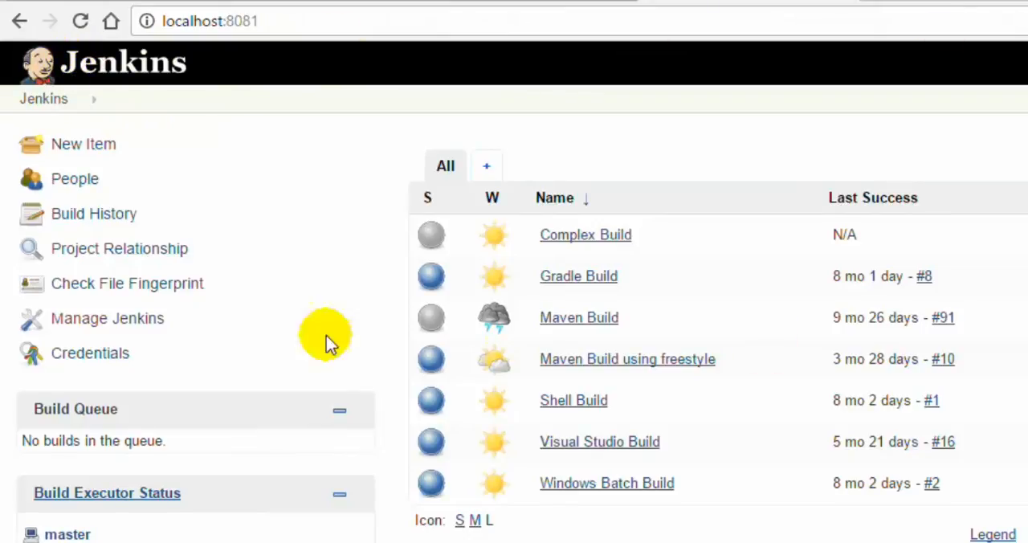
mouse_move(192, 372)
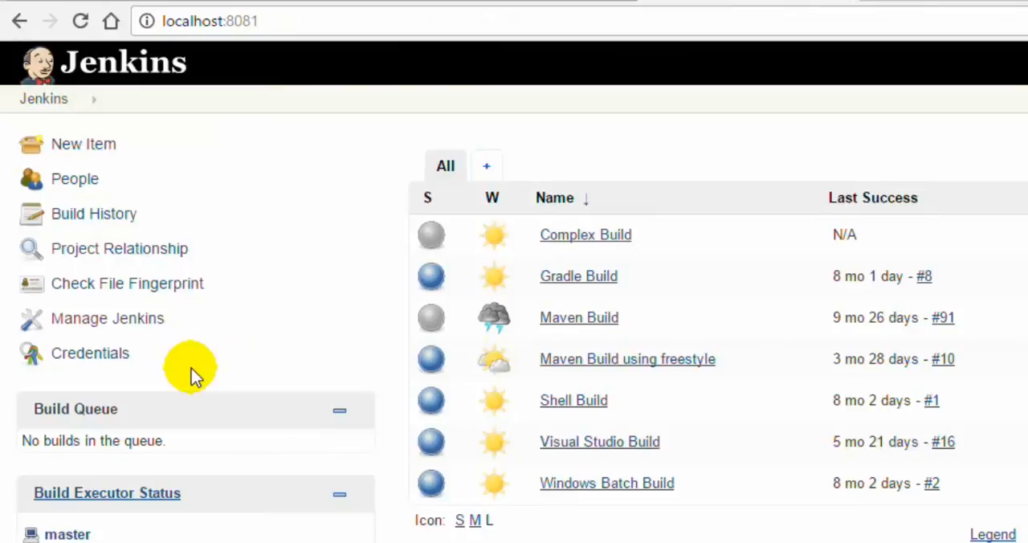
mouse_move(106, 318)
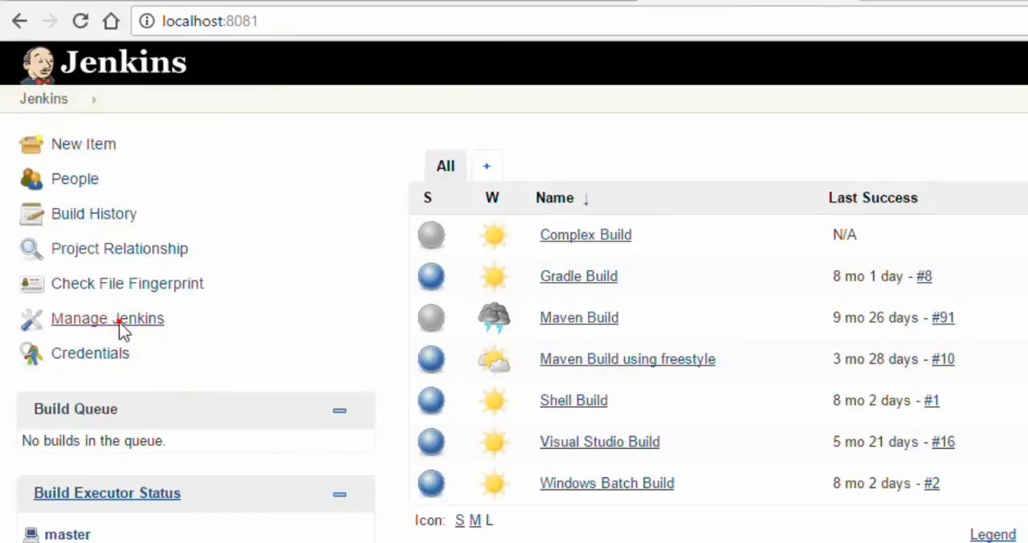
Step: Go to the Manage Jenkins administration page from the dashboard sidebar
left_click(106, 318)
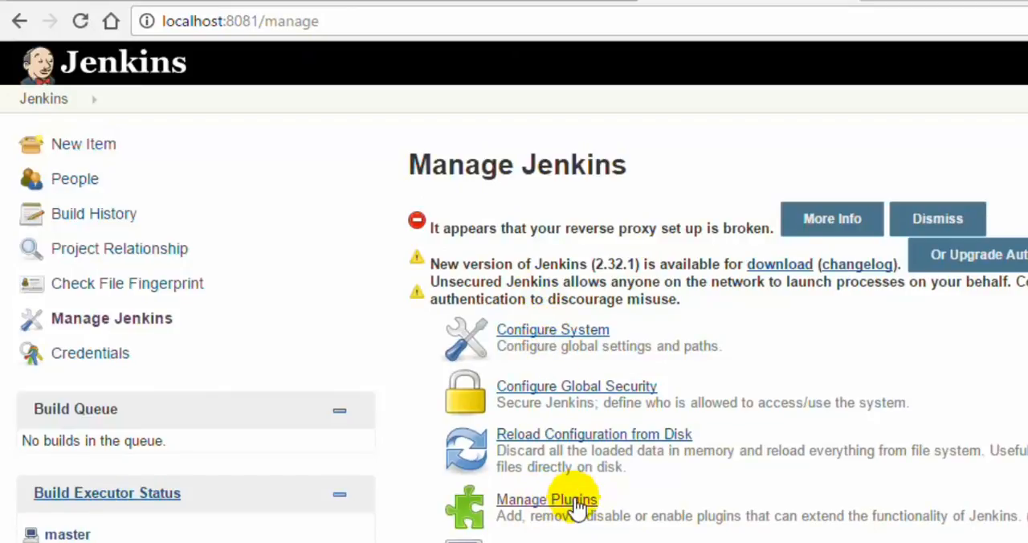
Step: Bring up the Plugin Manager and look through the Updates list, including the CVS Plug-in
left_click(546, 498)
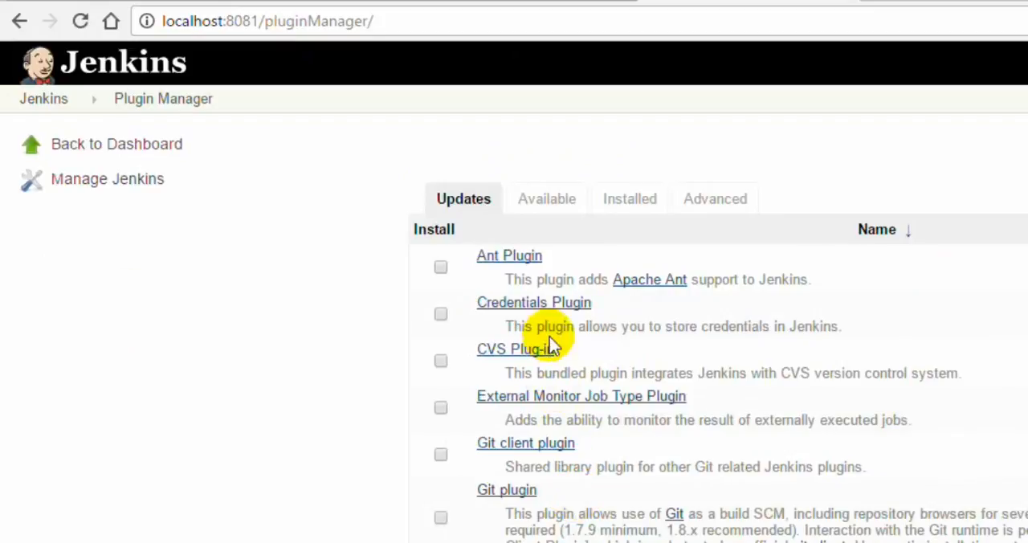
mouse_move(549, 342)
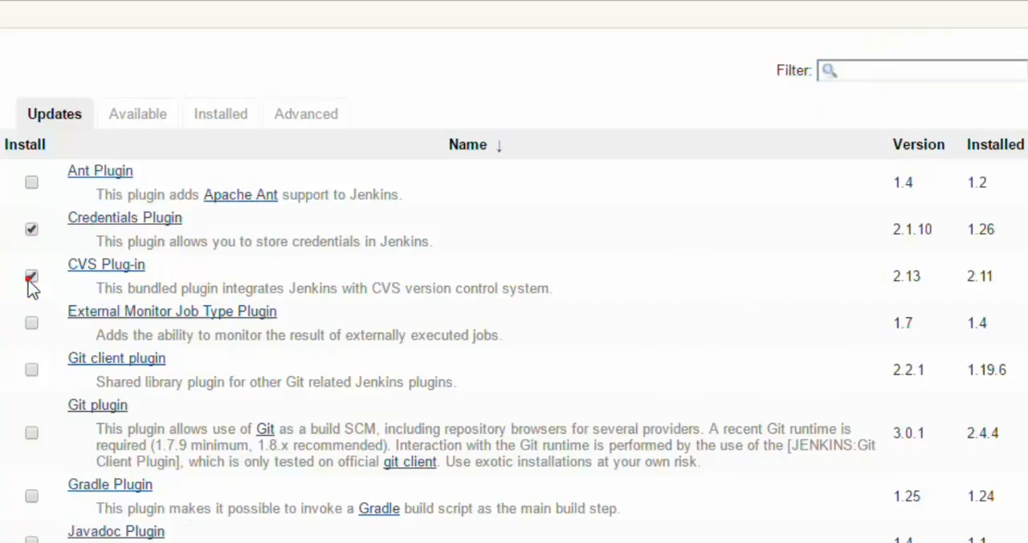
scroll("down", 3)
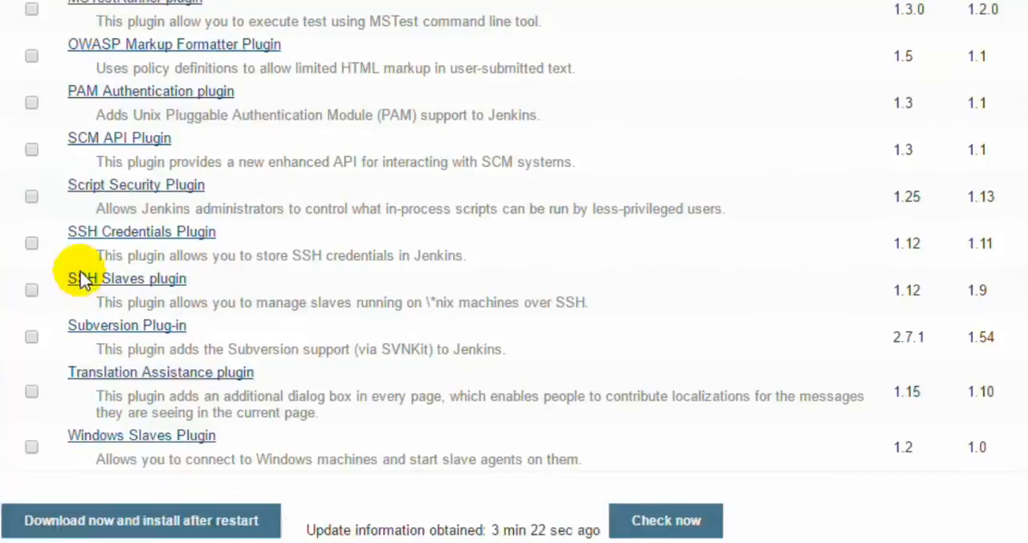
scroll("up", 3)
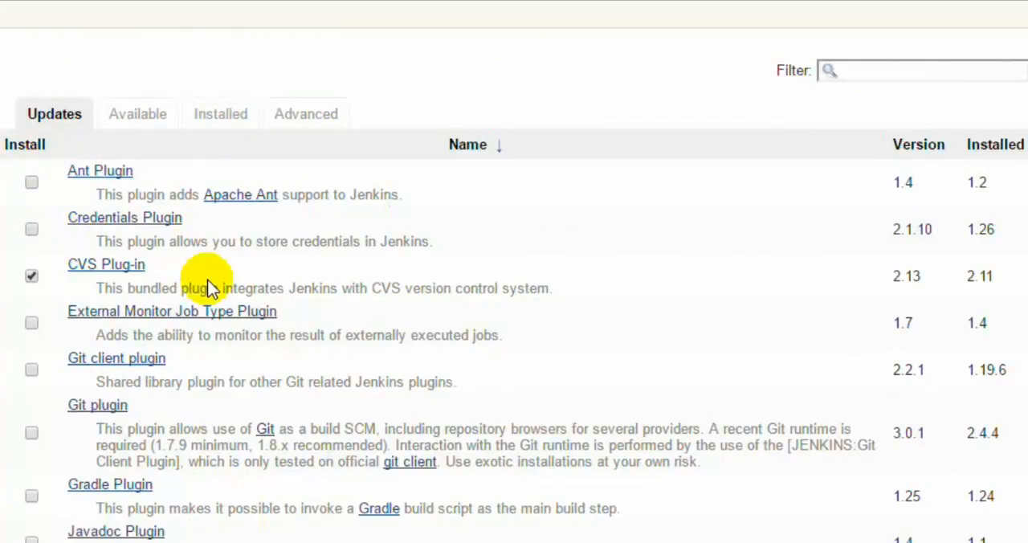
Step: Browse the Installed plugins list (Maven Integration, JUnit) and return to the dashboard
left_click(220, 112)
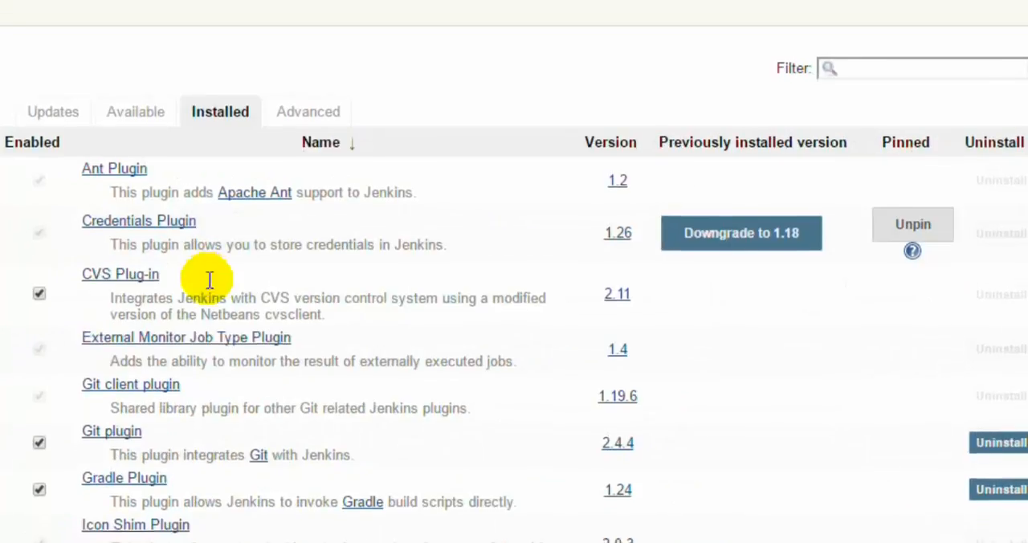
scroll("down", 3)
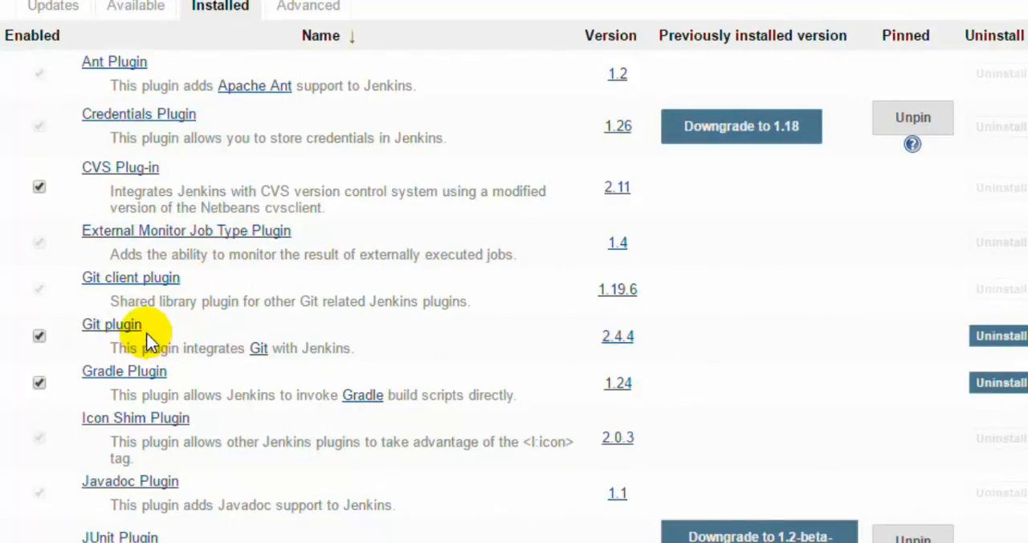
mouse_move(163, 338)
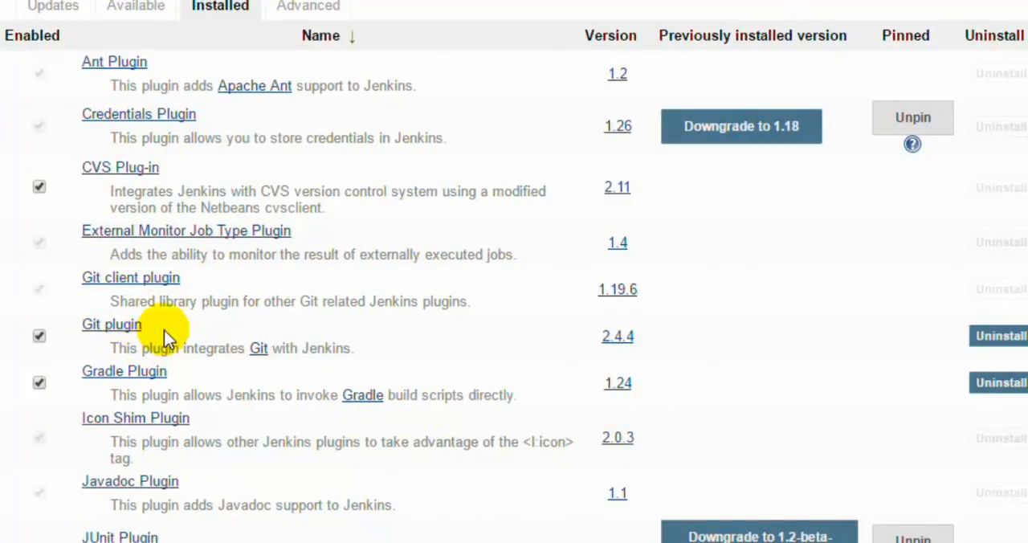
mouse_move(185, 414)
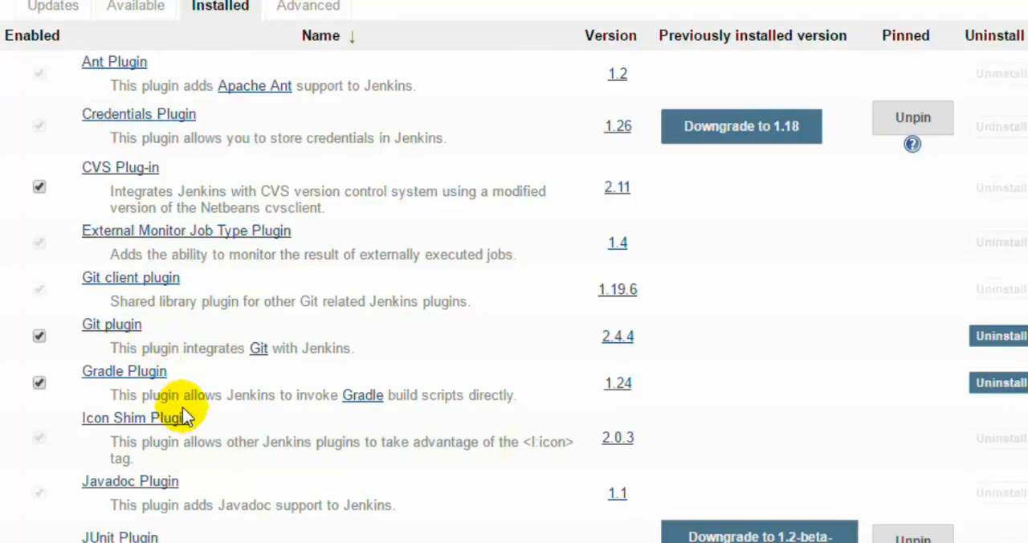
scroll("down", 3)
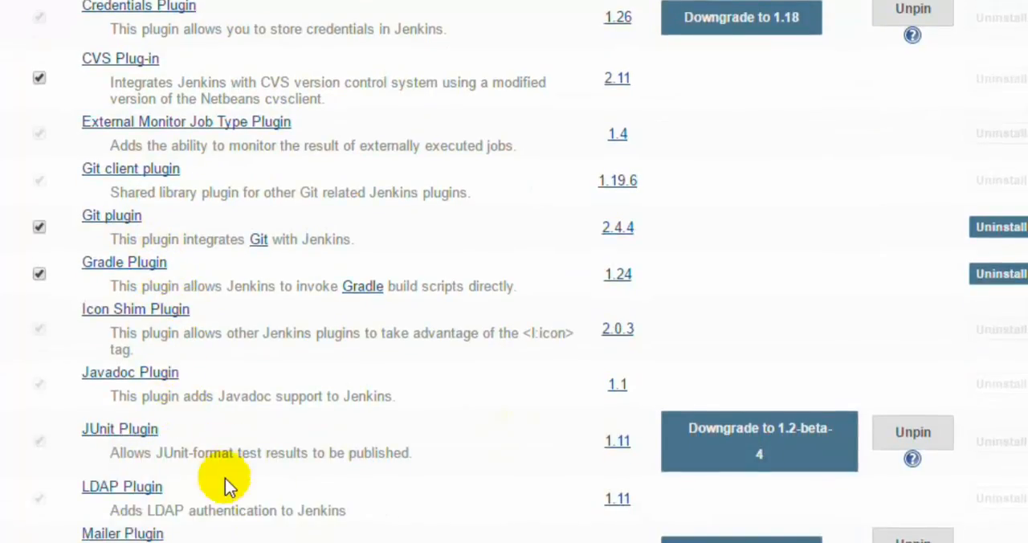
scroll("down", 3)
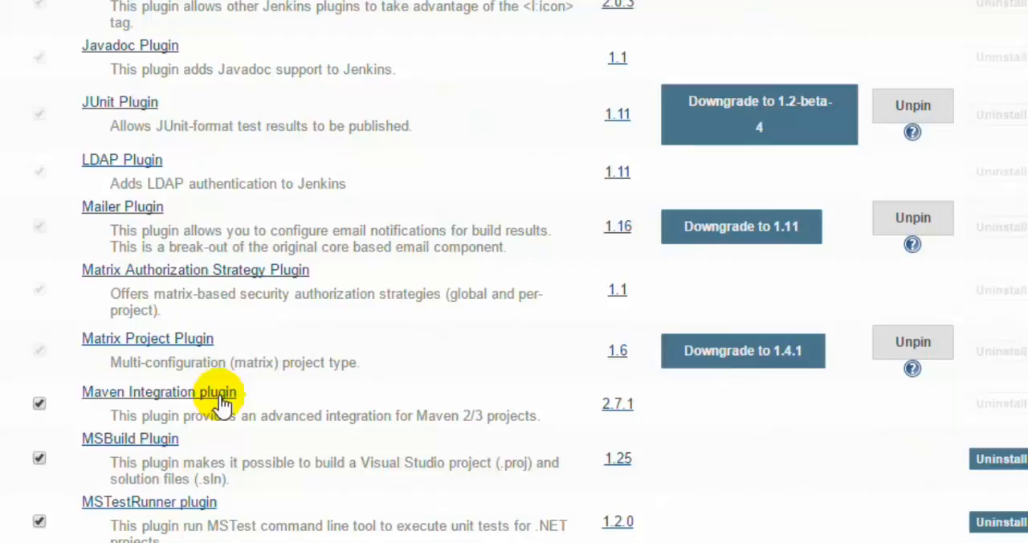
mouse_move(254, 517)
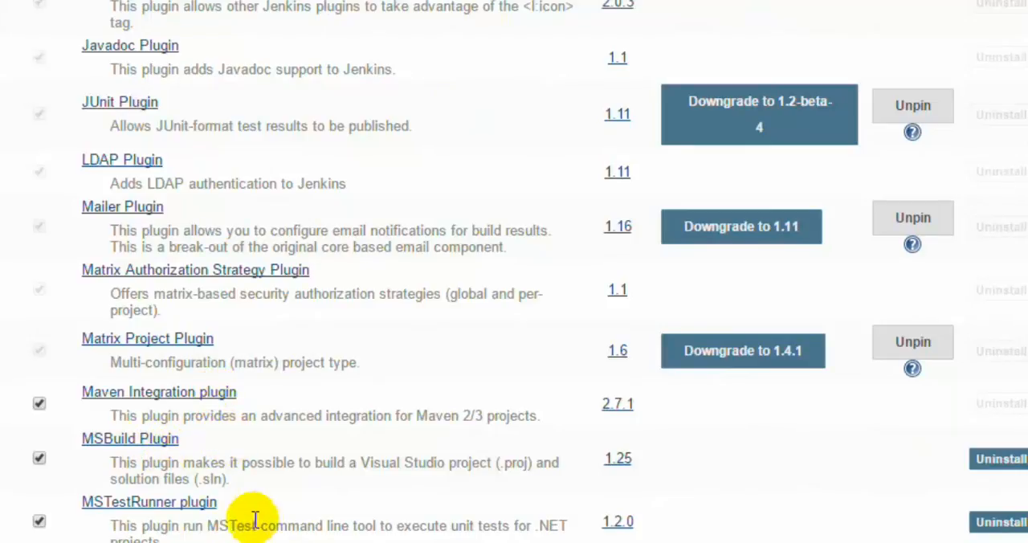
mouse_move(270, 450)
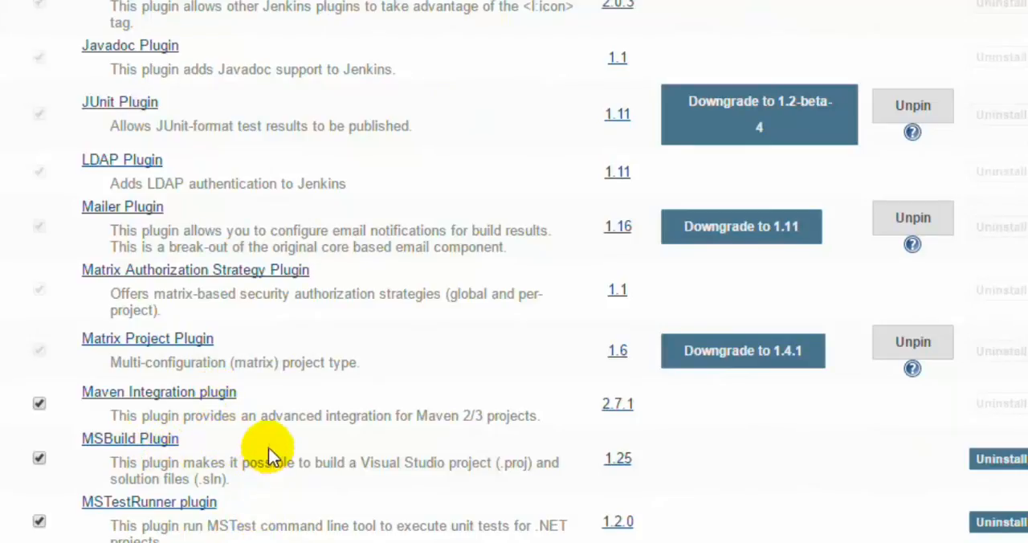
scroll("up", 3)
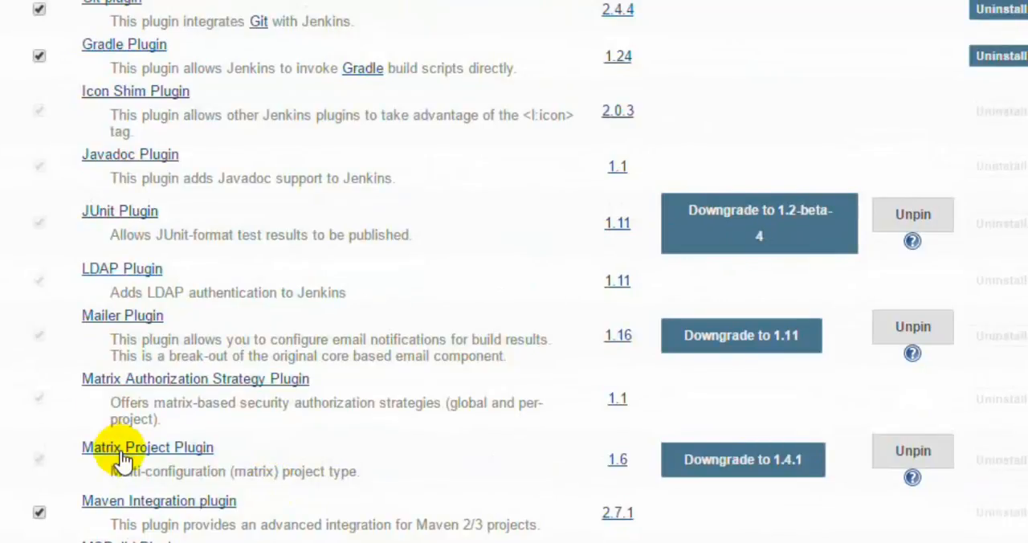
mouse_move(132, 501)
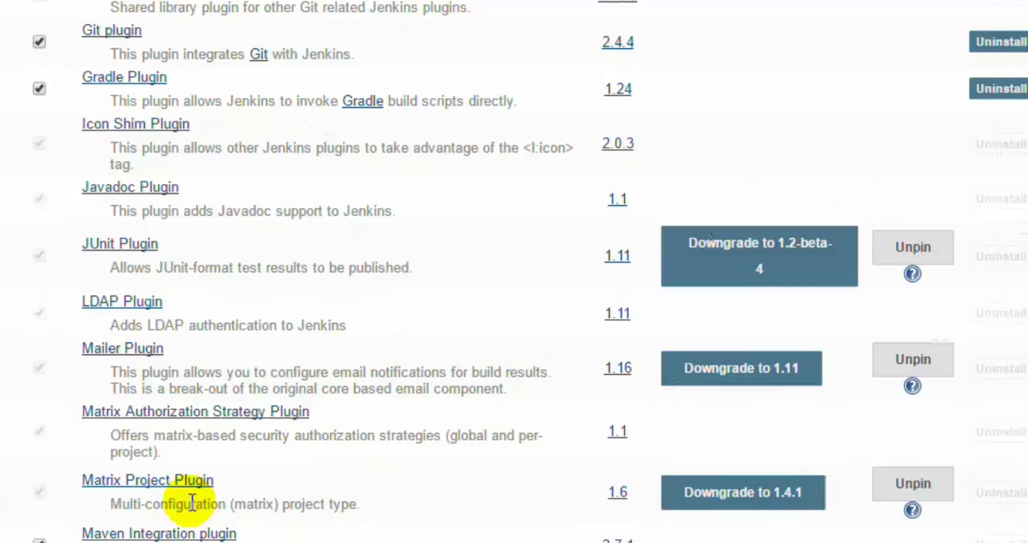
mouse_move(118, 244)
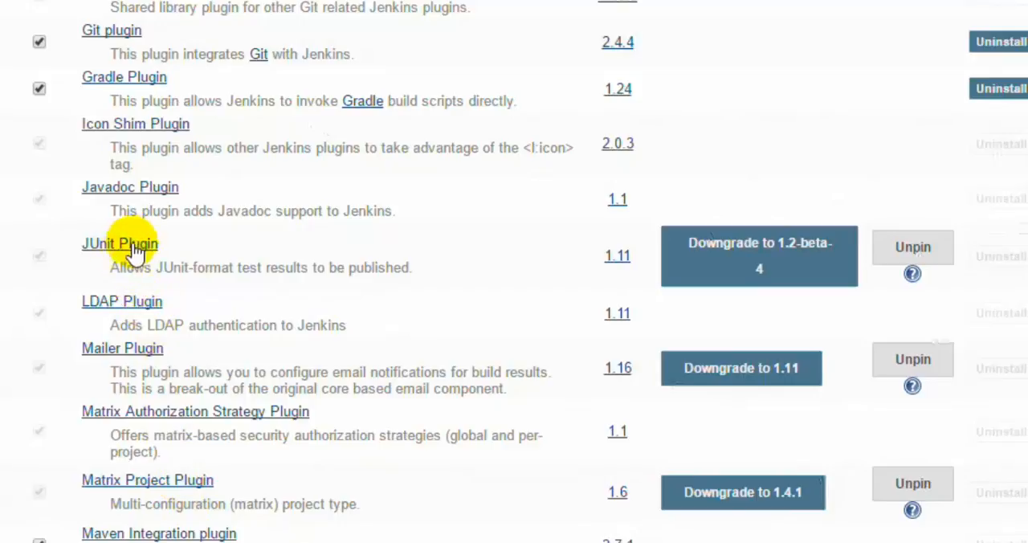
scroll("up", 3)
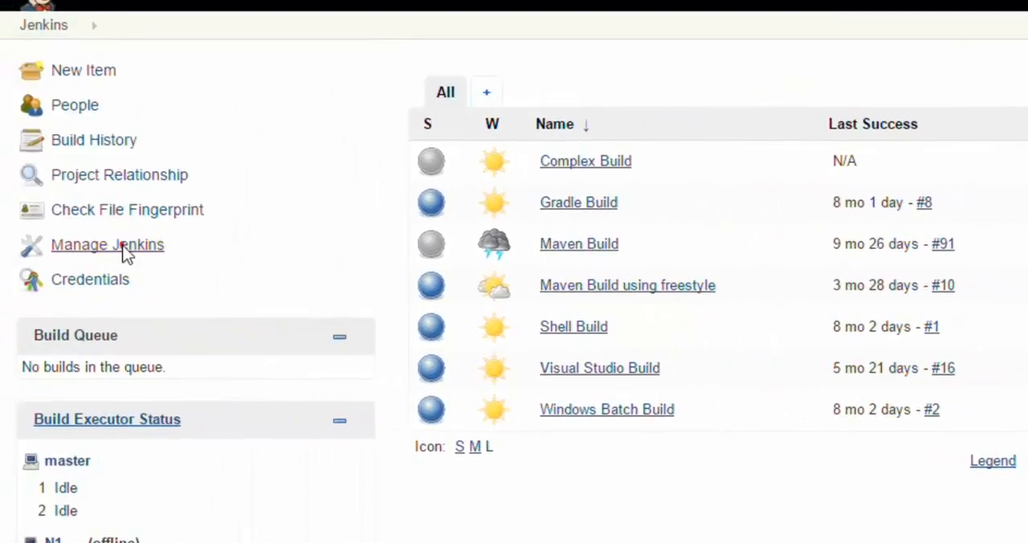
Step: Reach Configure System via Manage Jenkins and scroll to the Maven, JDK and Git sections
left_click(106, 244)
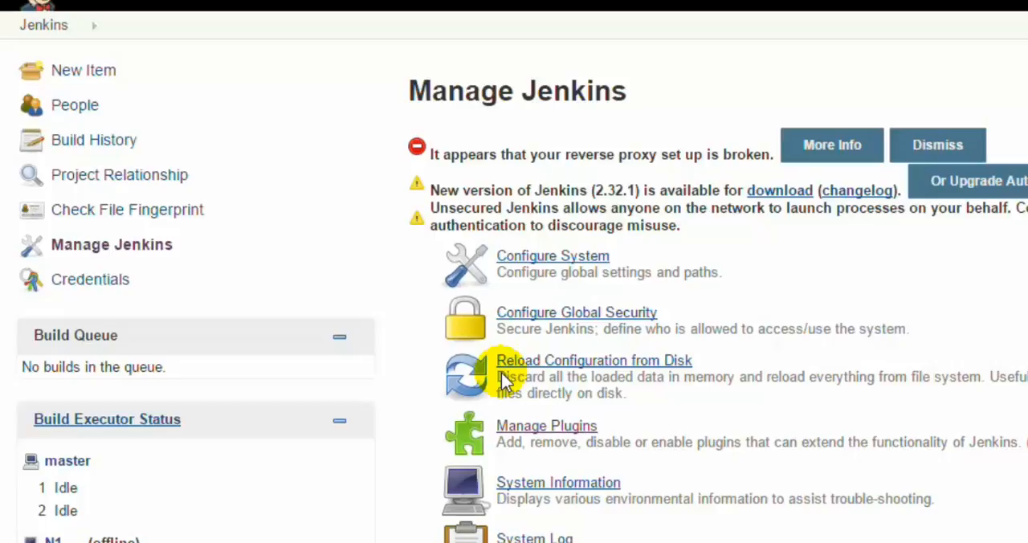
left_click(553, 255)
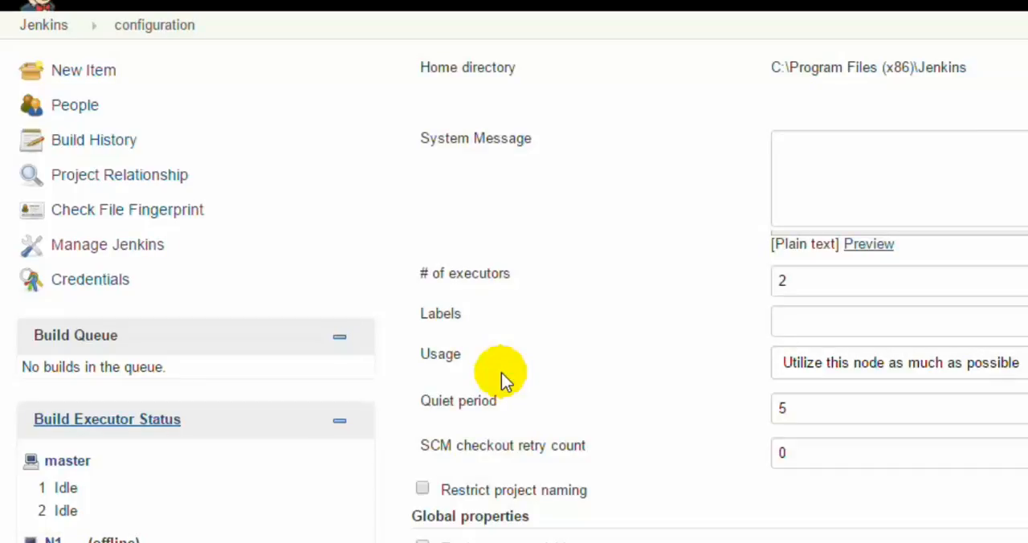
scroll("down", 3)
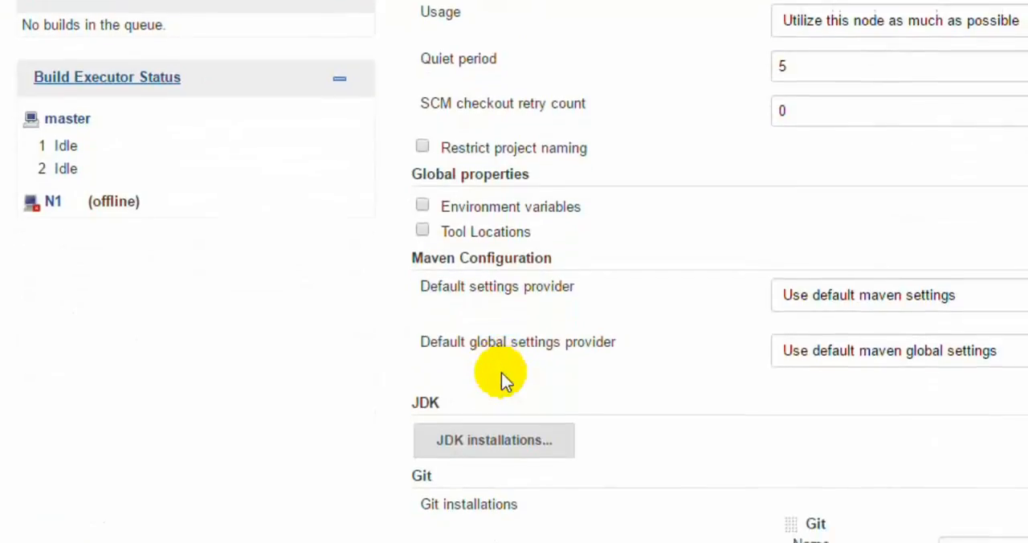
scroll("down", 3)
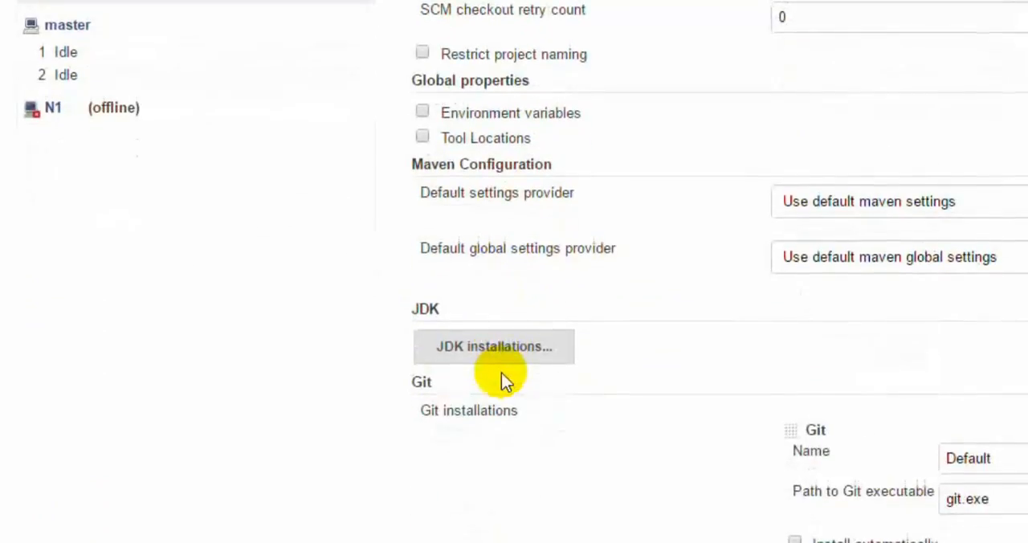
scroll("down", 3)
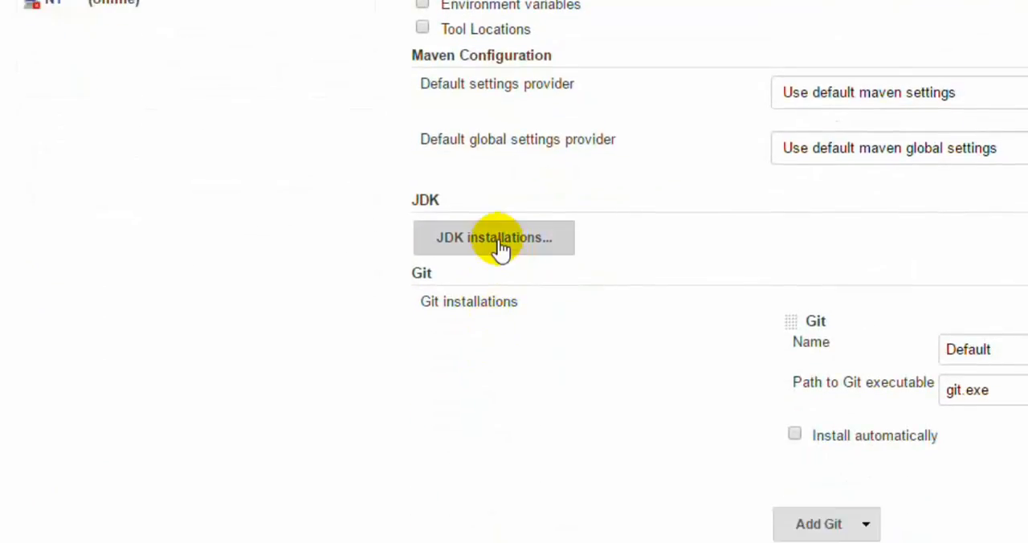
left_click(494, 238)
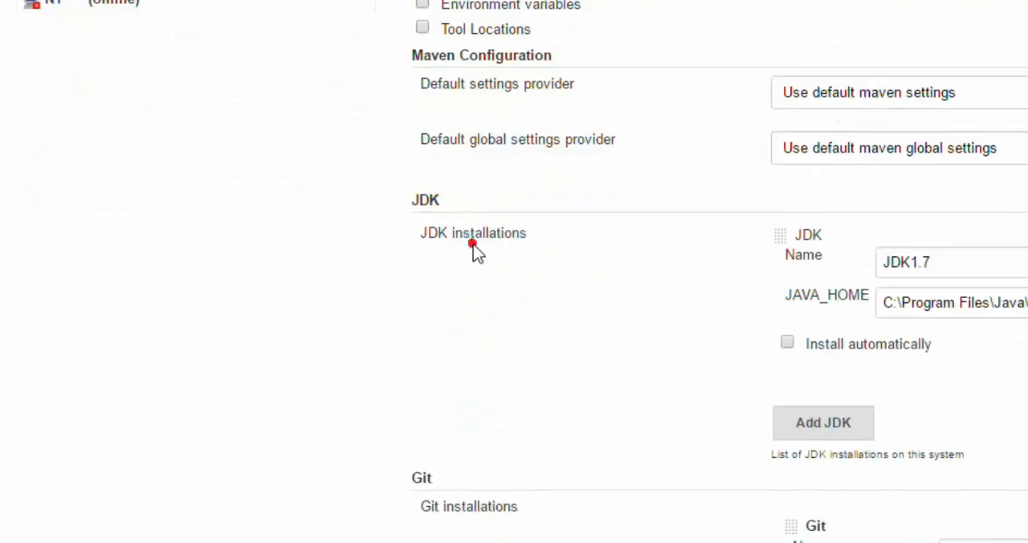
mouse_move(961, 367)
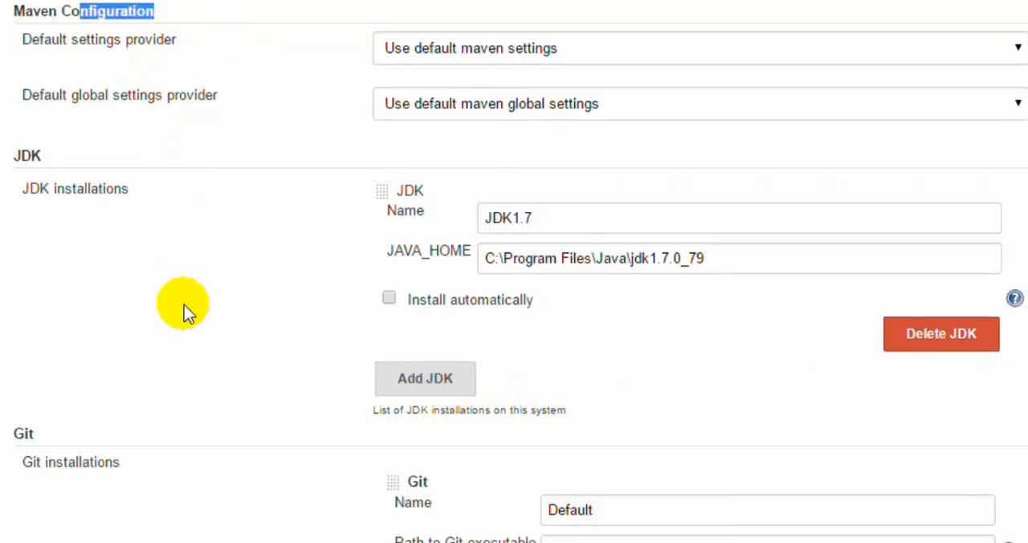
scroll("down", 3)
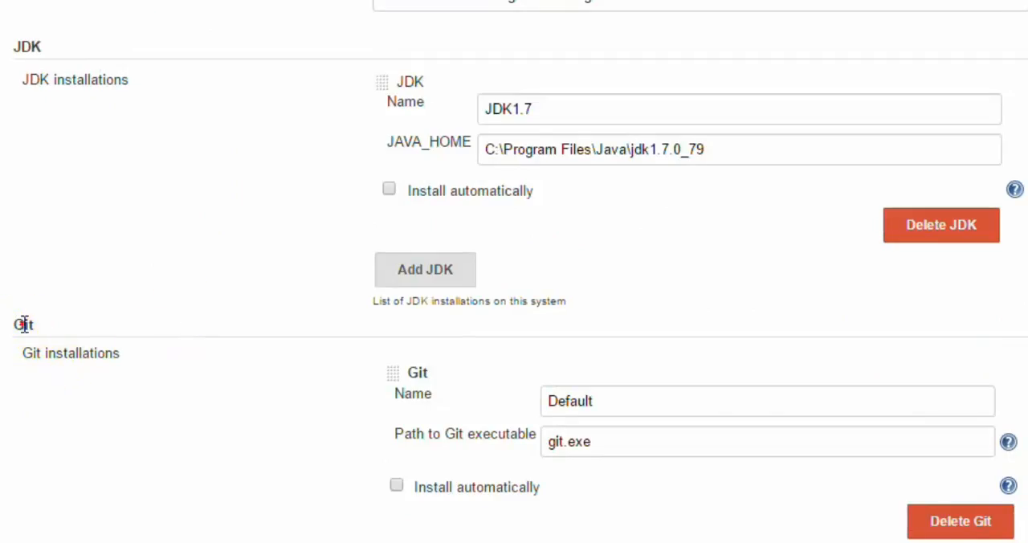
double_click(71, 353)
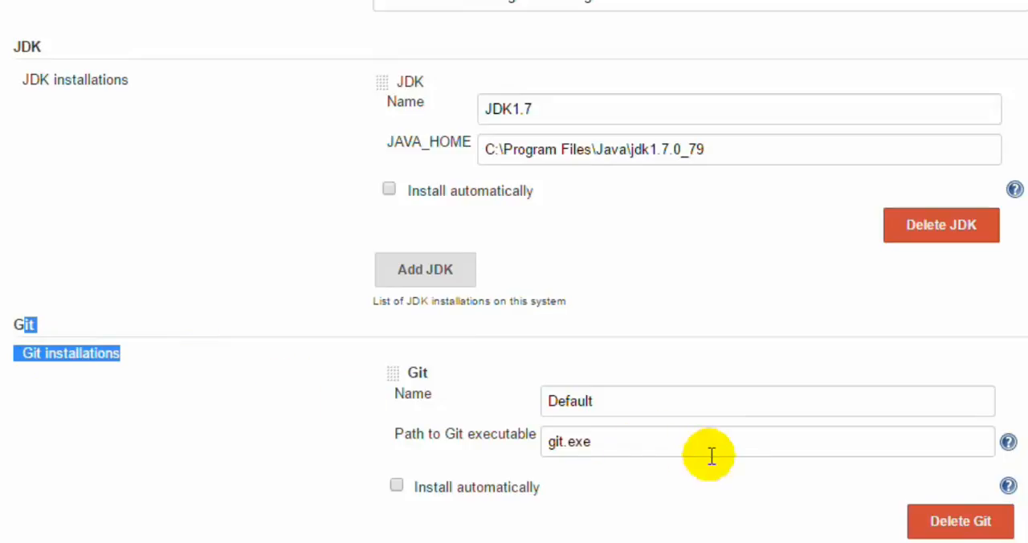
scroll("down", 3)
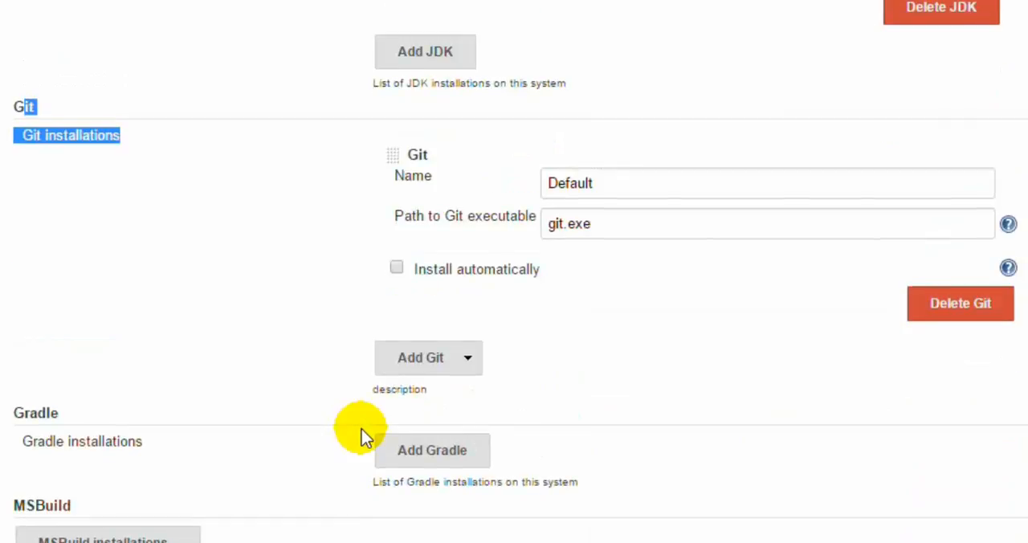
scroll("down", 3)
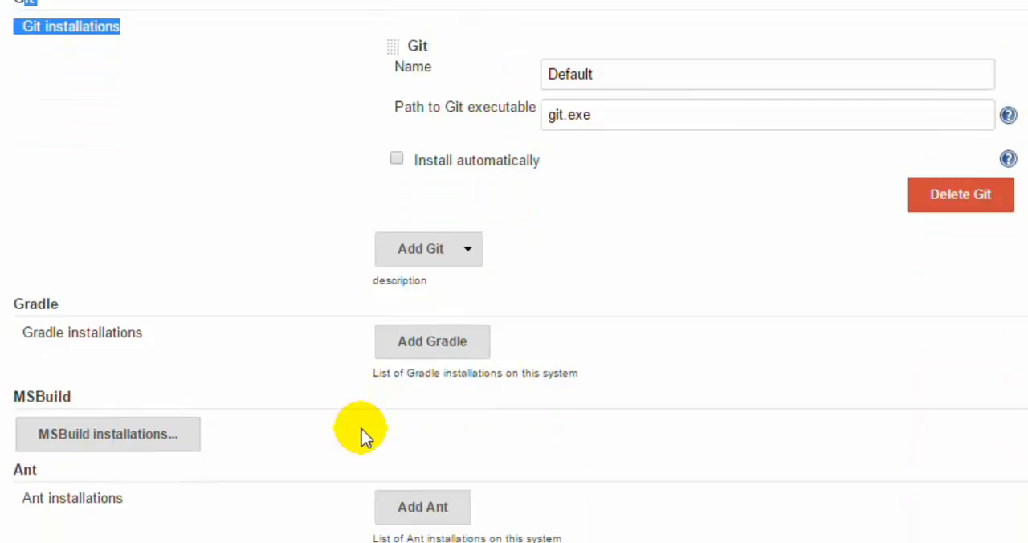
scroll("down", 3)
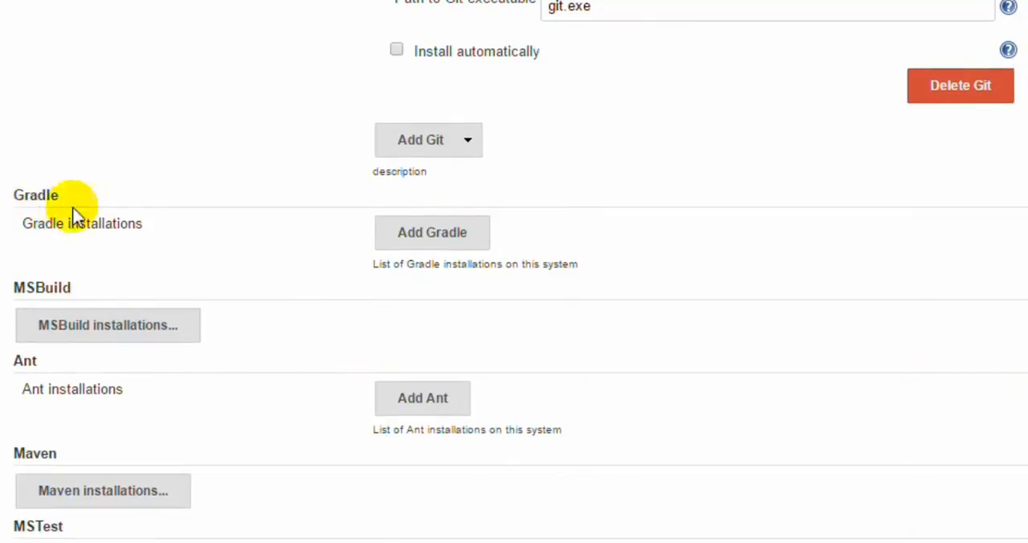
scroll("down", 3)
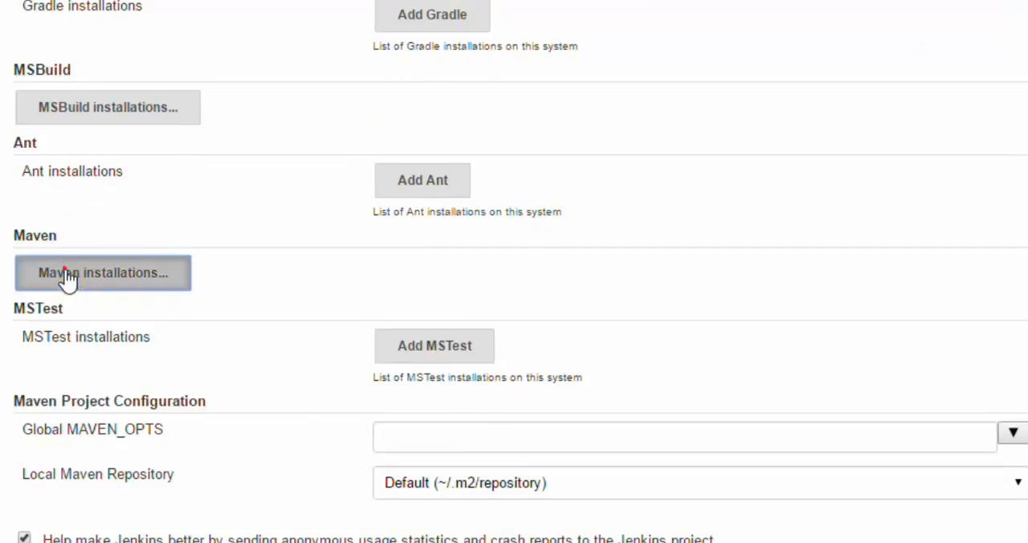
Step: Expand Maven installations to check MAVEN_HOME C:\maven\apache-maven-3.3.9 and review the remaining sections
left_click(103, 272)
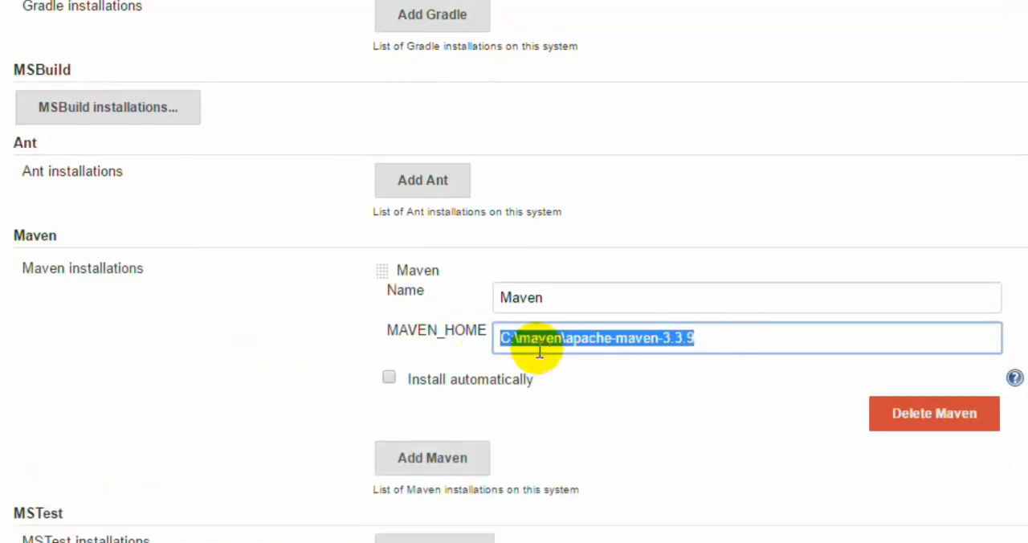
scroll("down", 3)
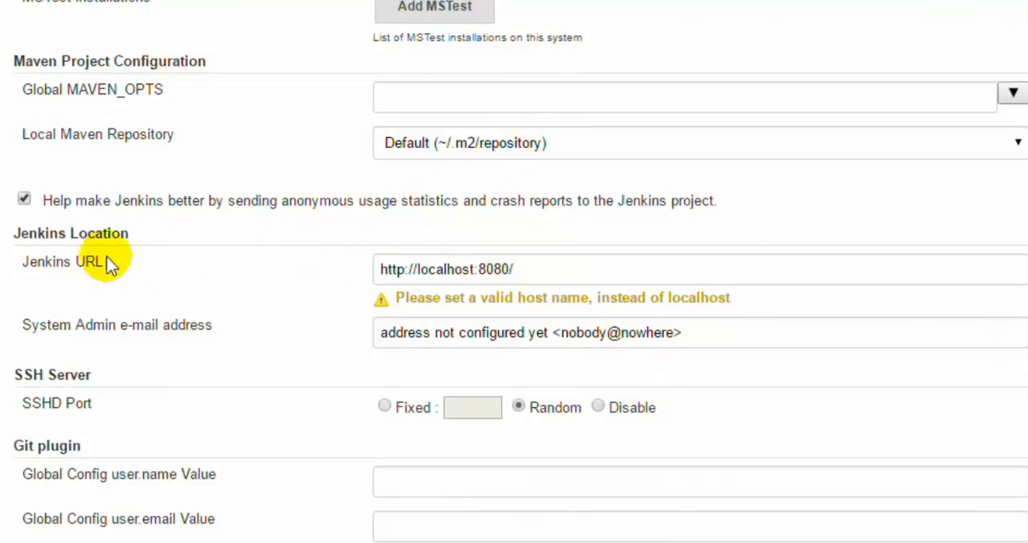
scroll("down", 3)
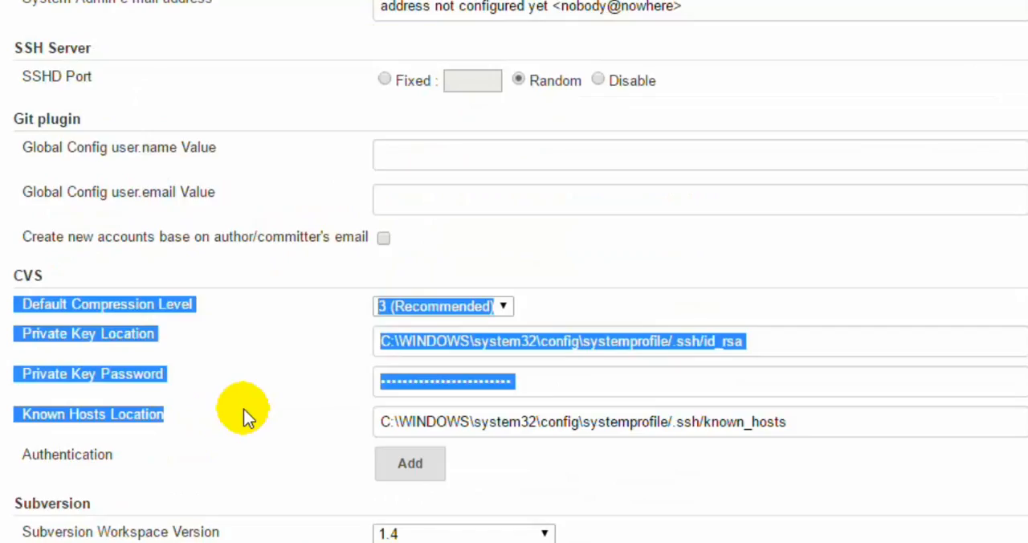
mouse_move(549, 378)
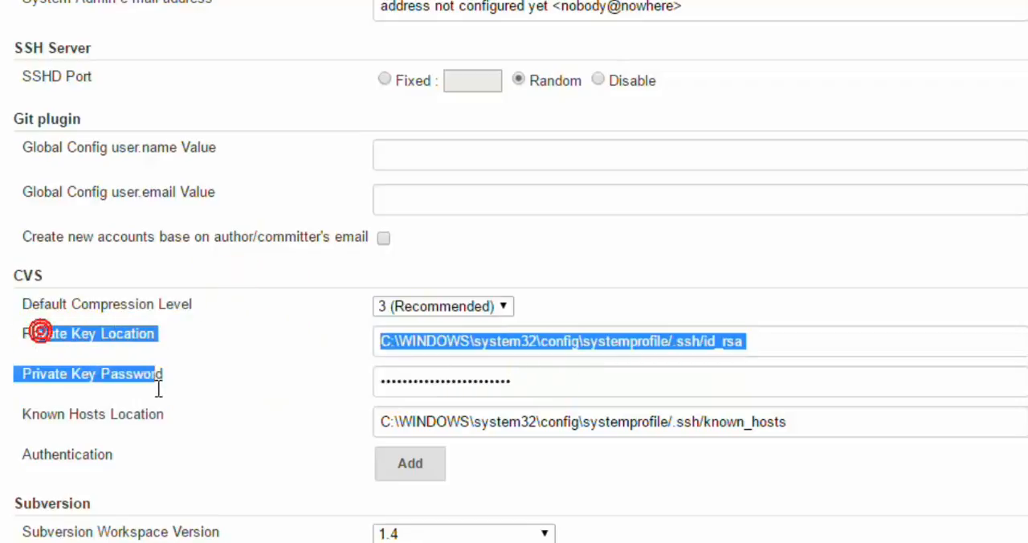
triple_click(443, 380)
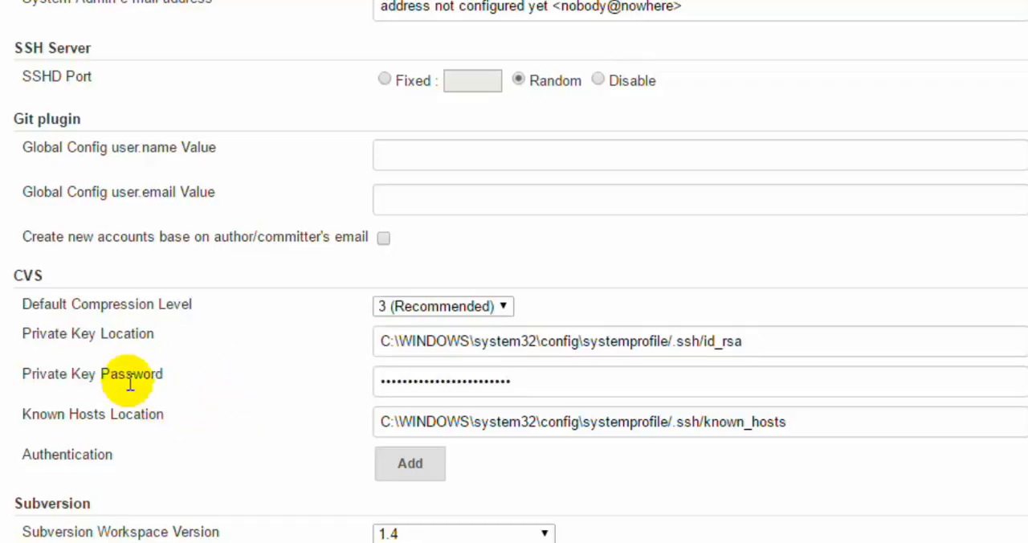
scroll("down", 3)
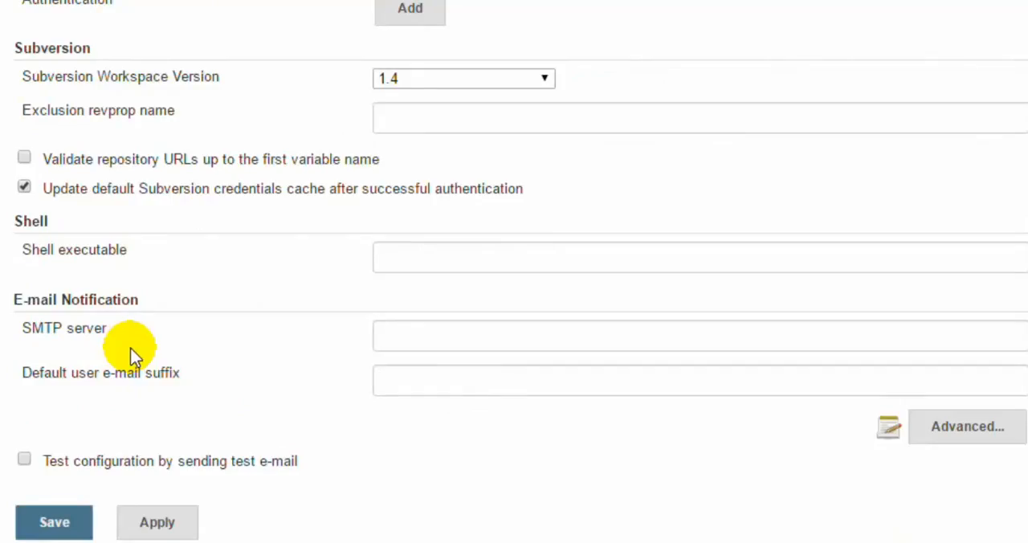
scroll("up", 3)
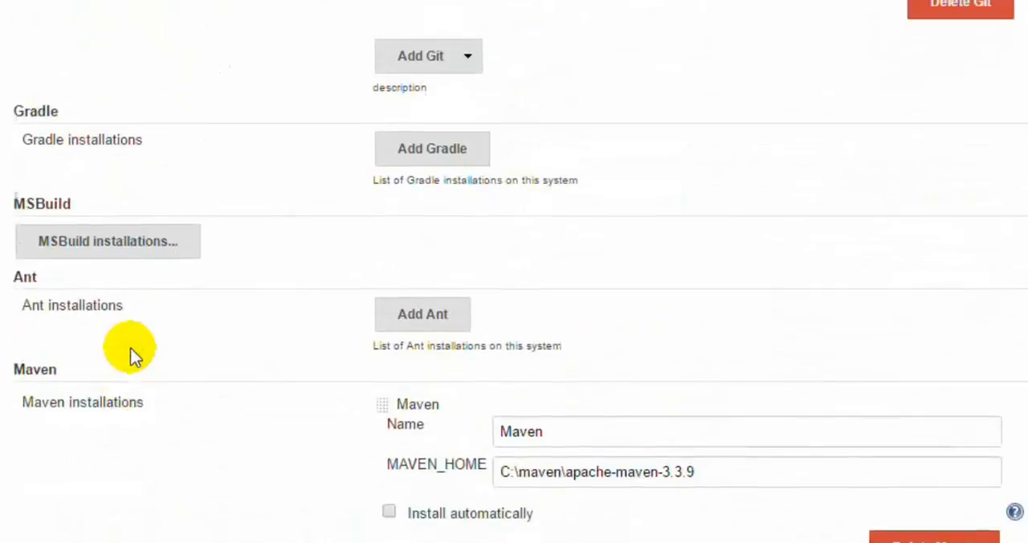
scroll("up", 3)
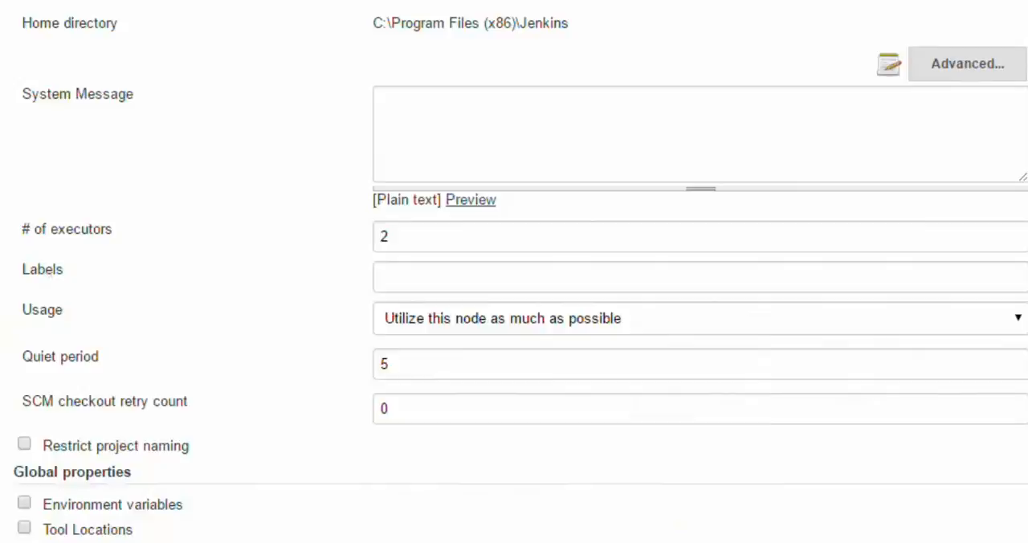
Step: Create a new Maven project job named SeleniumProject1 and confirm with OK
left_click(84, 111)
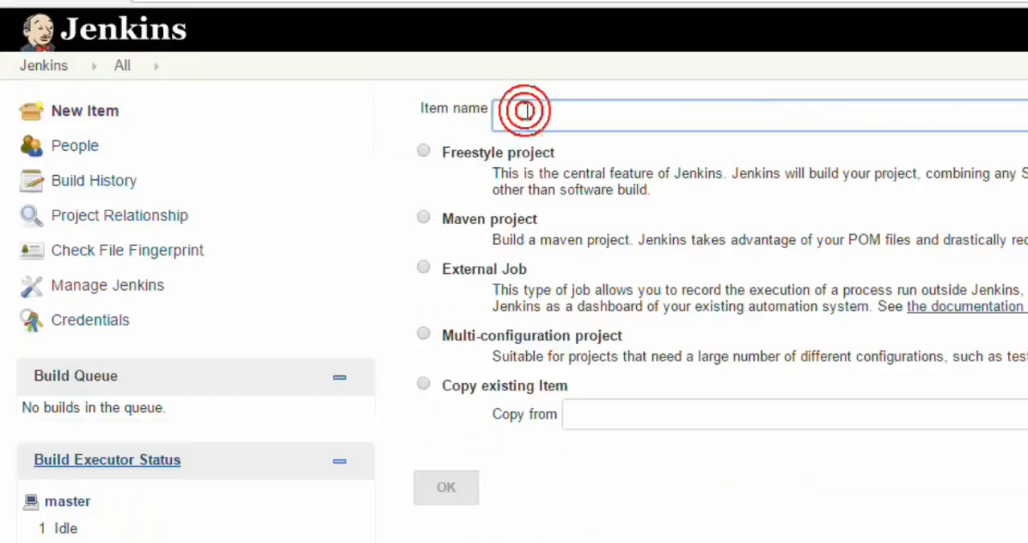
type("SeleniumProject1")
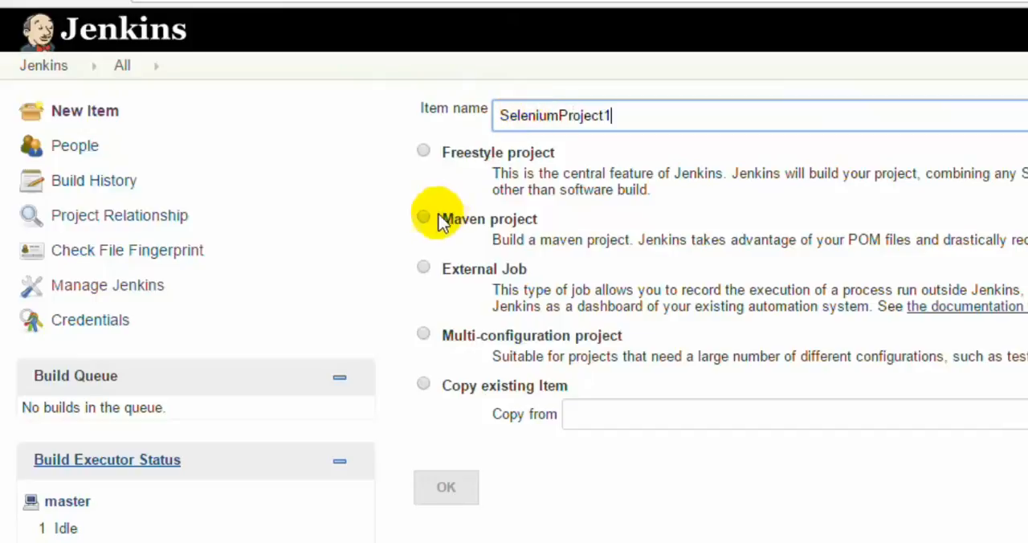
left_click(424, 218)
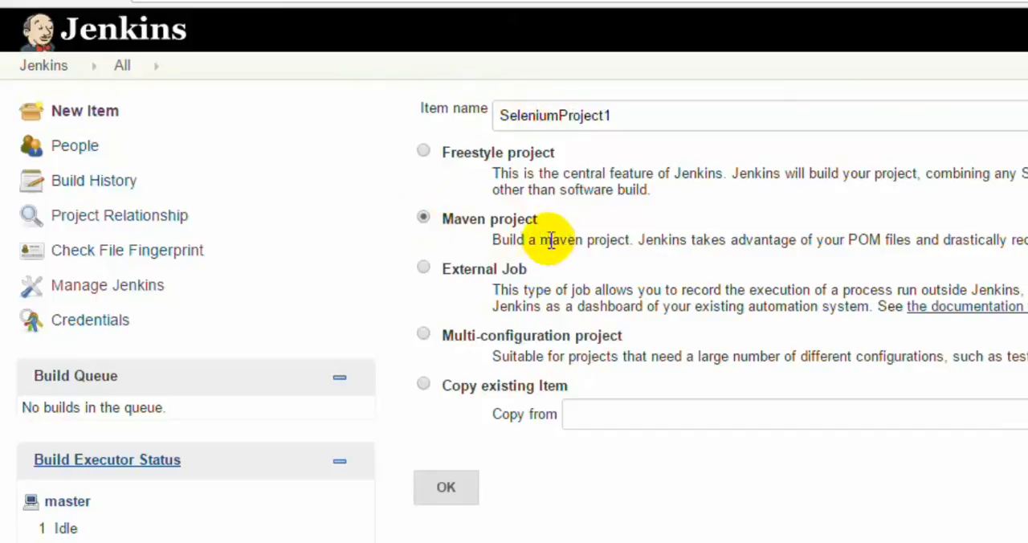
mouse_move(816, 240)
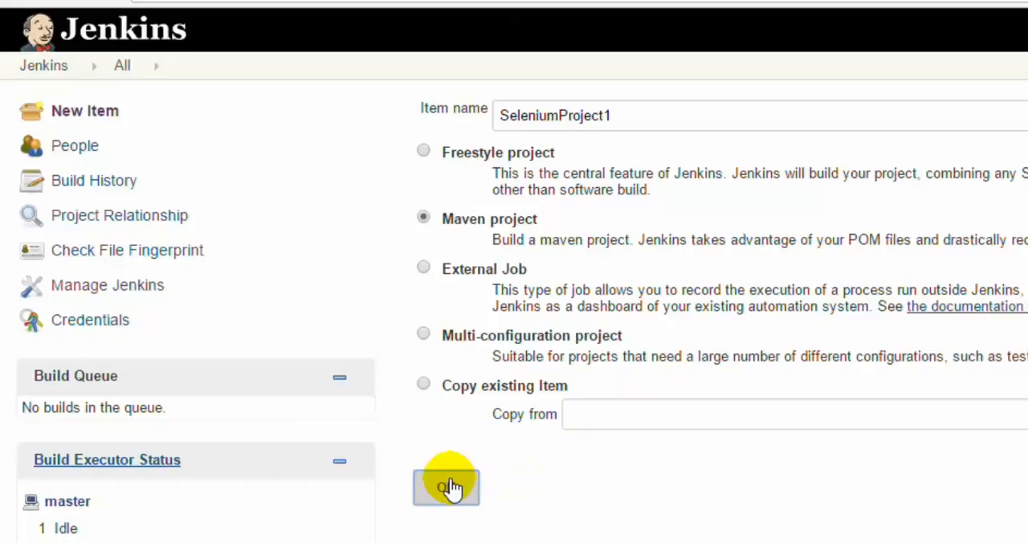
mouse_move(482, 161)
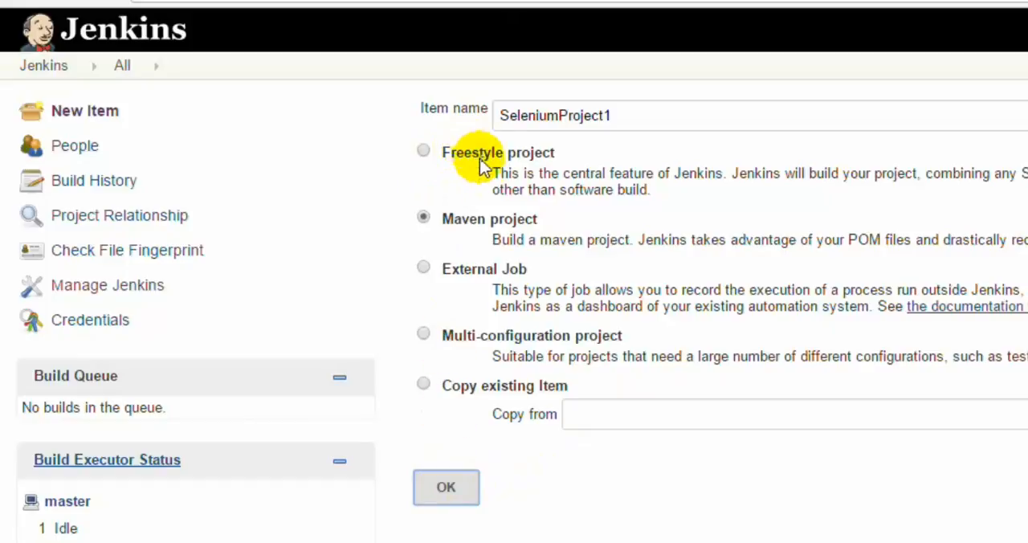
mouse_move(482, 239)
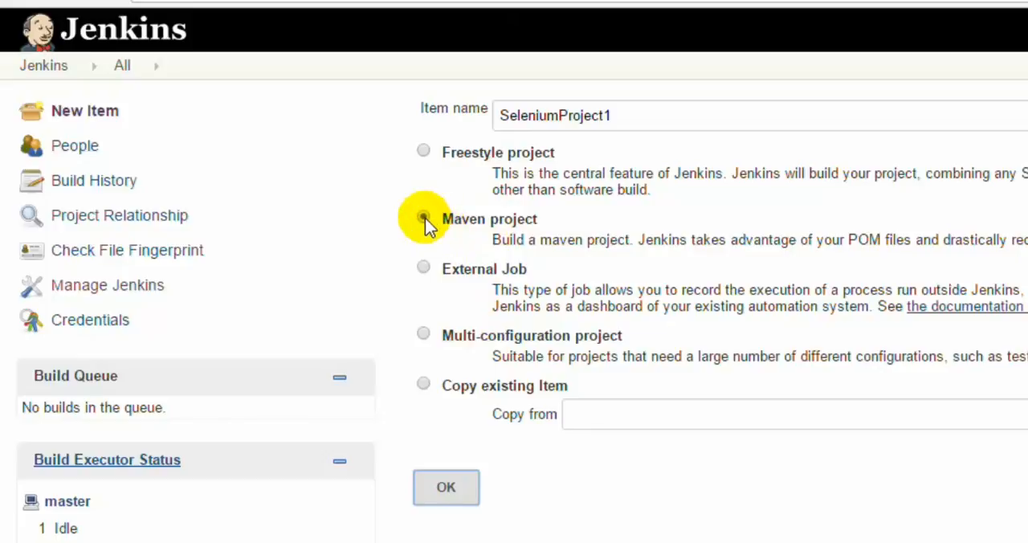
left_click(424, 219)
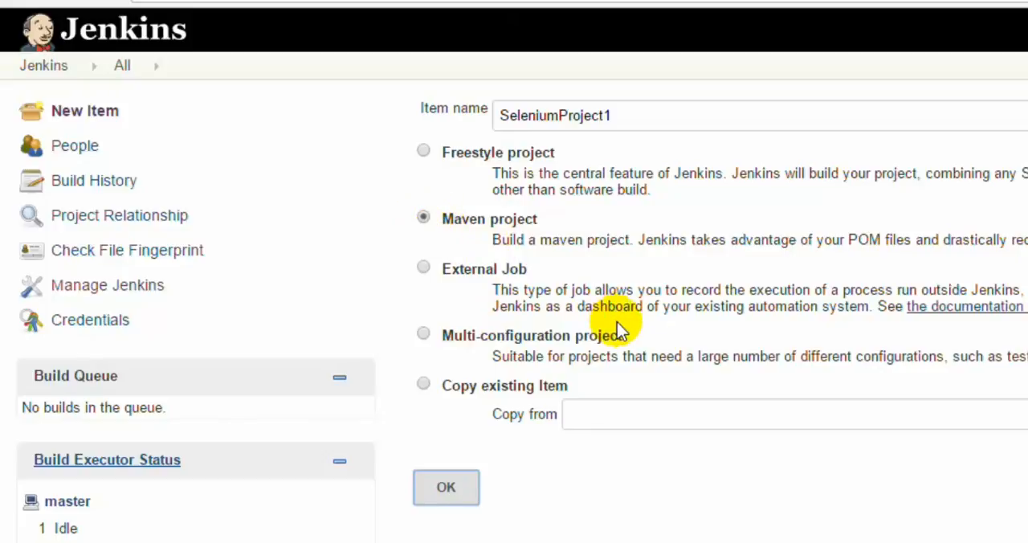
left_click(447, 487)
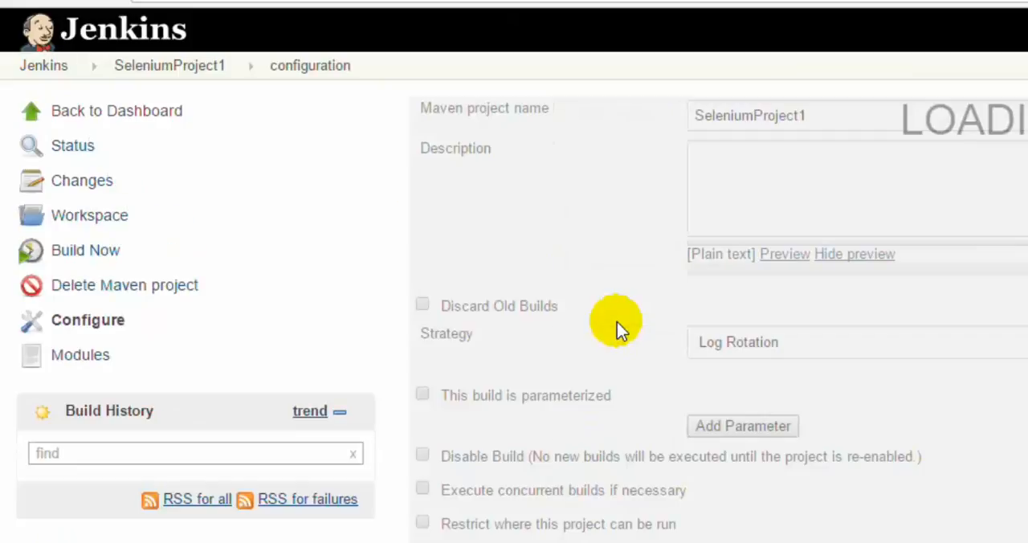
Step: Select Git, enter the SeleniumProject SSH repository URL and choose the saved GitHub credentials
scroll("down", 3)
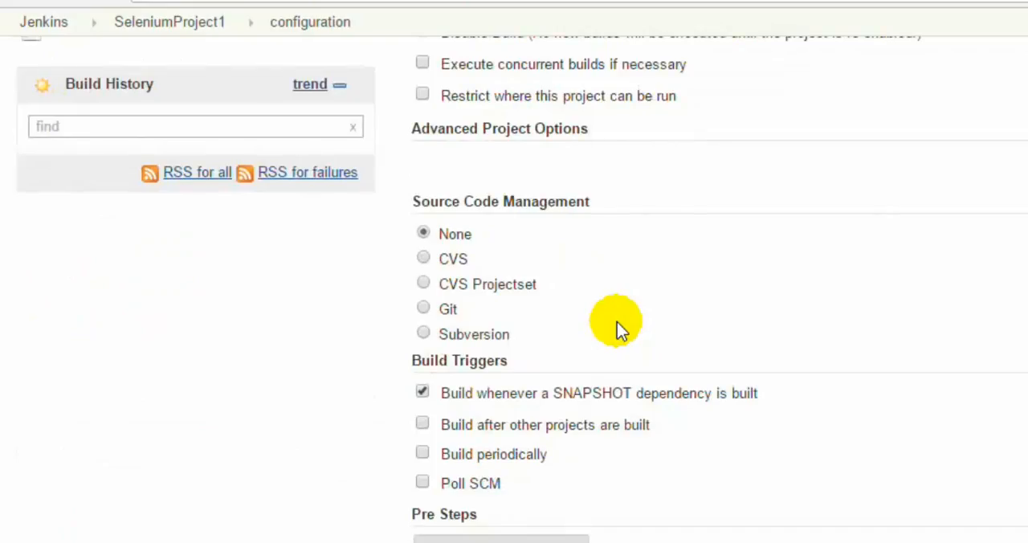
mouse_move(524, 207)
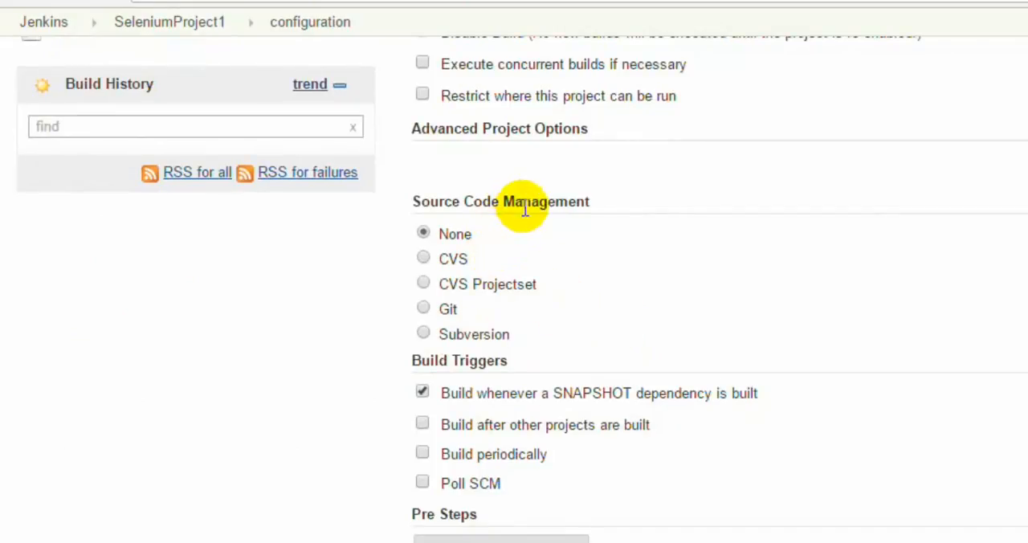
left_click(424, 308)
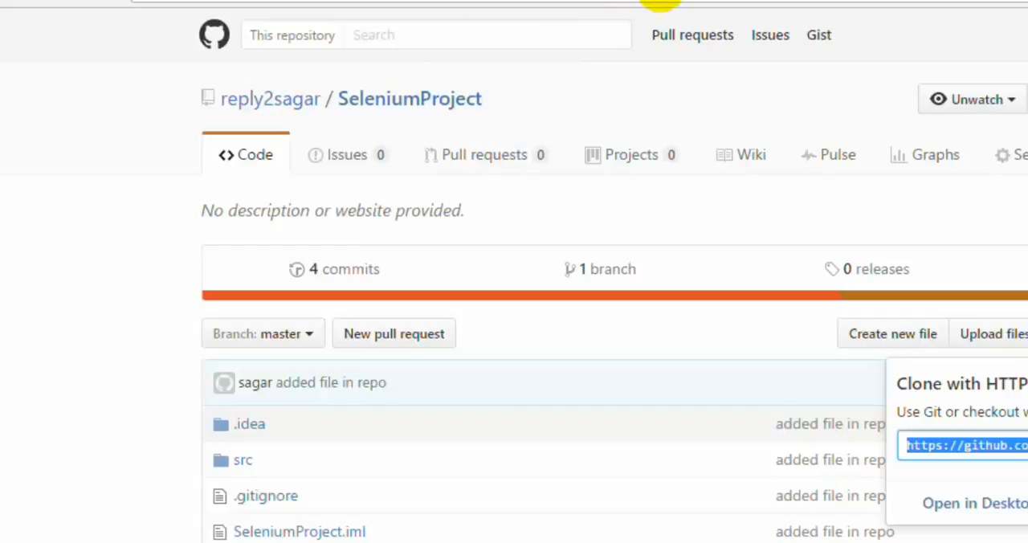
mouse_move(817, 125)
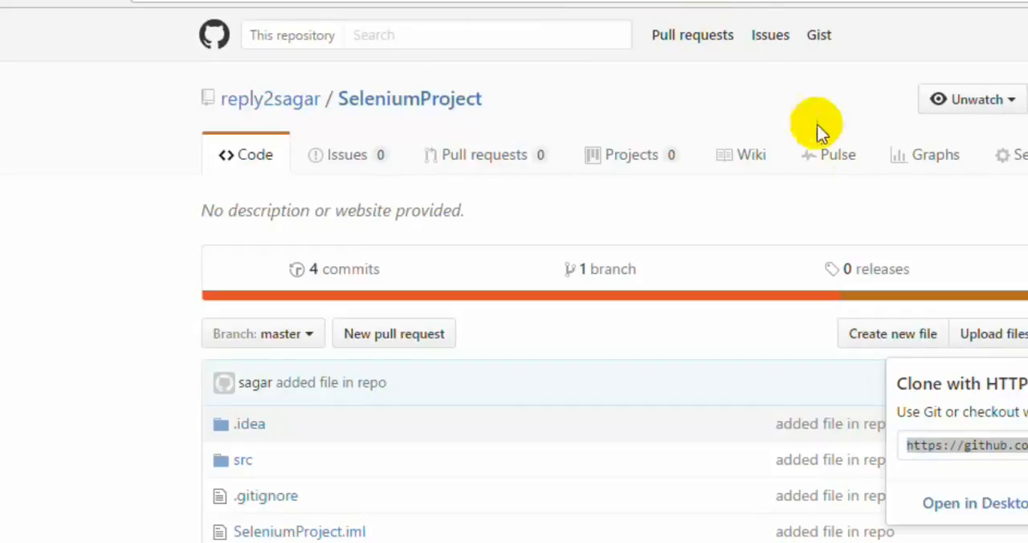
mouse_move(816, 125)
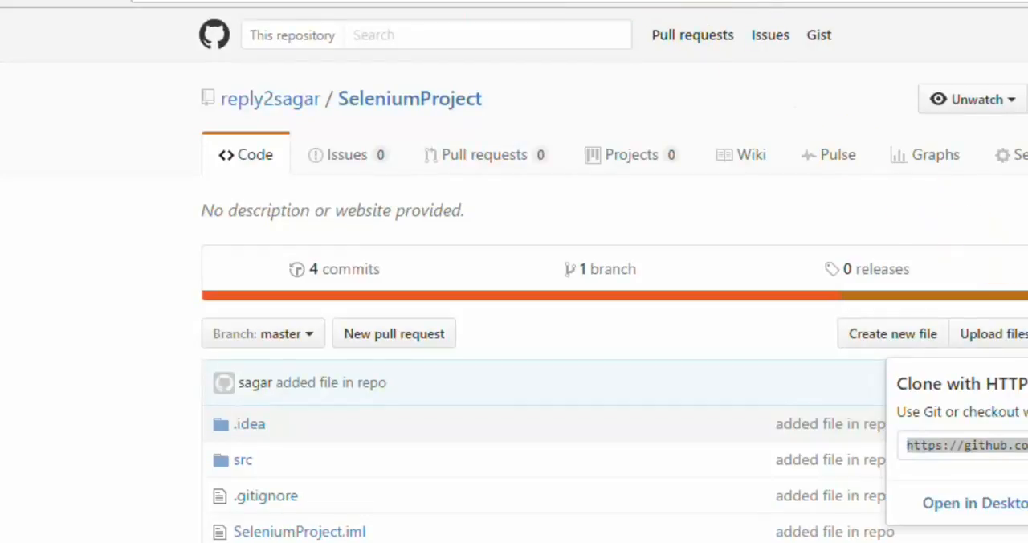
right_click(804, 348)
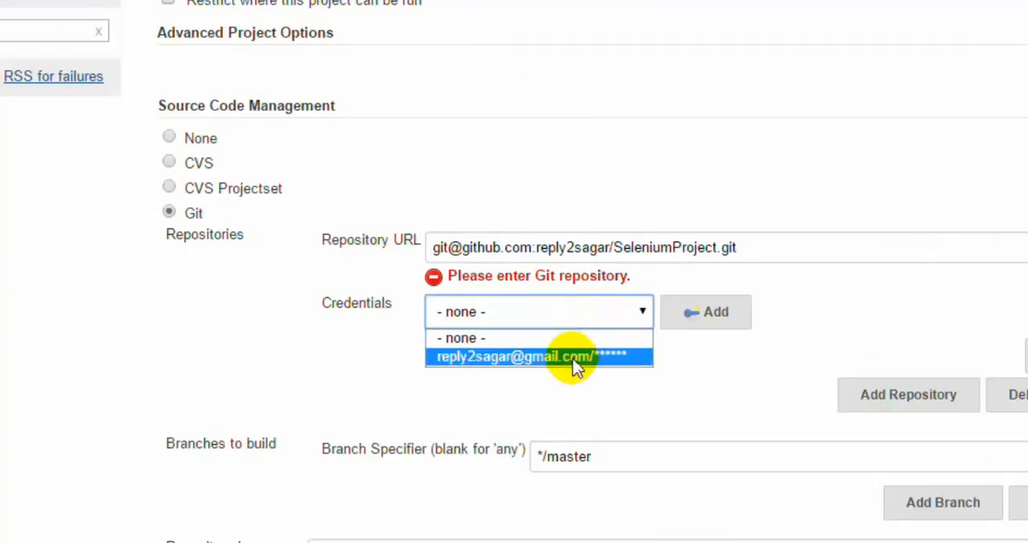
left_click(538, 357)
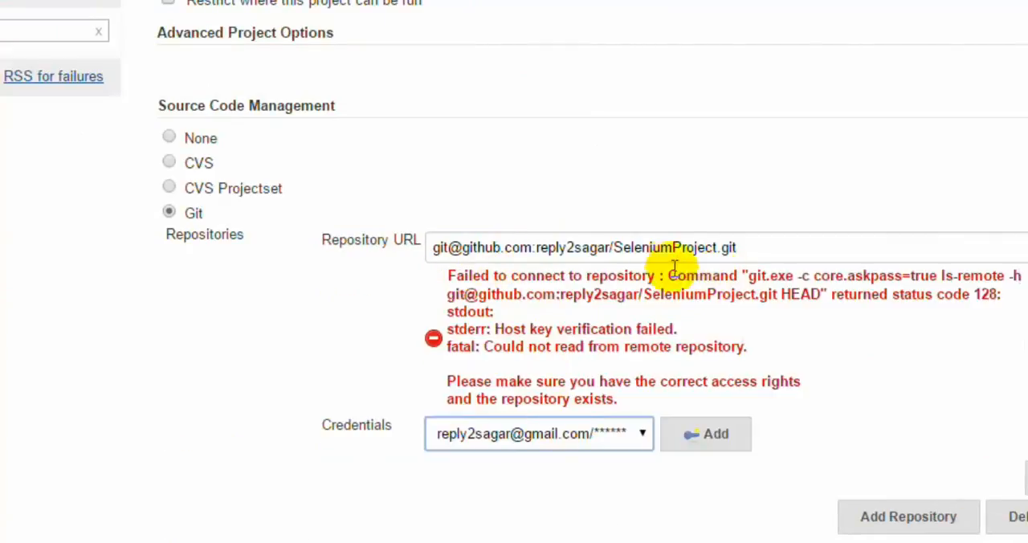
mouse_move(607, 450)
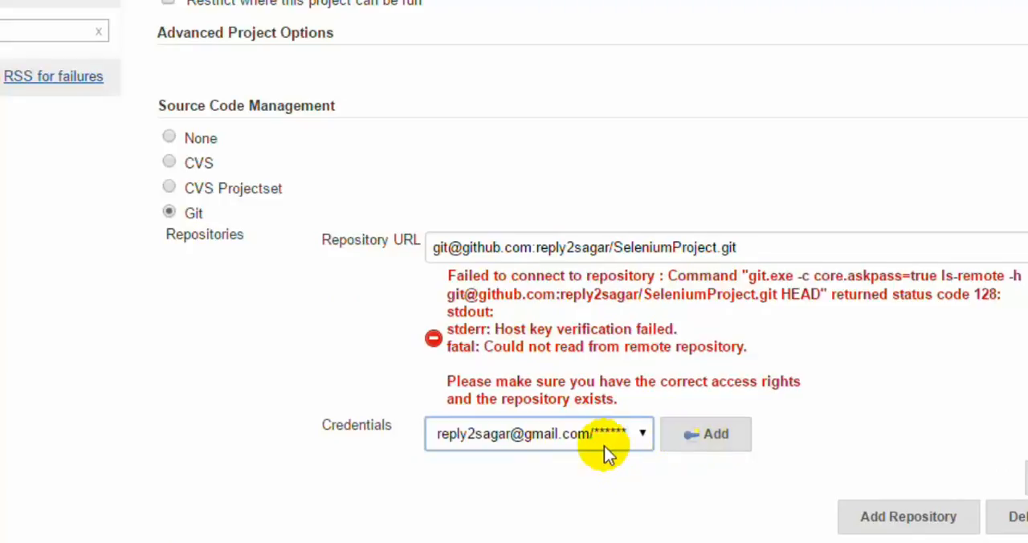
mouse_move(607, 453)
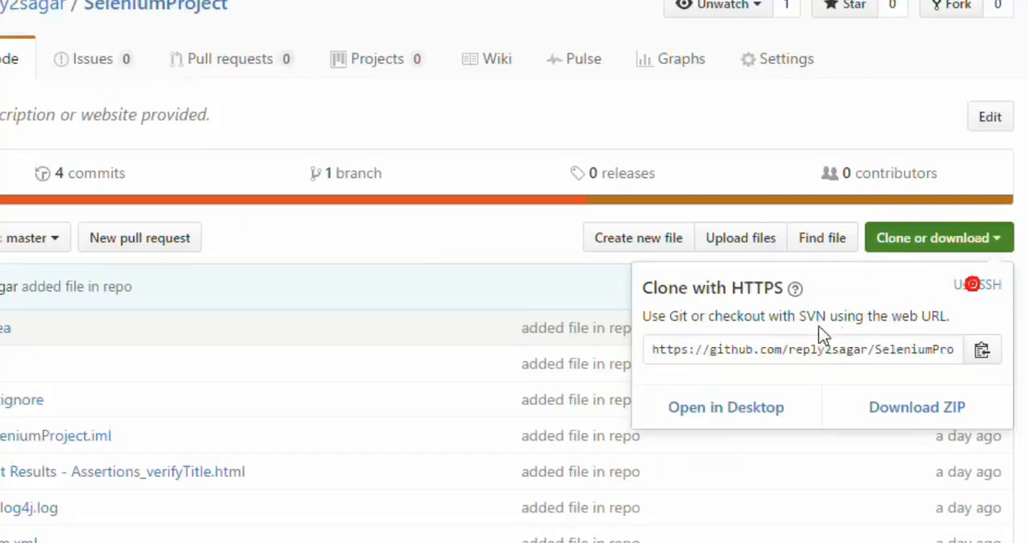
Step: Copy the SeleniumProject HTTPS clone address from GitHub for the Repository URL
right_click(801, 348)
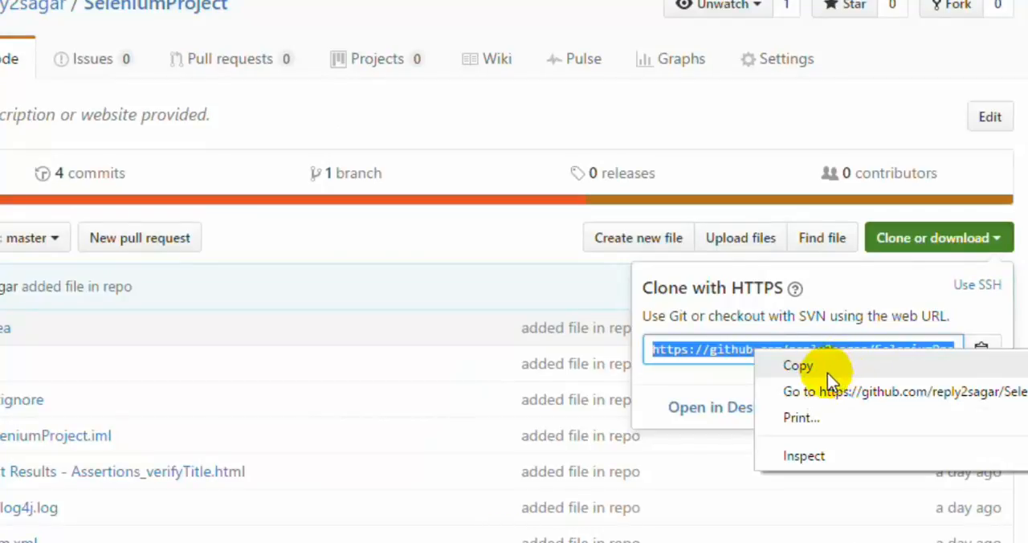
left_click(796, 366)
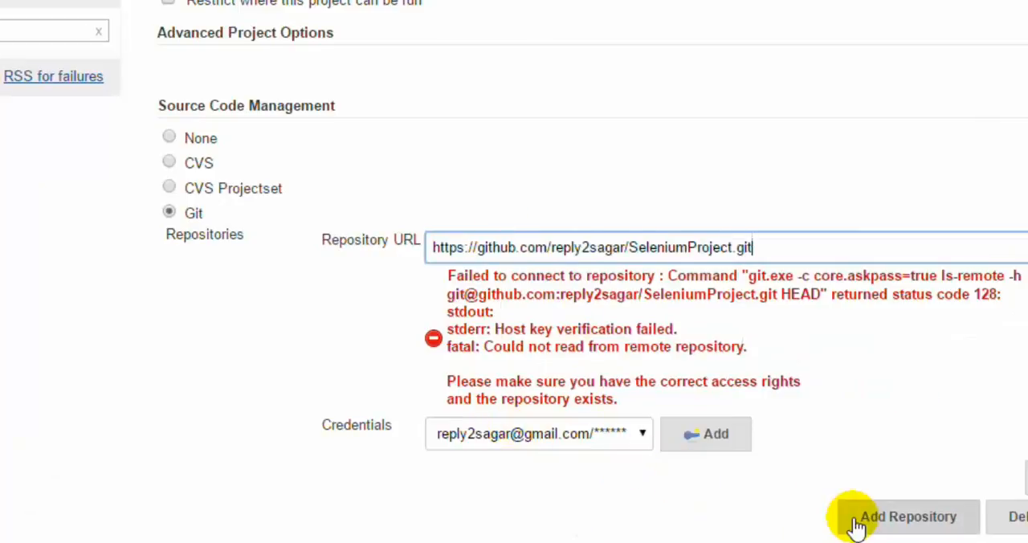
Step: Uncheck 'Build whenever a SNAPSHOT dependency is built', leaving no build triggers enabled
scroll("down", 3)
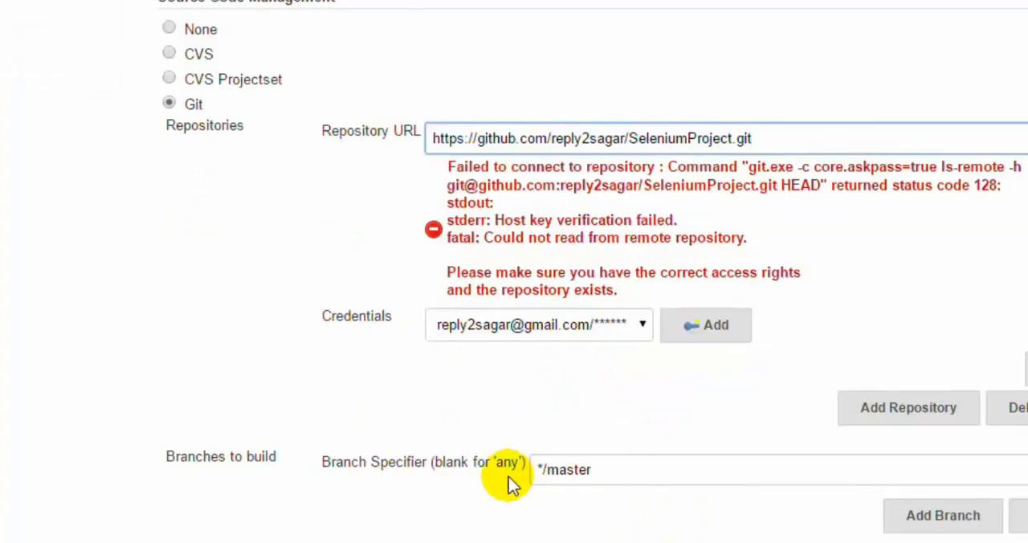
scroll("down", 3)
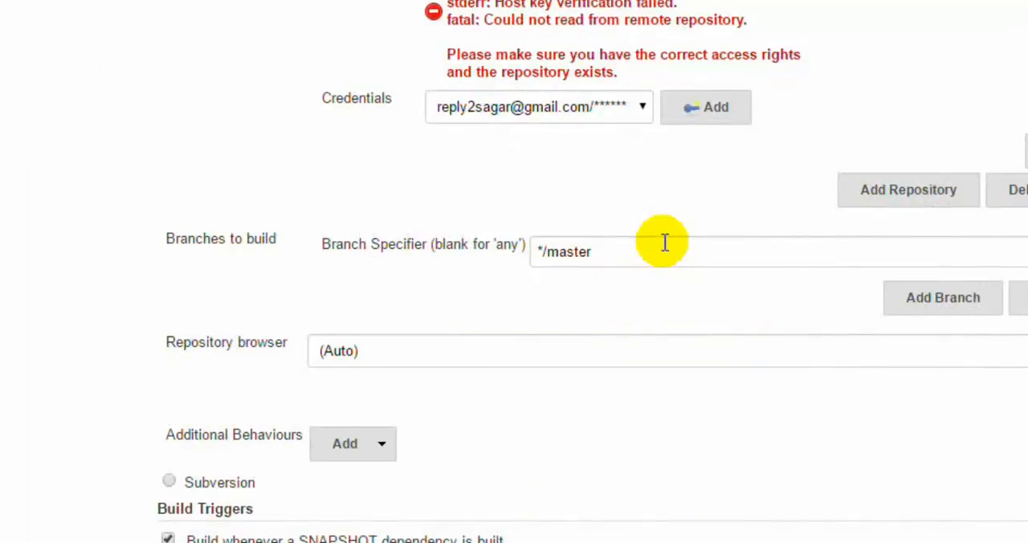
mouse_move(764, 249)
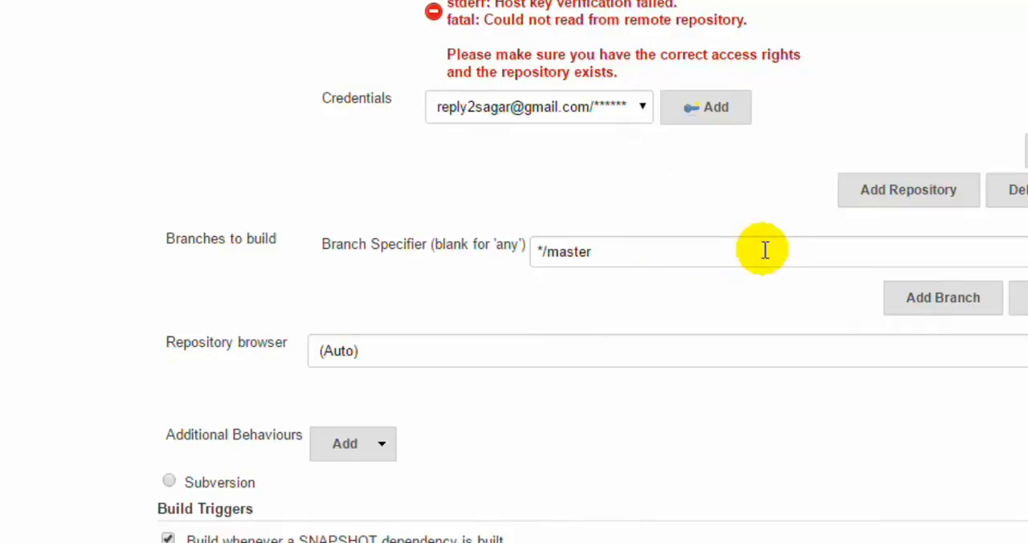
mouse_move(608, 257)
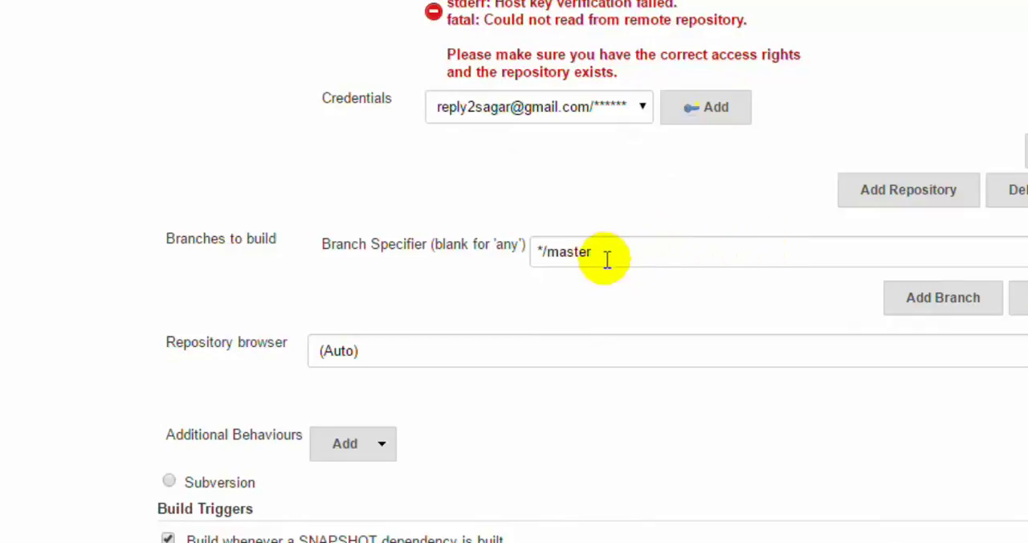
scroll("down", 3)
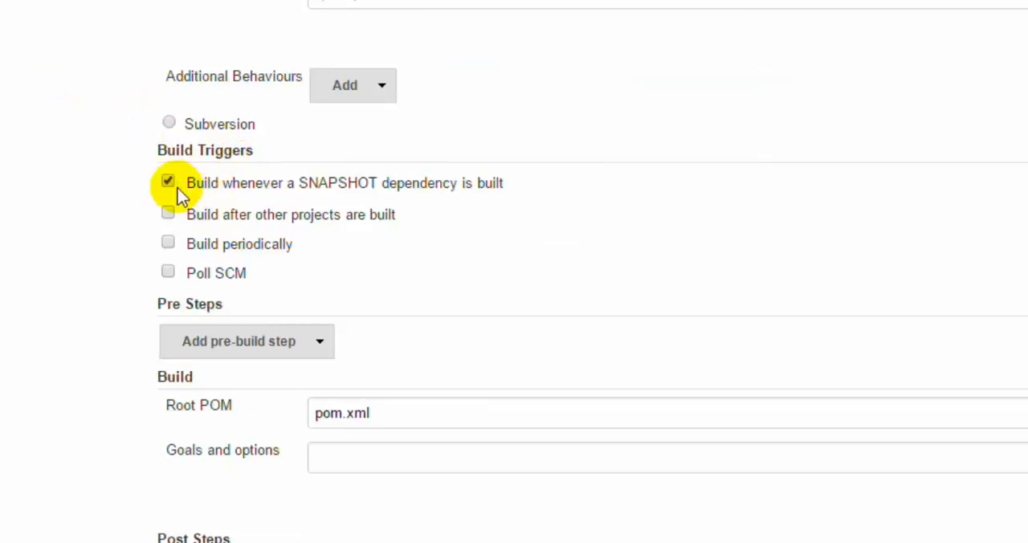
left_click(167, 180)
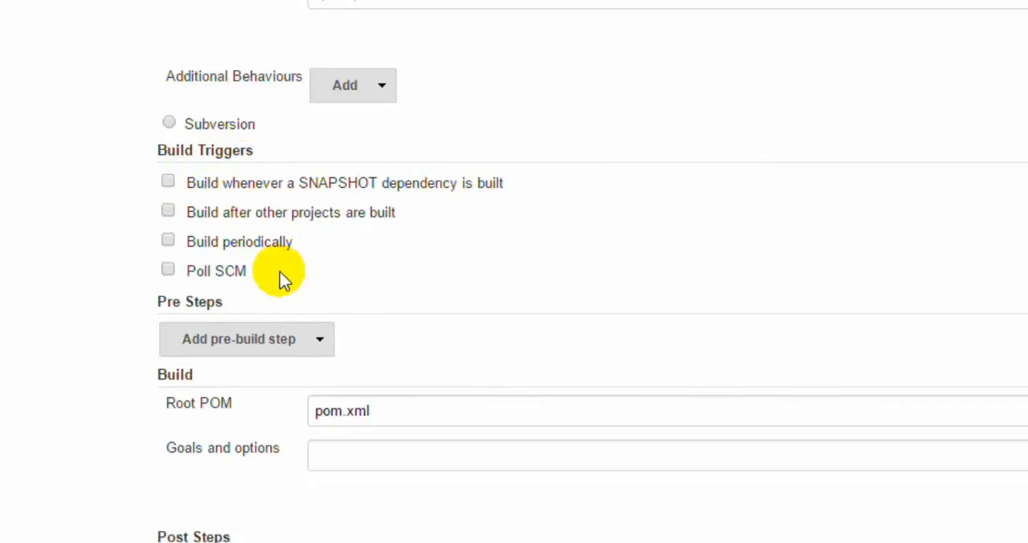
scroll("down", 3)
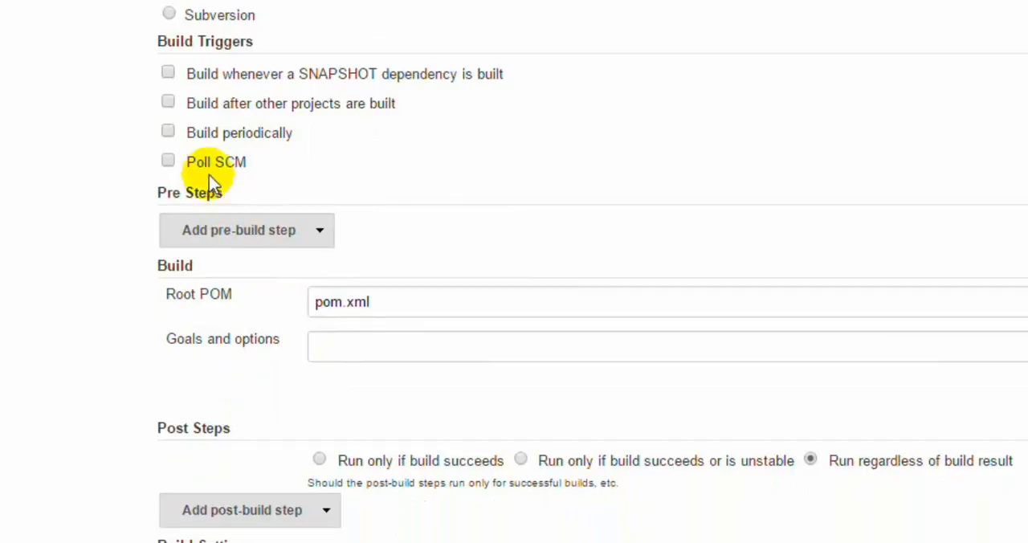
mouse_move(257, 167)
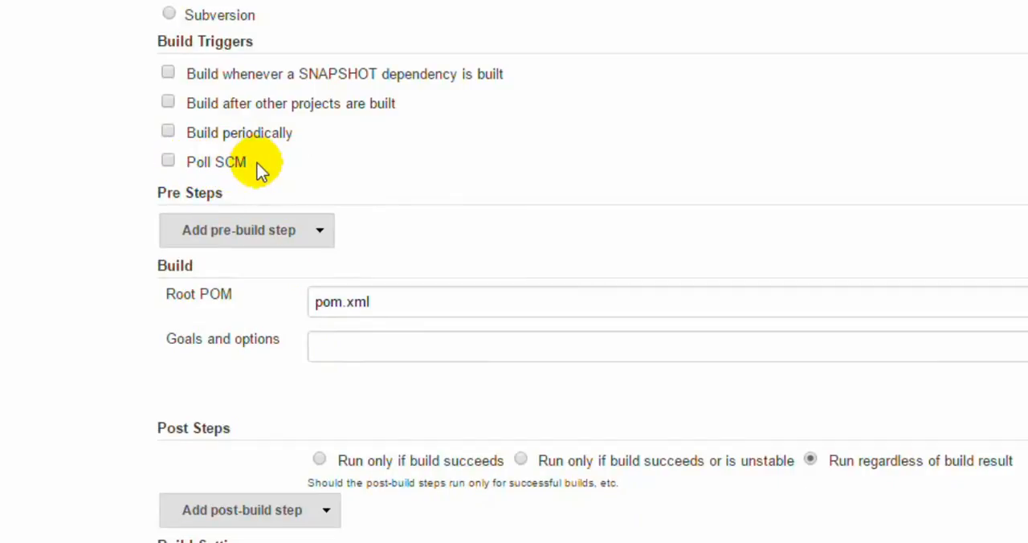
mouse_move(209, 318)
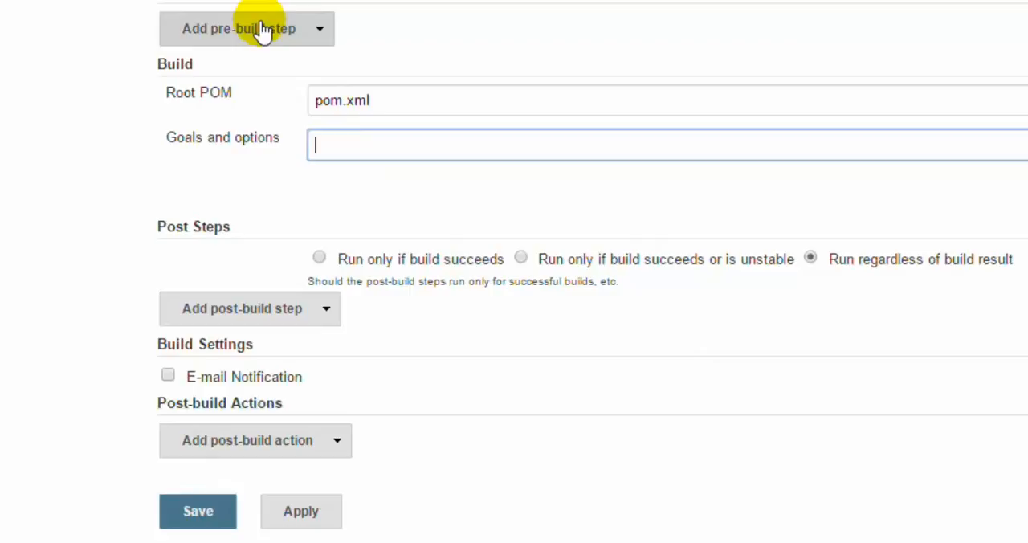
mouse_move(360, 143)
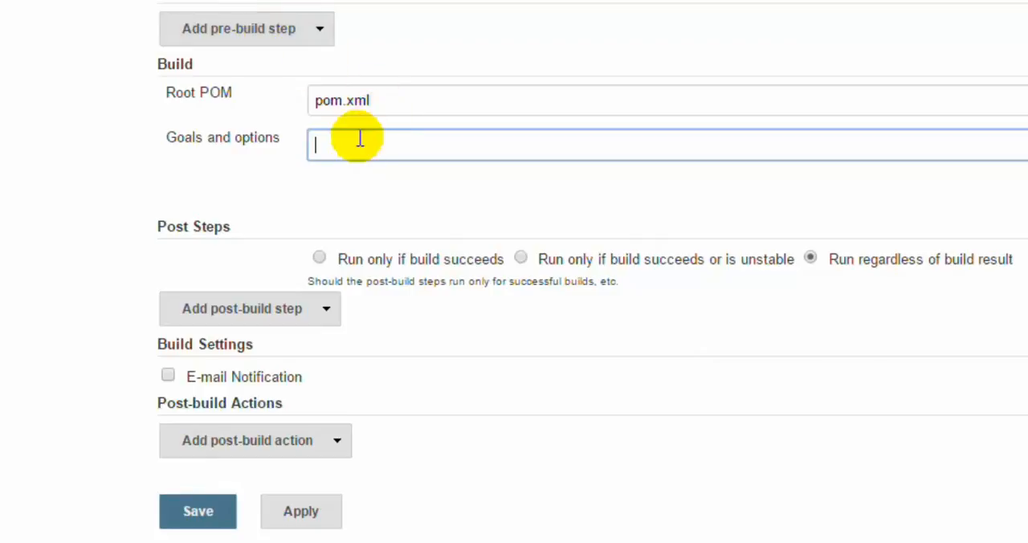
Step: Enter 'clean test' in the Build section's Goals and options field
type("mv")
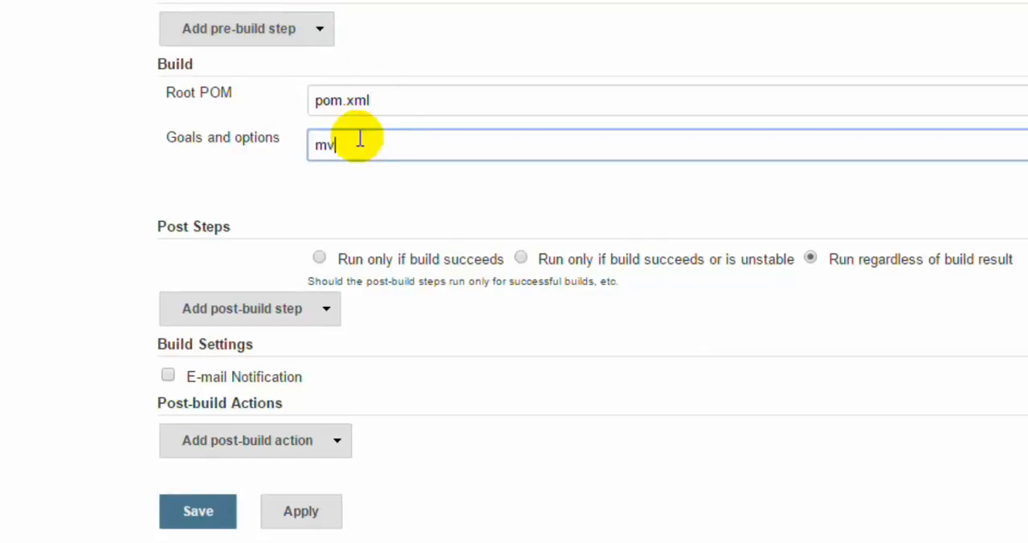
type("test")
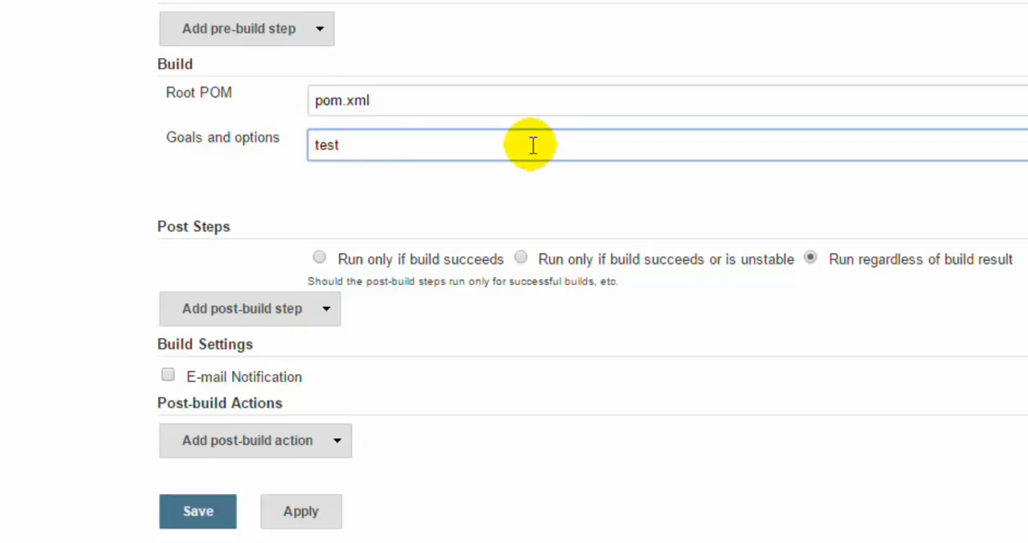
type("clean")
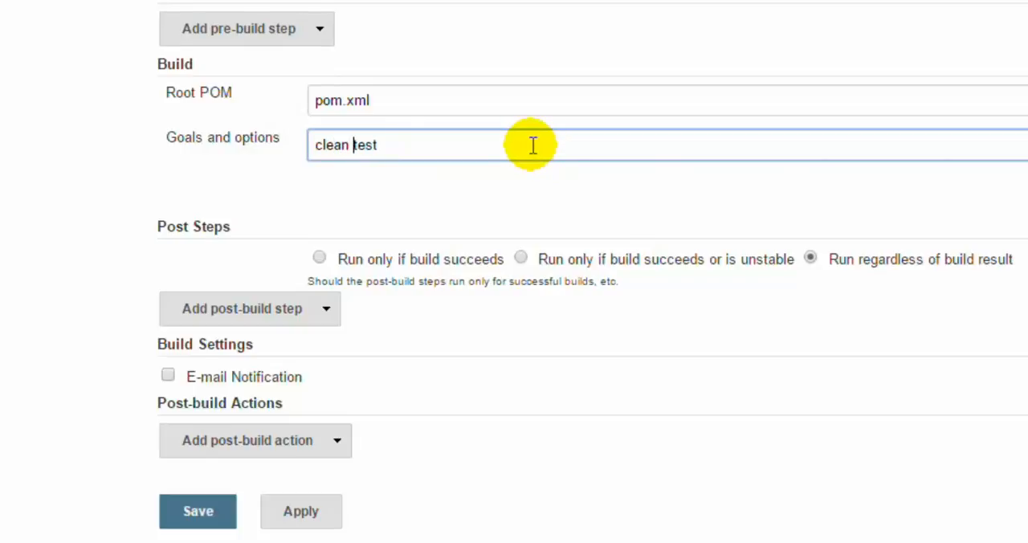
mouse_move(194, 226)
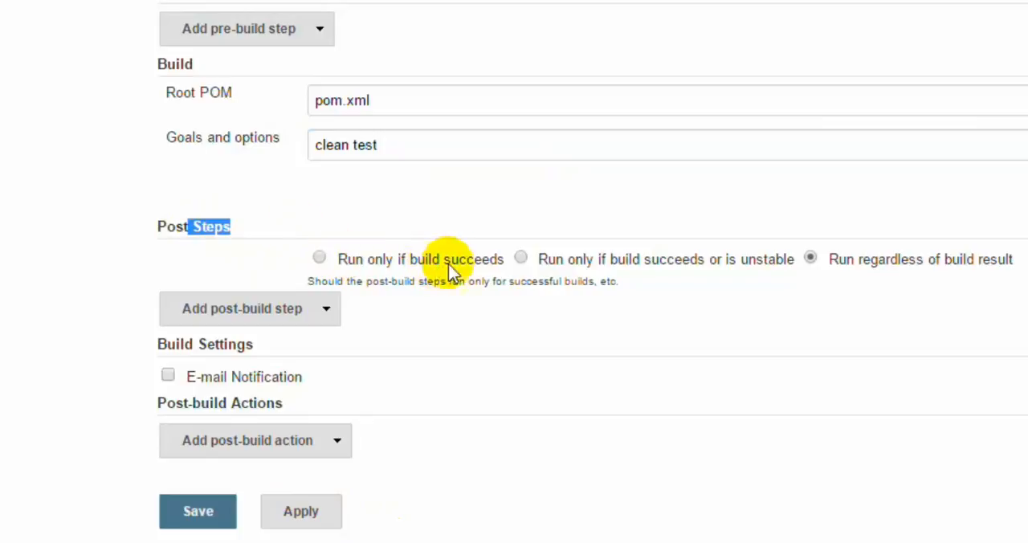
mouse_move(235, 308)
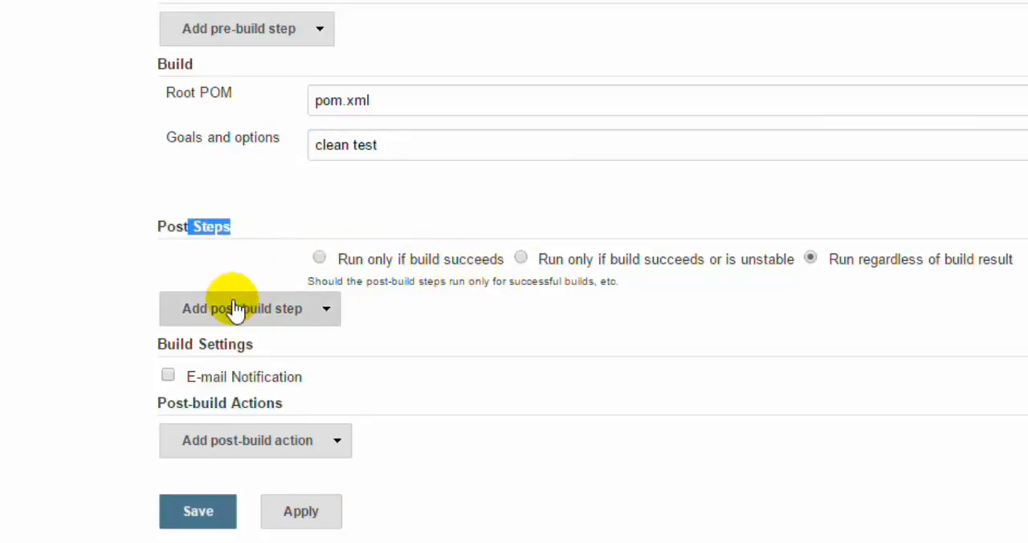
mouse_move(329, 312)
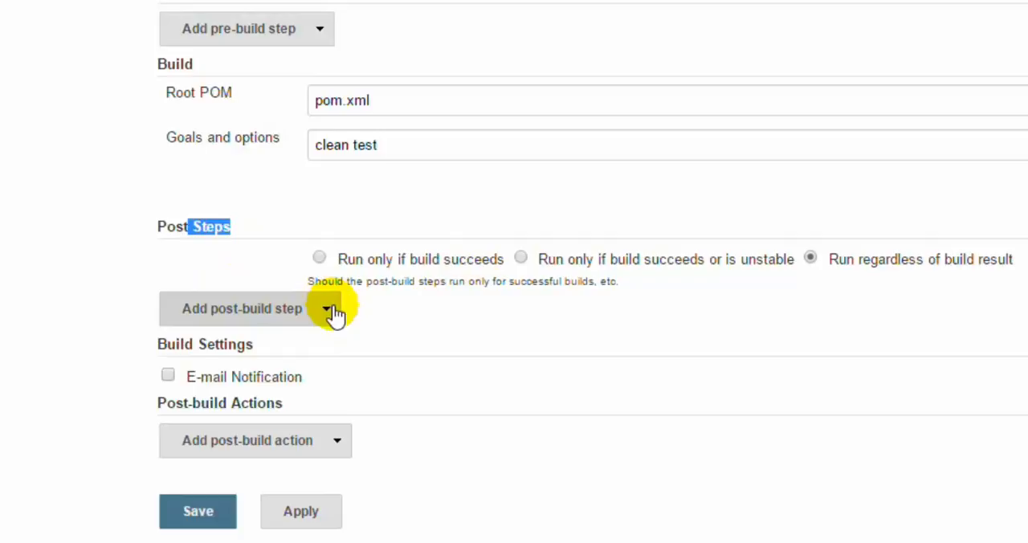
mouse_move(892, 266)
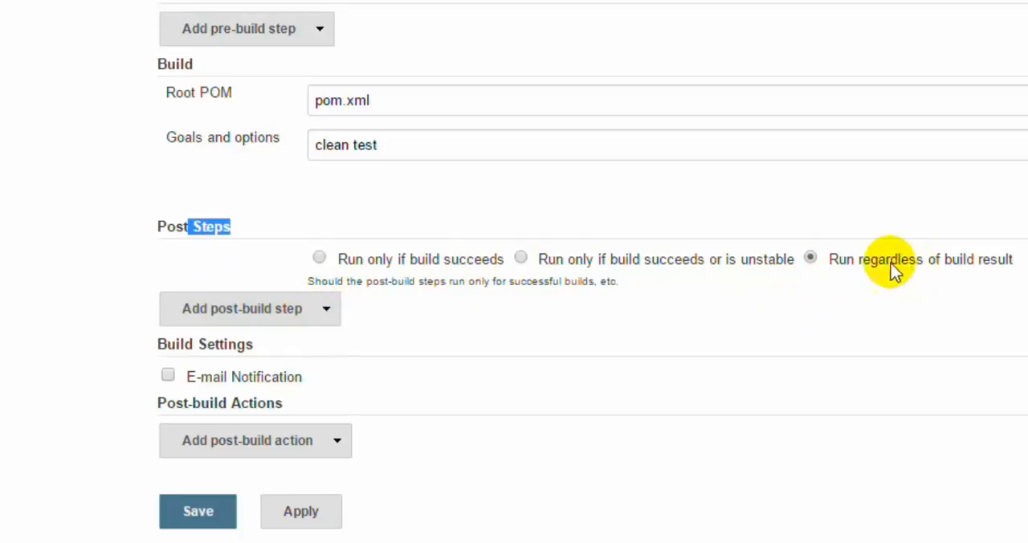
mouse_move(835, 270)
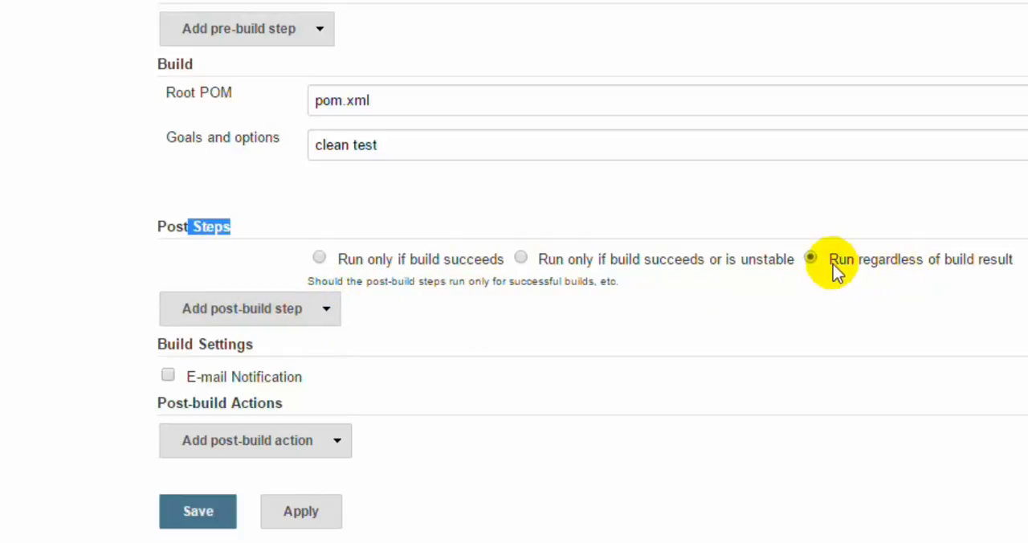
mouse_move(549, 258)
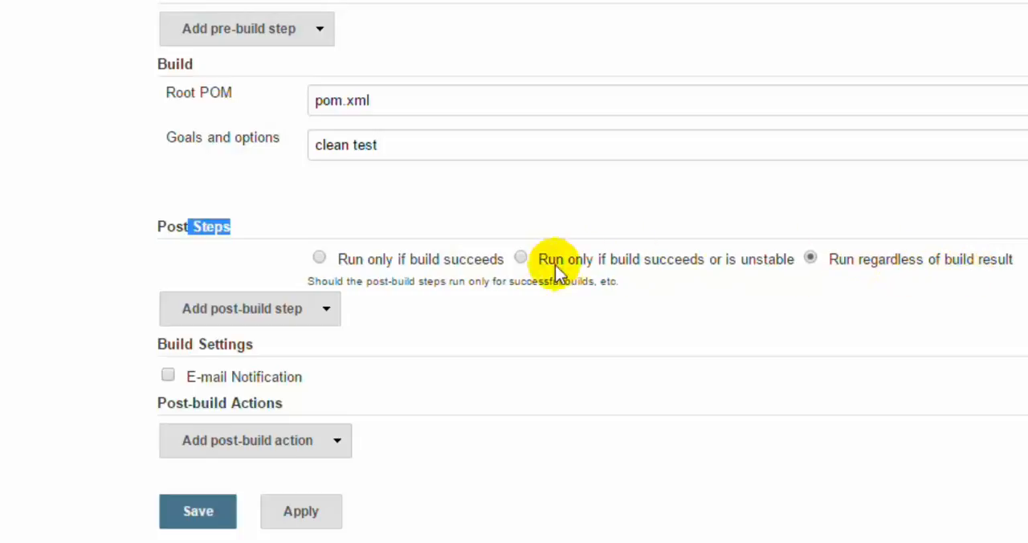
mouse_move(409, 254)
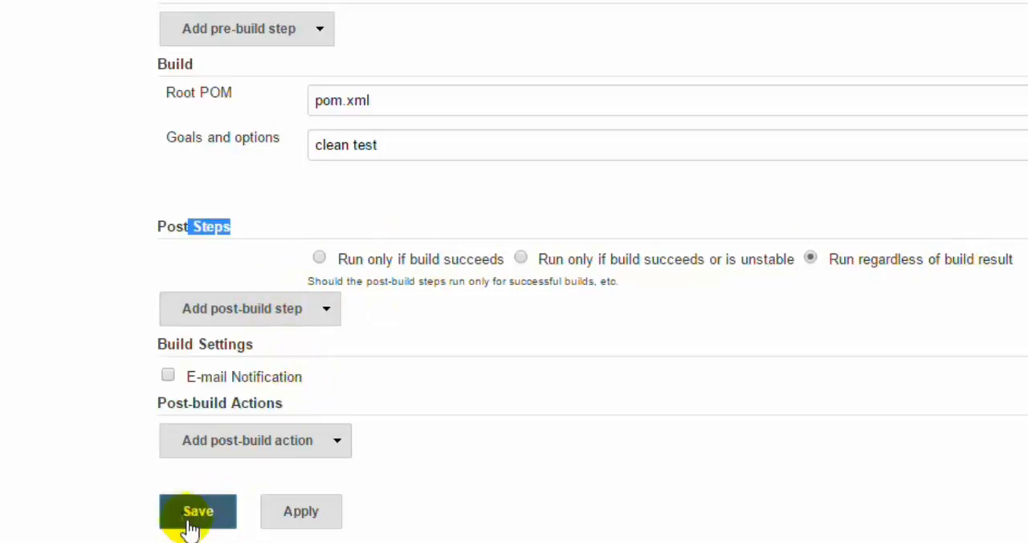
mouse_move(260, 378)
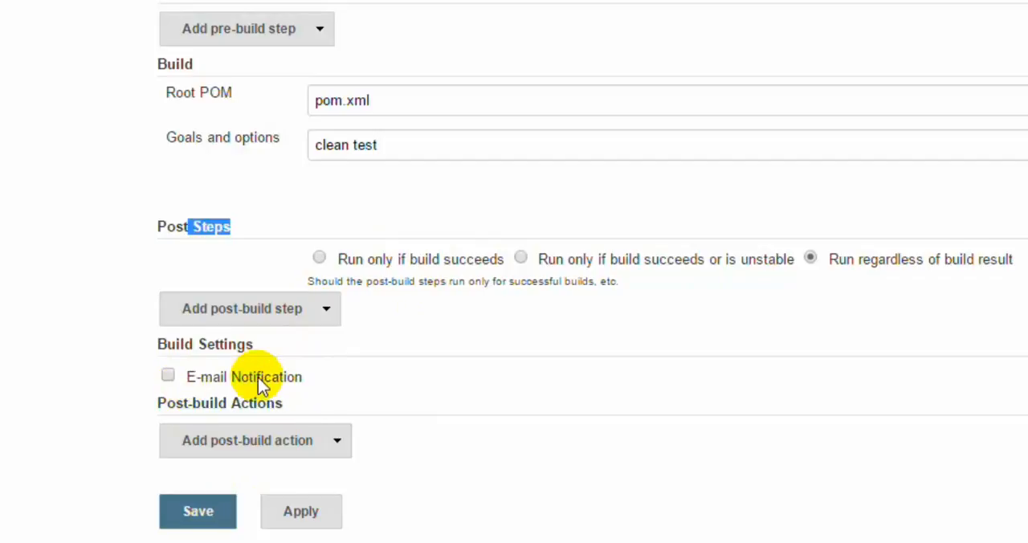
mouse_move(300, 510)
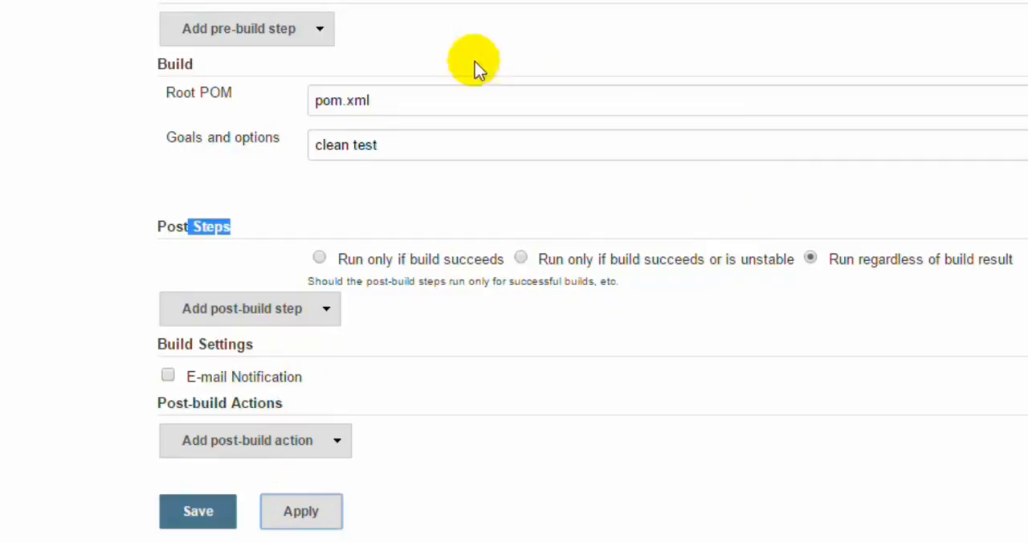
Step: Save the SeleniumProject1 configuration and start a build from its project page
left_click(198, 511)
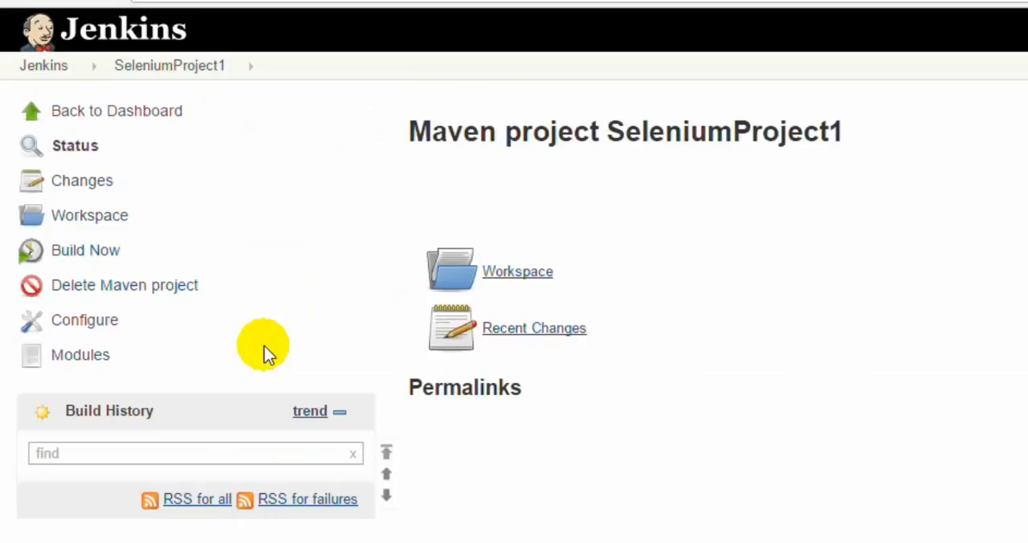
mouse_move(639, 171)
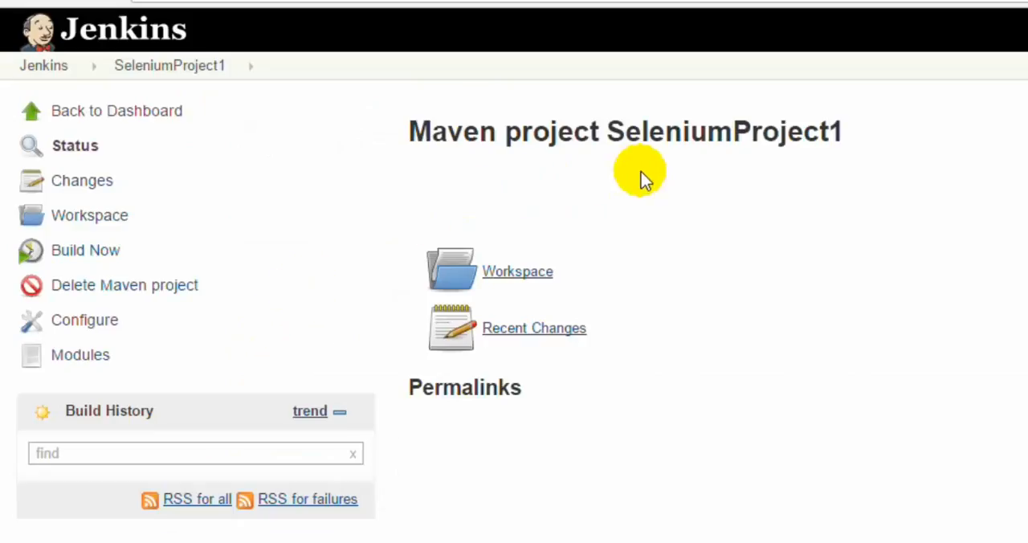
mouse_move(751, 318)
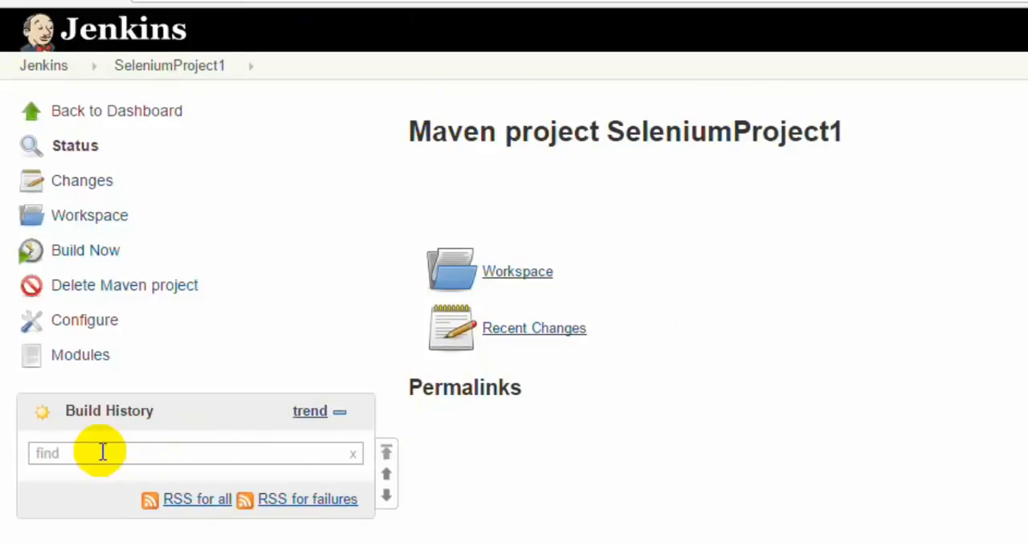
mouse_move(233, 201)
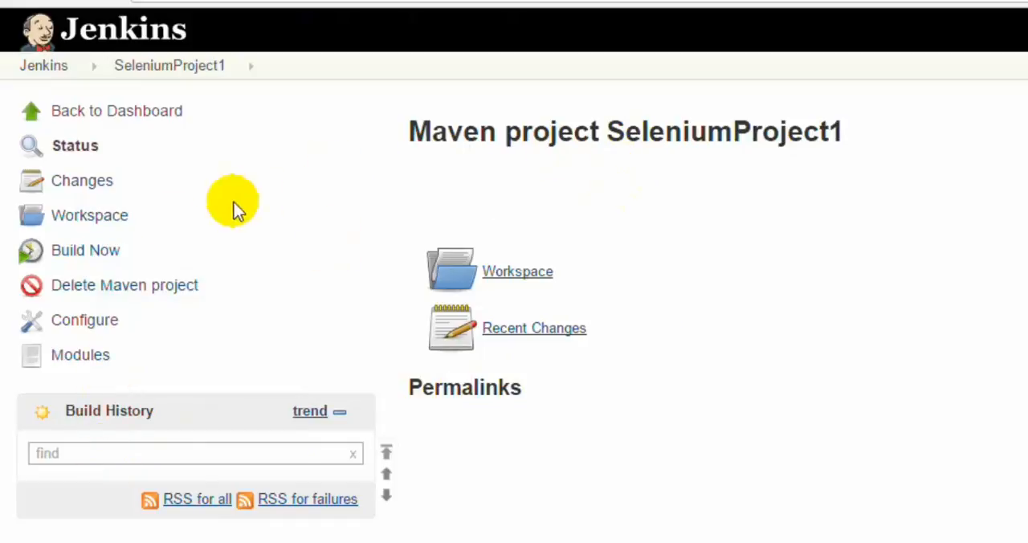
left_click(85, 251)
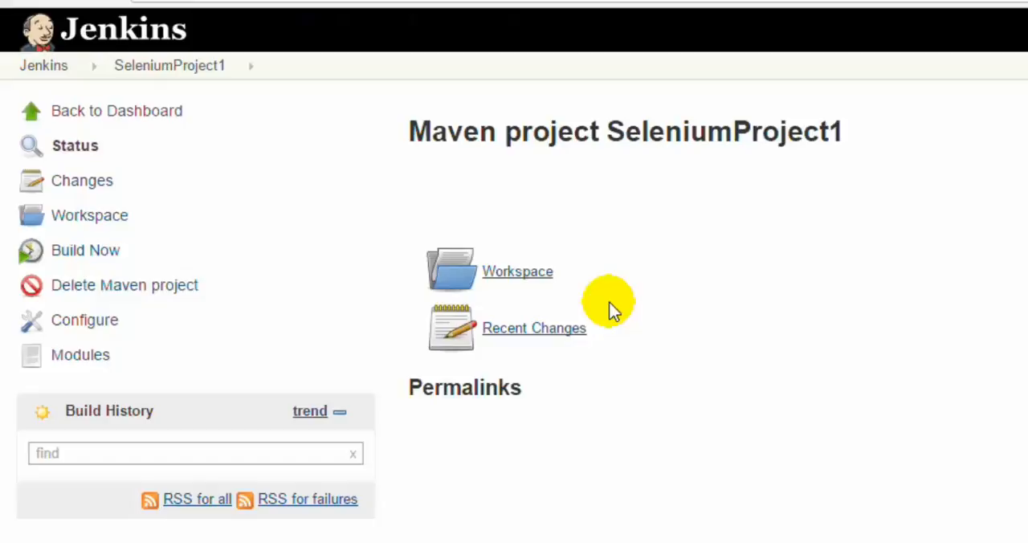
Step: Open the page of the running build #1 from the Build History panel
left_click(83, 250)
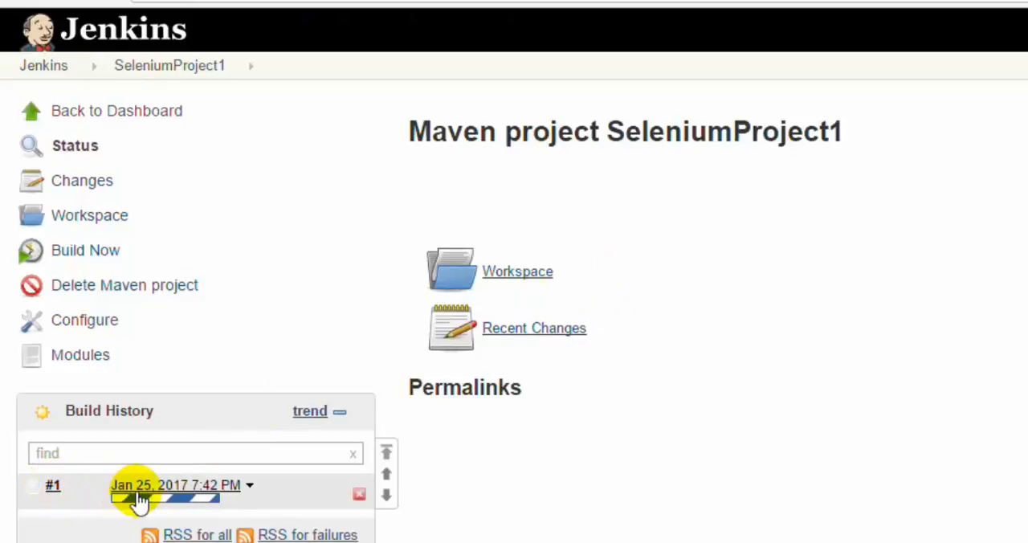
mouse_move(464, 425)
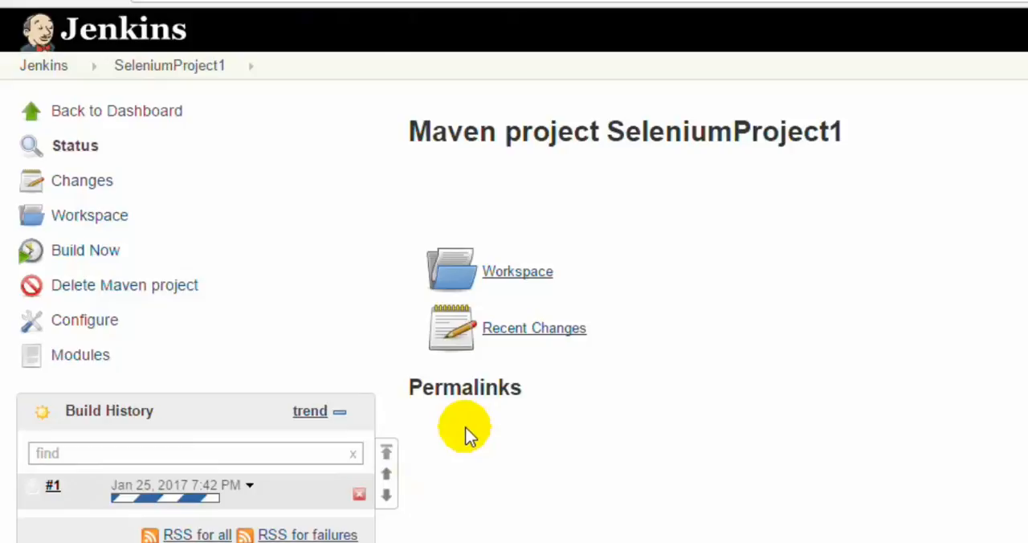
left_click(51, 485)
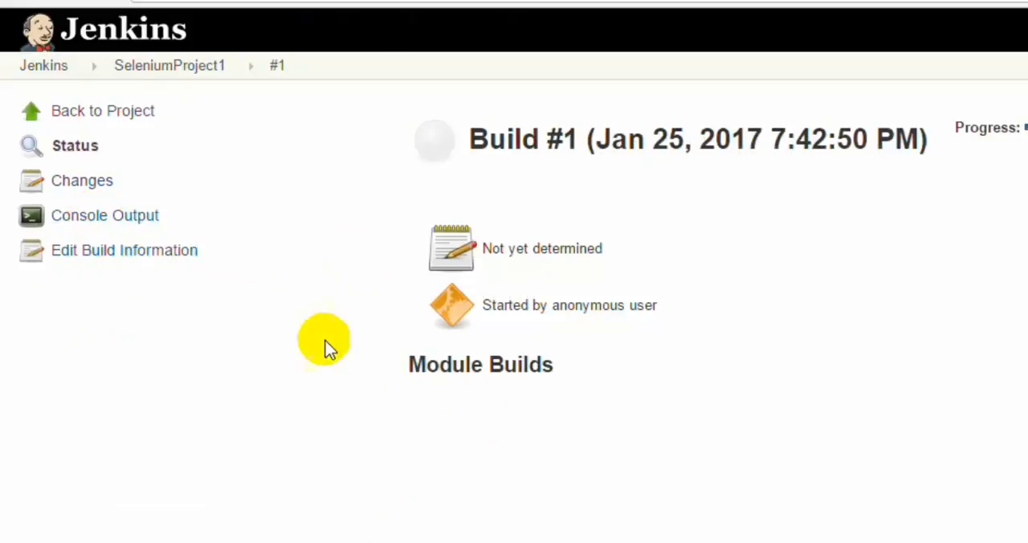
Step: View build #1's console output and follow the git checkout and dependency downloads
left_click(105, 215)
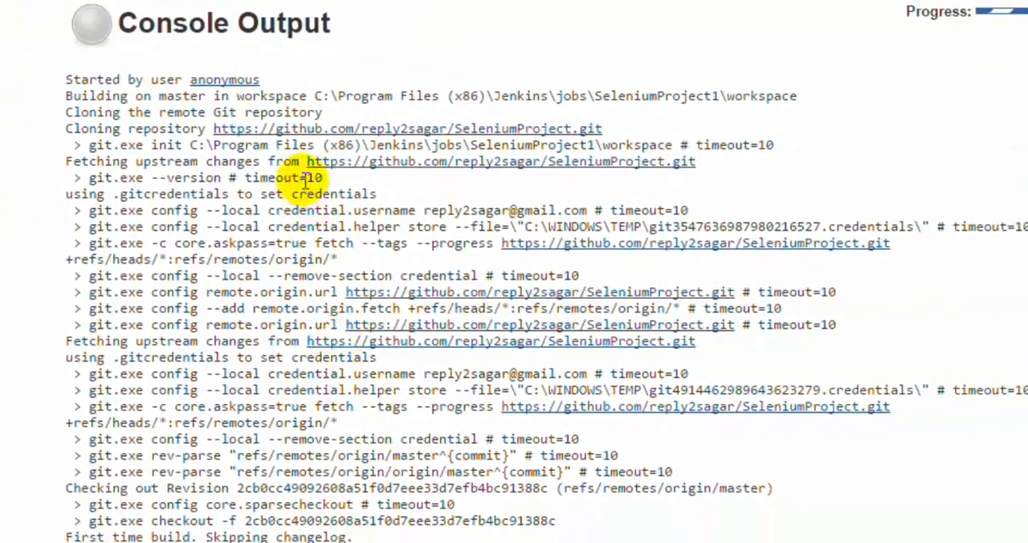
mouse_move(458, 249)
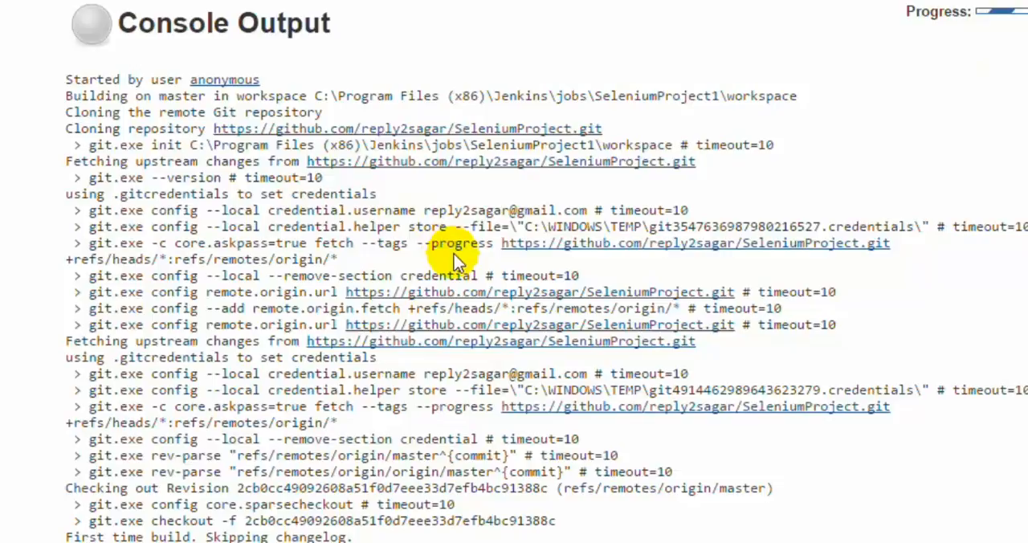
mouse_move(697, 164)
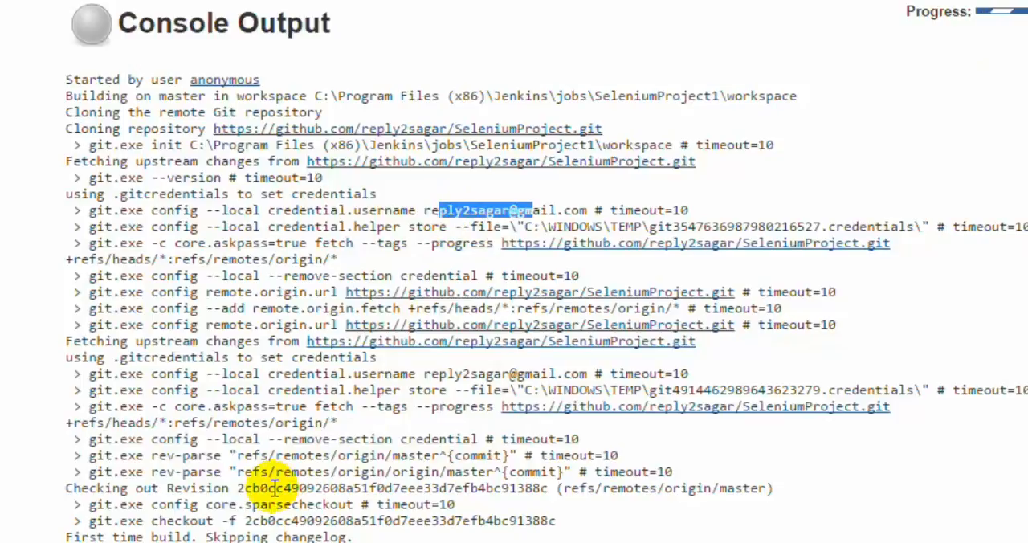
scroll("down", 3)
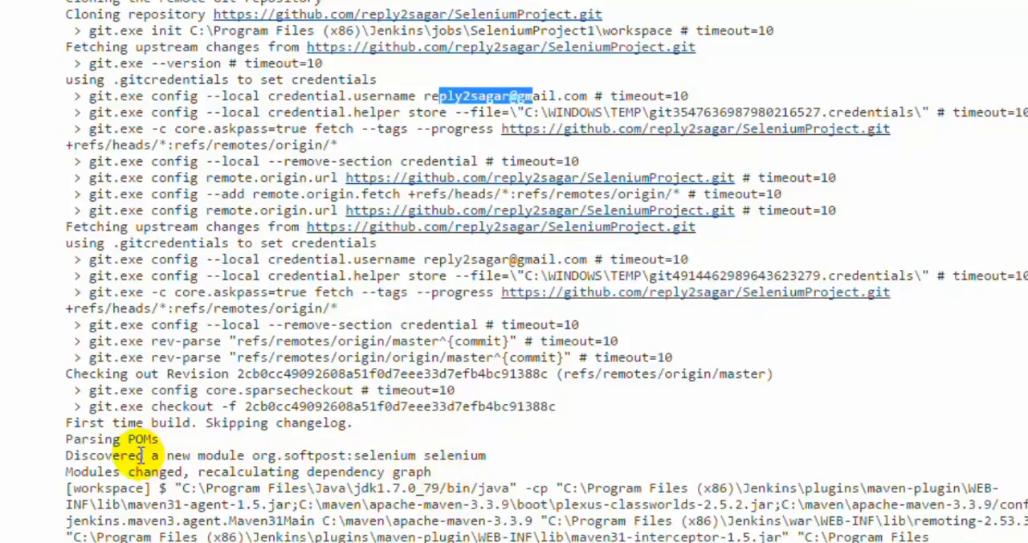
scroll("down", 3)
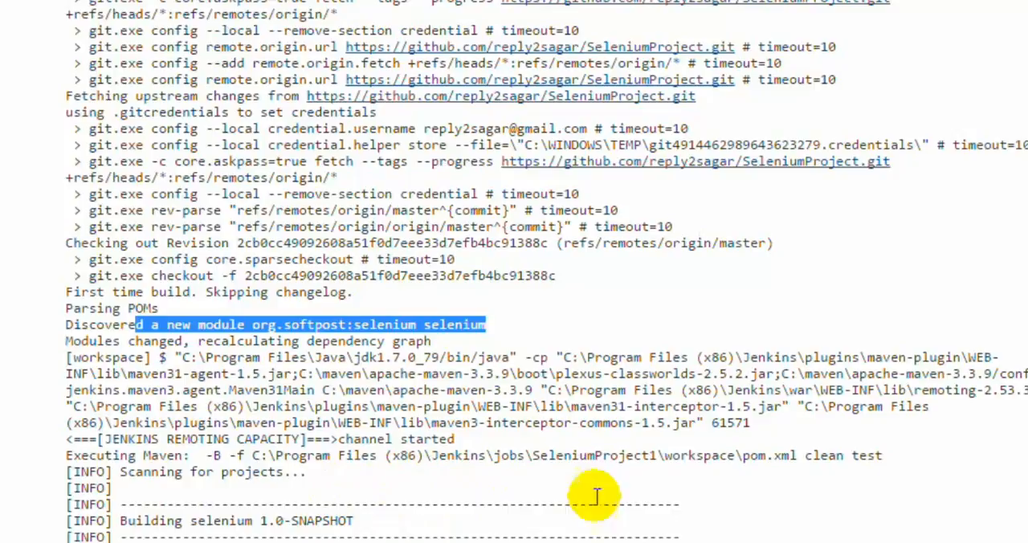
mouse_move(731, 482)
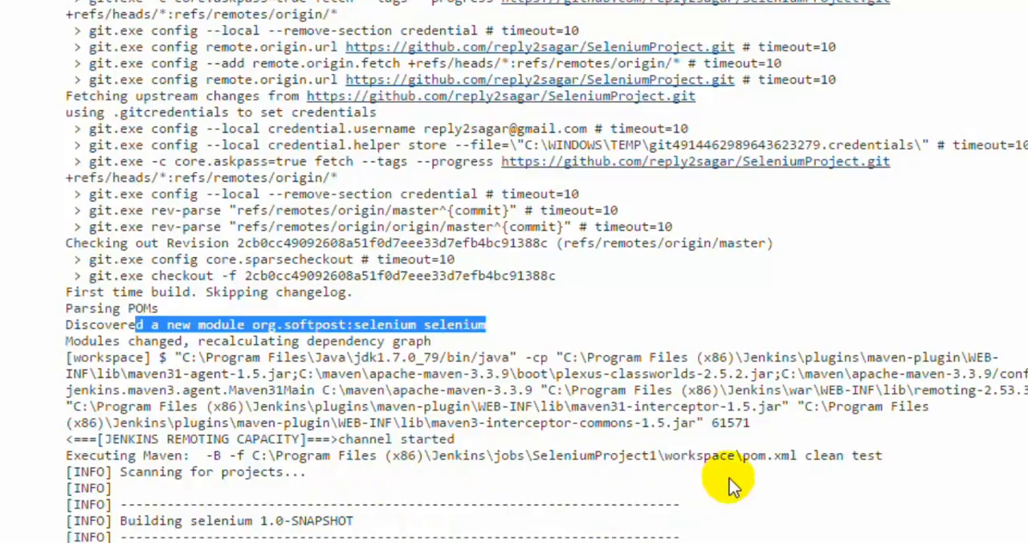
scroll("down", 3)
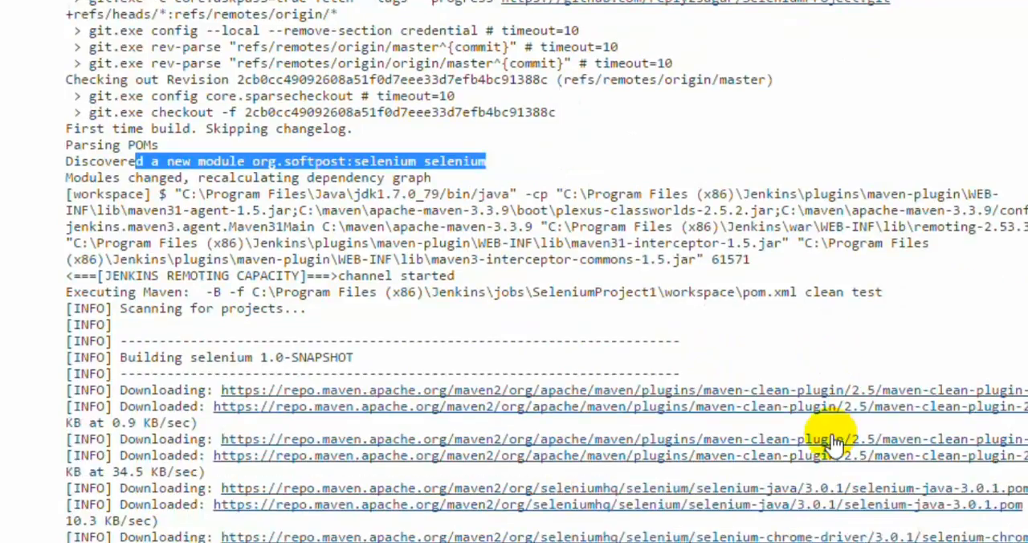
scroll("down", 3)
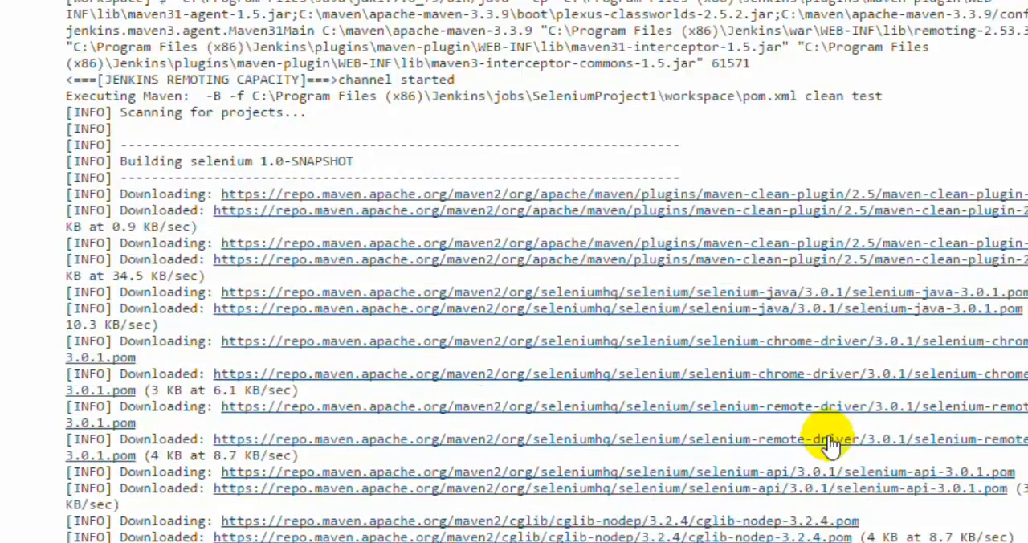
scroll("down", 3)
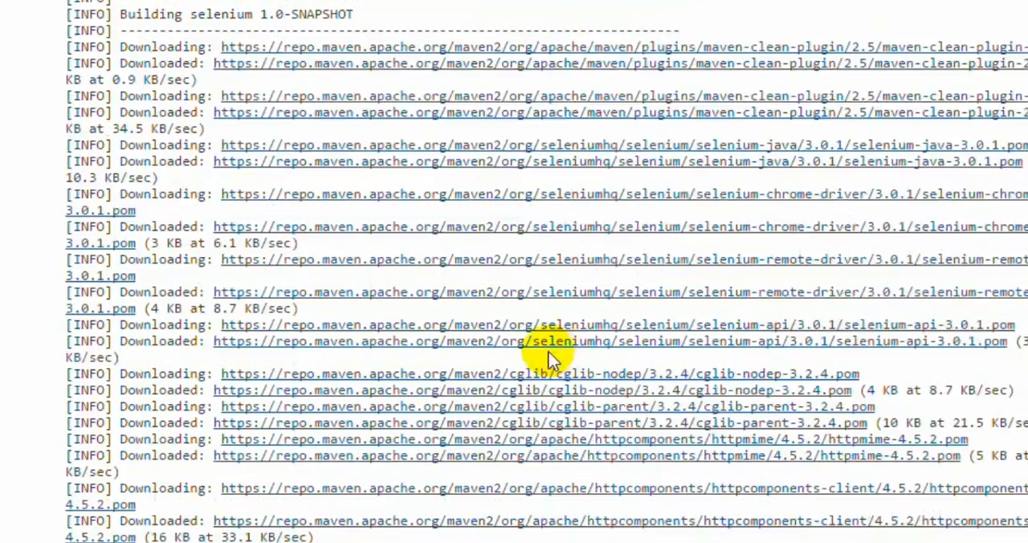
scroll("down", 3)
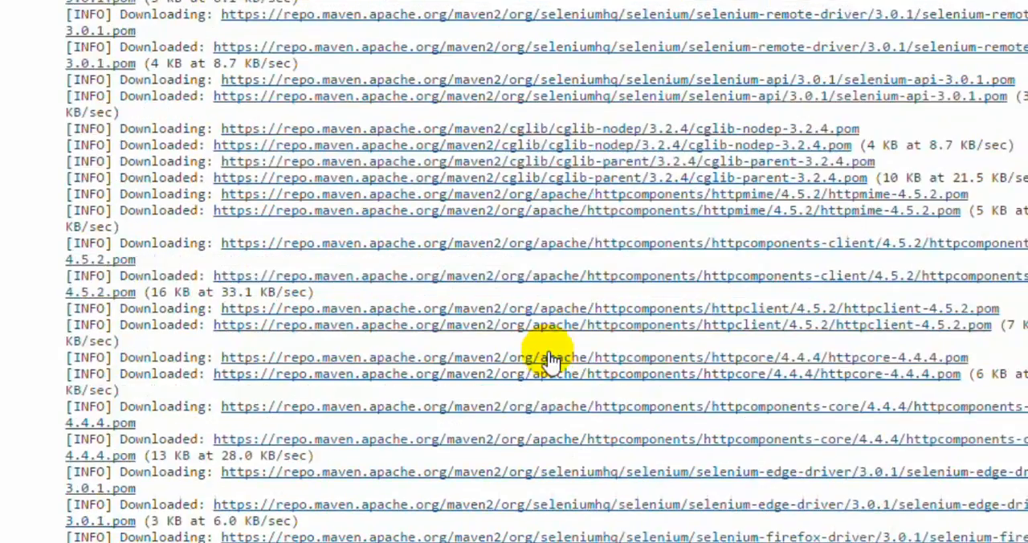
scroll("down", 3)
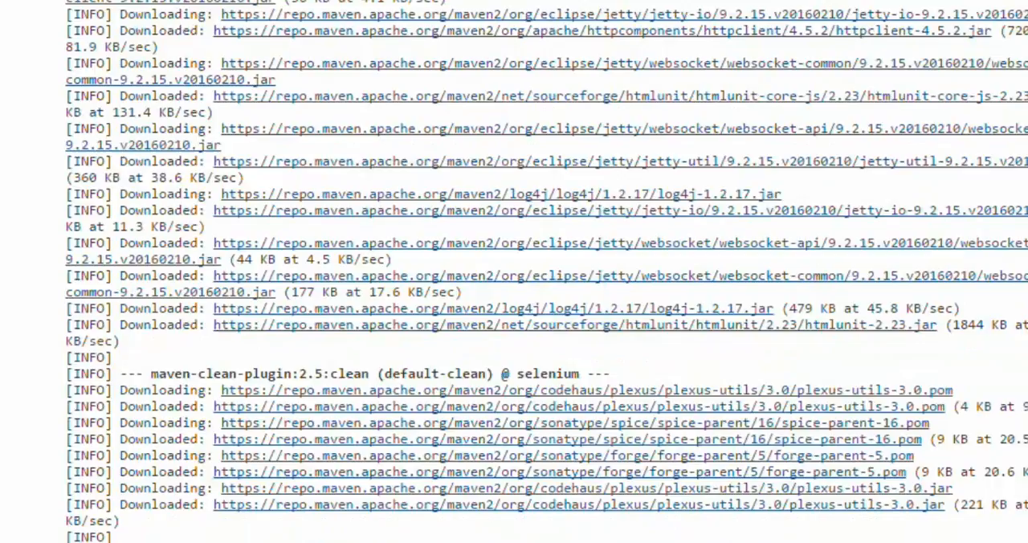
Step: Continue through the log past compilation of sources and test classes to the TESTS section
scroll("down", 3)
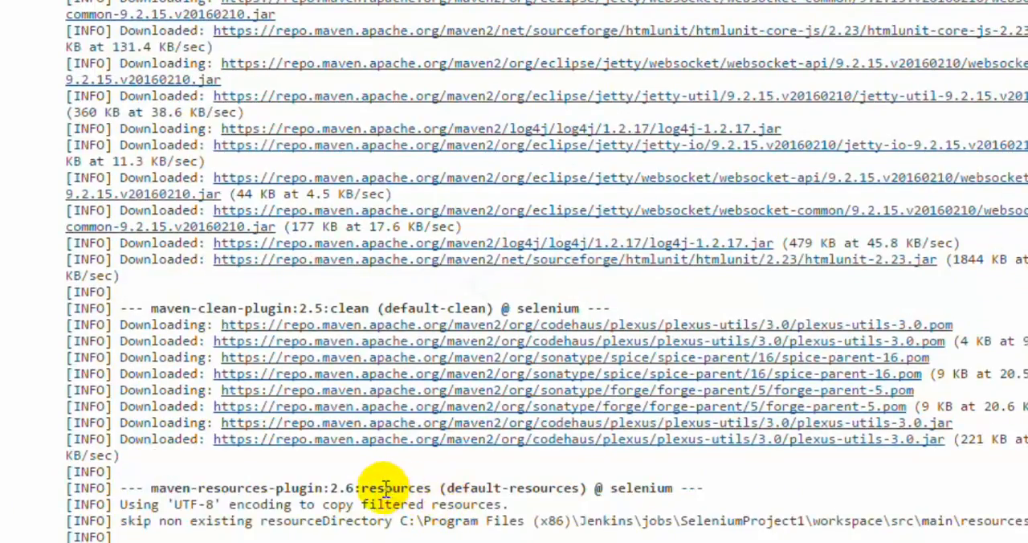
scroll("down", 3)
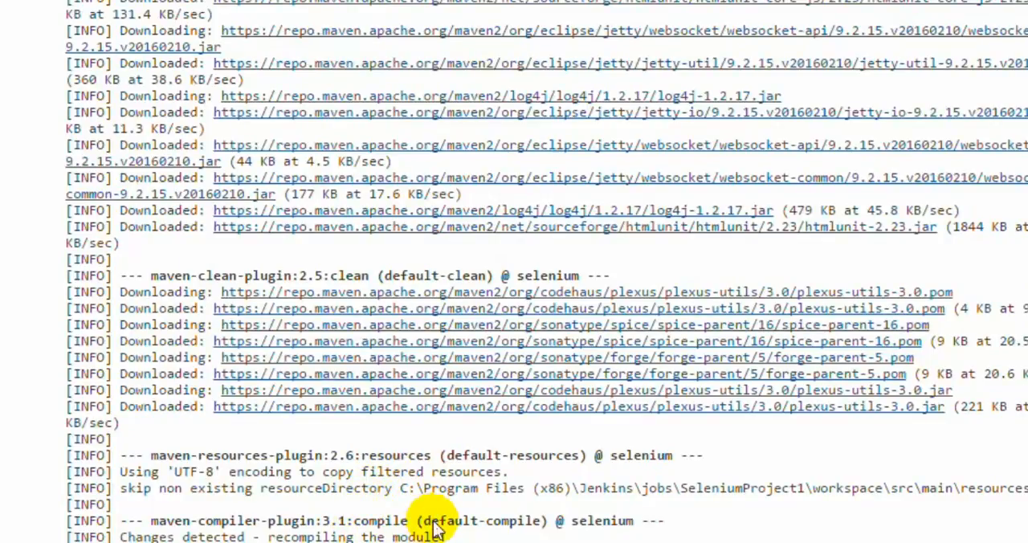
scroll("down", 3)
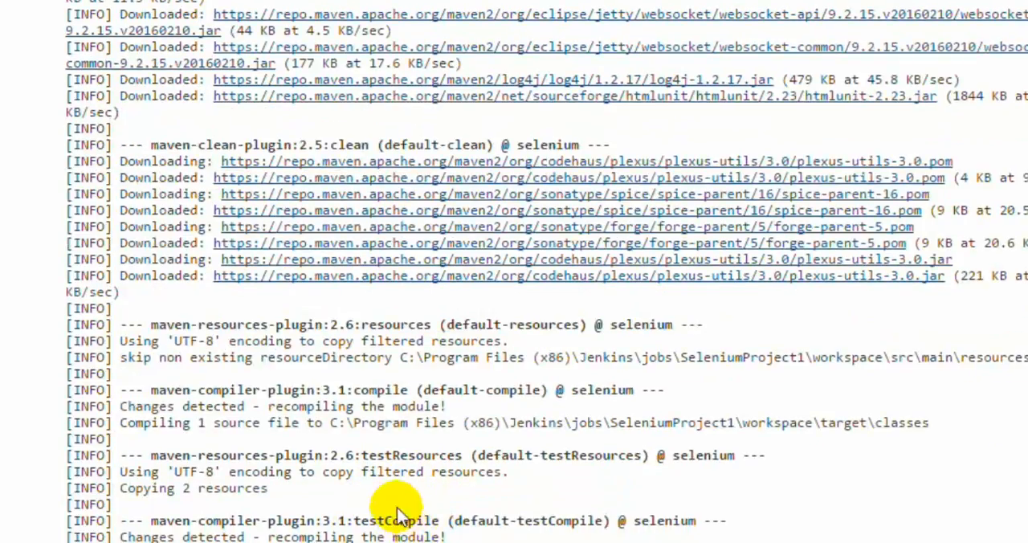
mouse_move(469, 463)
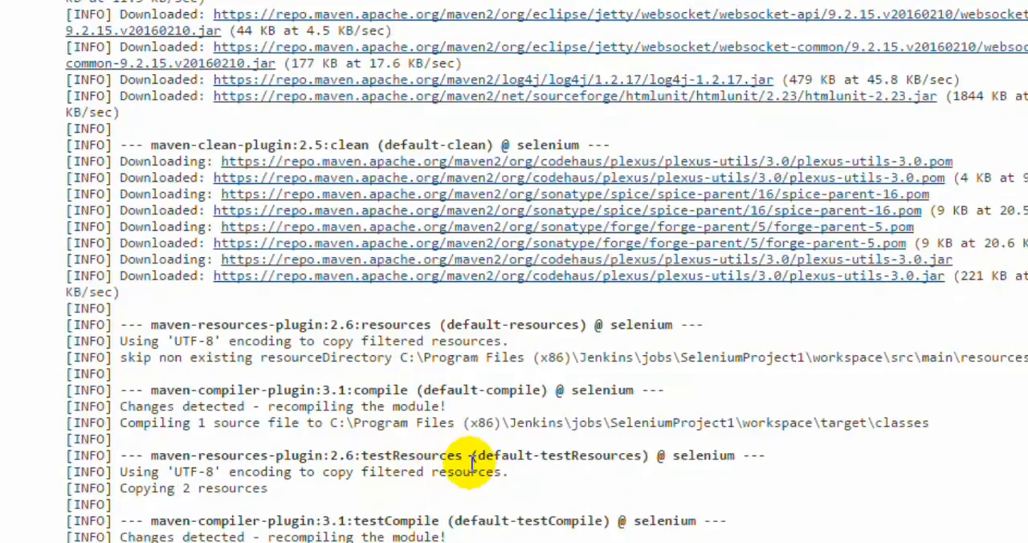
scroll("down", 3)
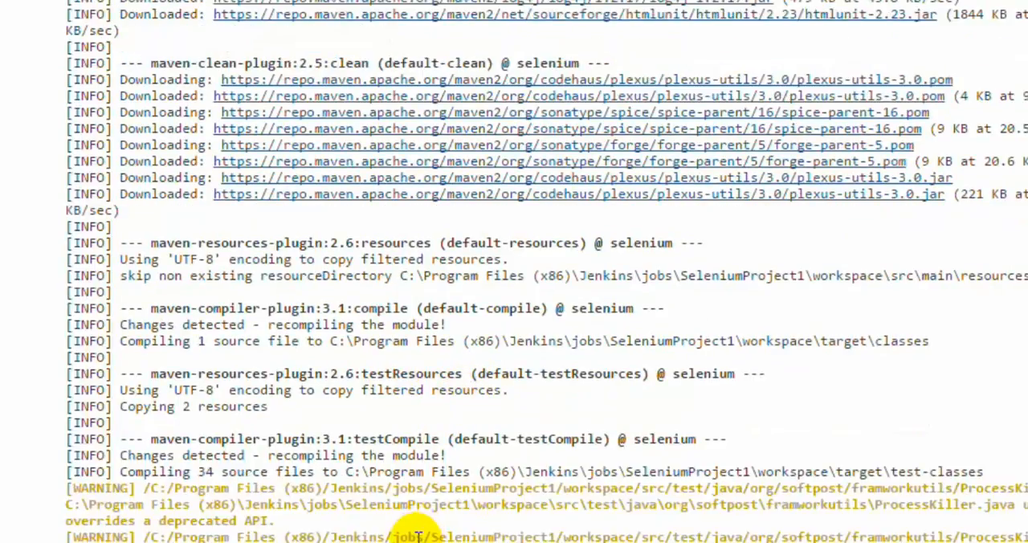
scroll("down", 3)
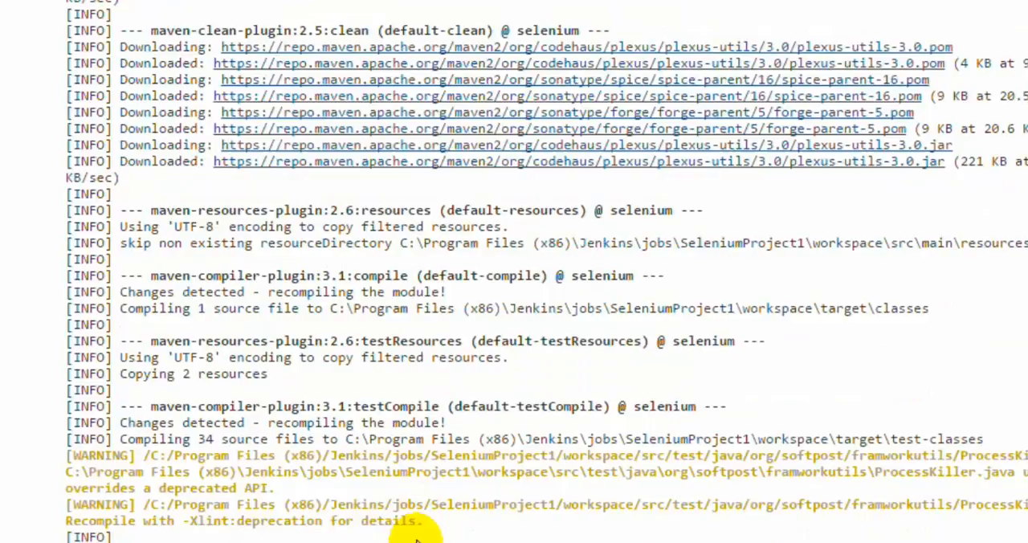
scroll("down", 3)
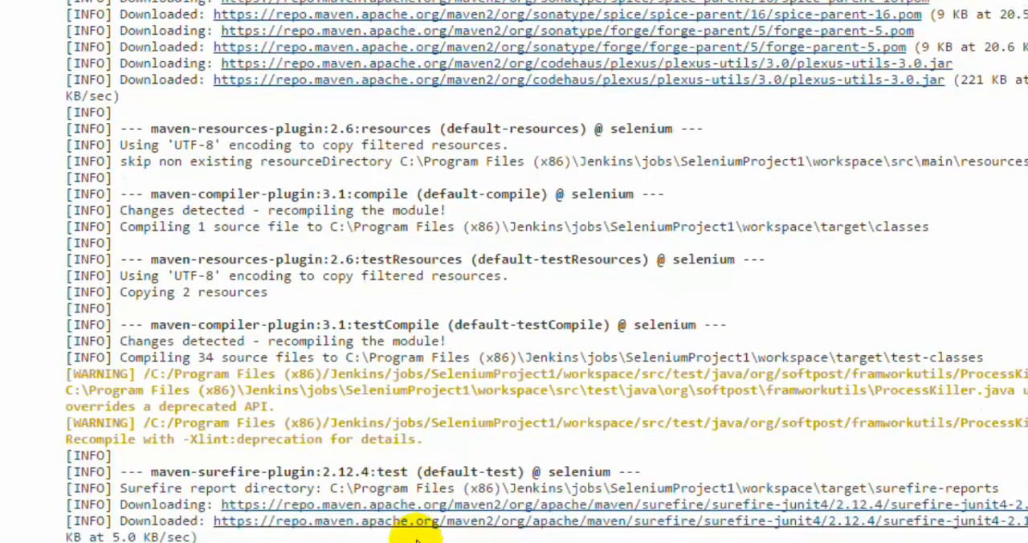
scroll("down", 3)
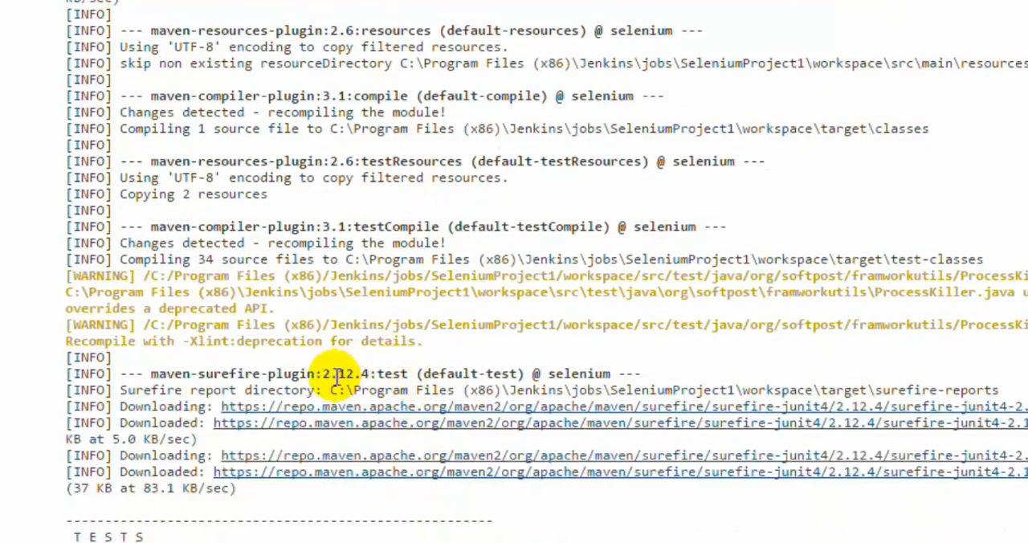
Step: Review the zero-tests Results and BUILD FAILURE lines, then highlight the Surefire report directory path
scroll("down", 3)
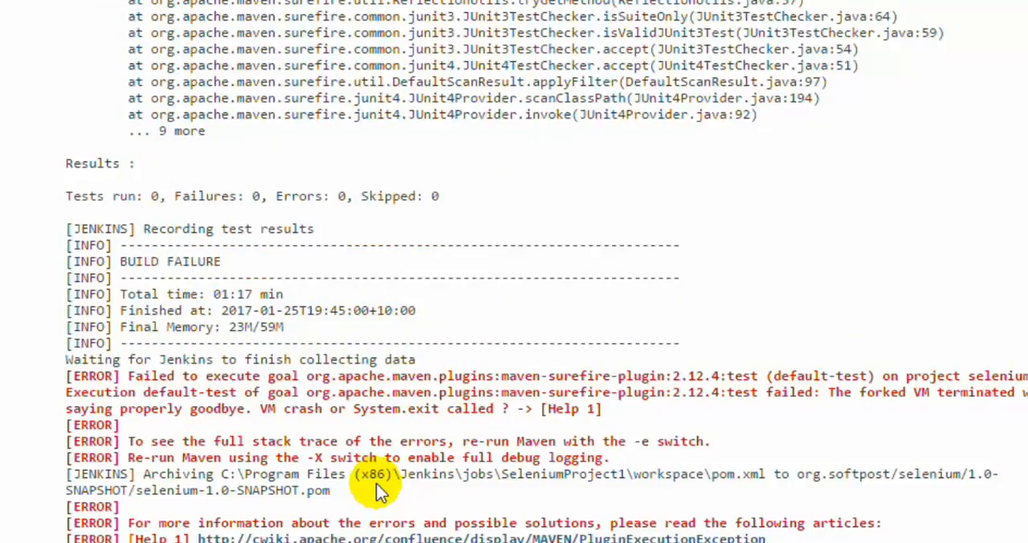
scroll("up", 3)
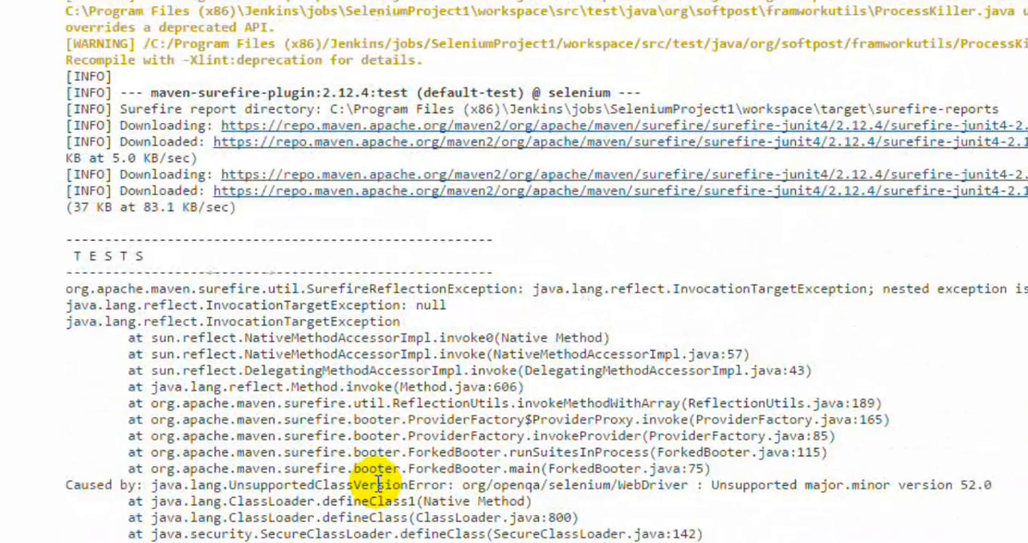
scroll("up", 3)
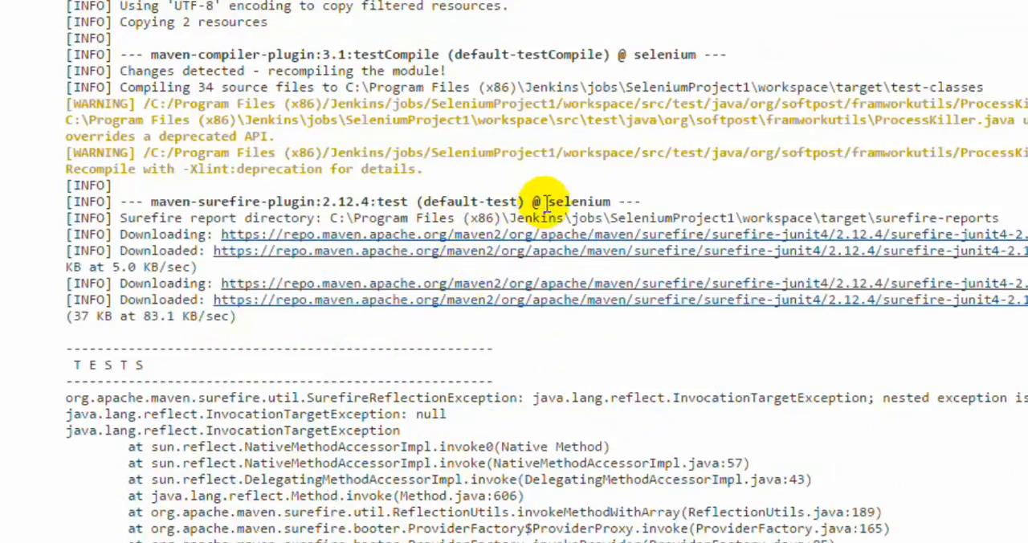
mouse_move(244, 219)
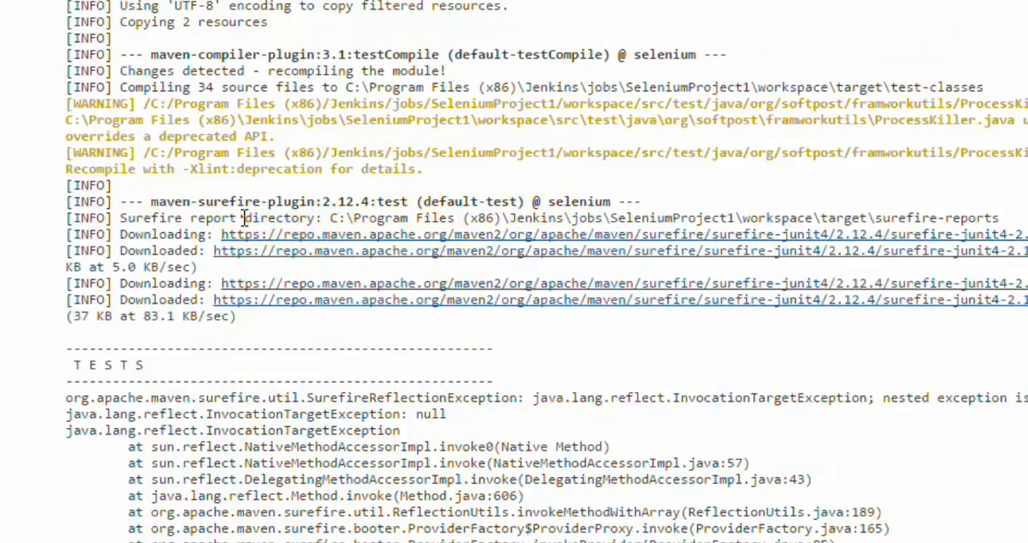
left_click_drag(244, 218, 867, 219)
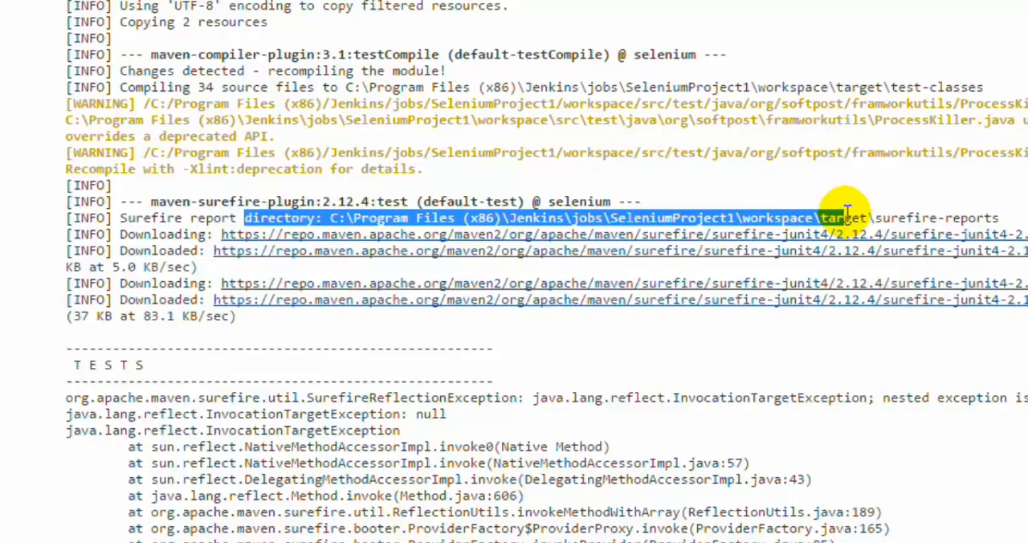
mouse_move(324, 399)
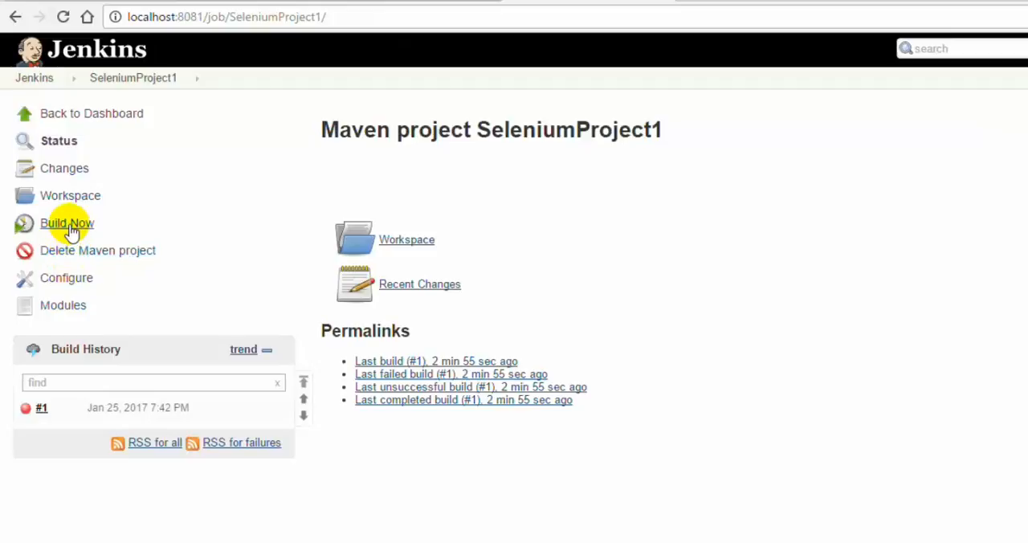
Step: Run build #2, follow its console to Finished: FAILURE, then return to the dashboard
left_click(68, 223)
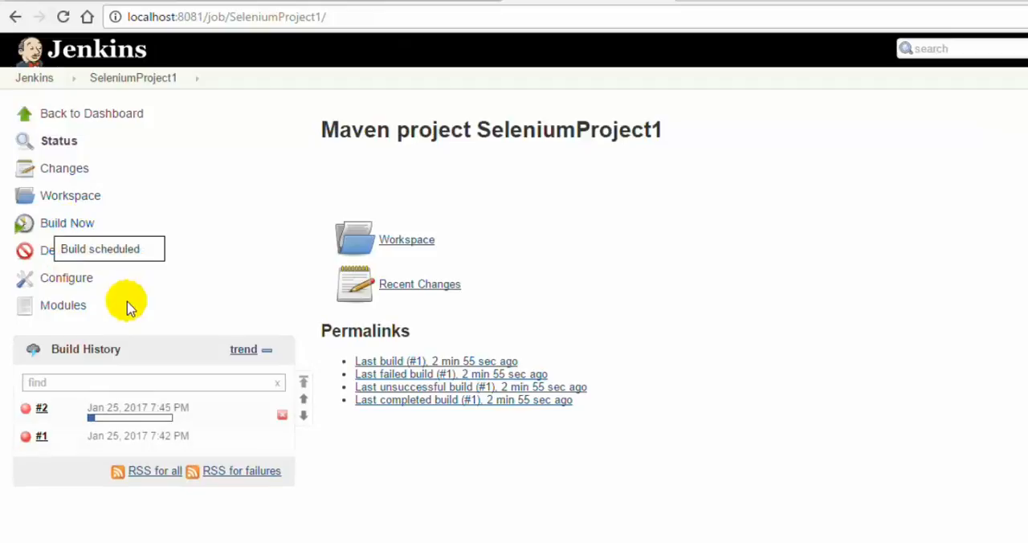
mouse_move(42, 408)
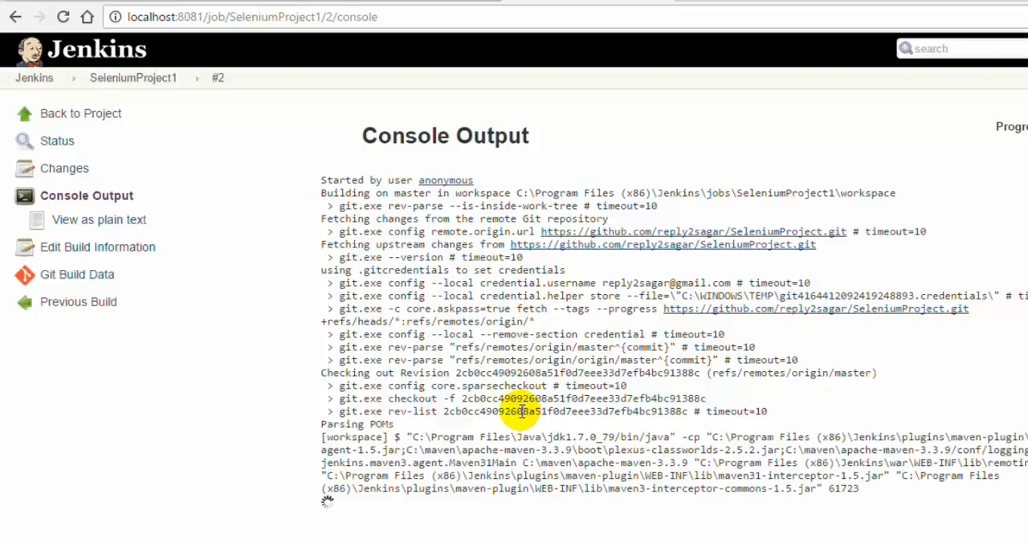
scroll("down", 3)
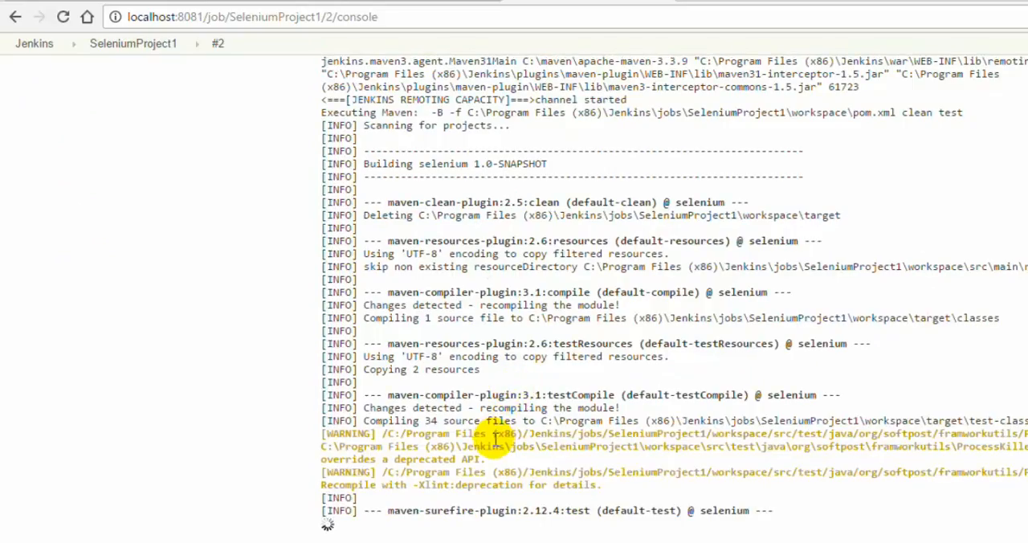
scroll("down", 3)
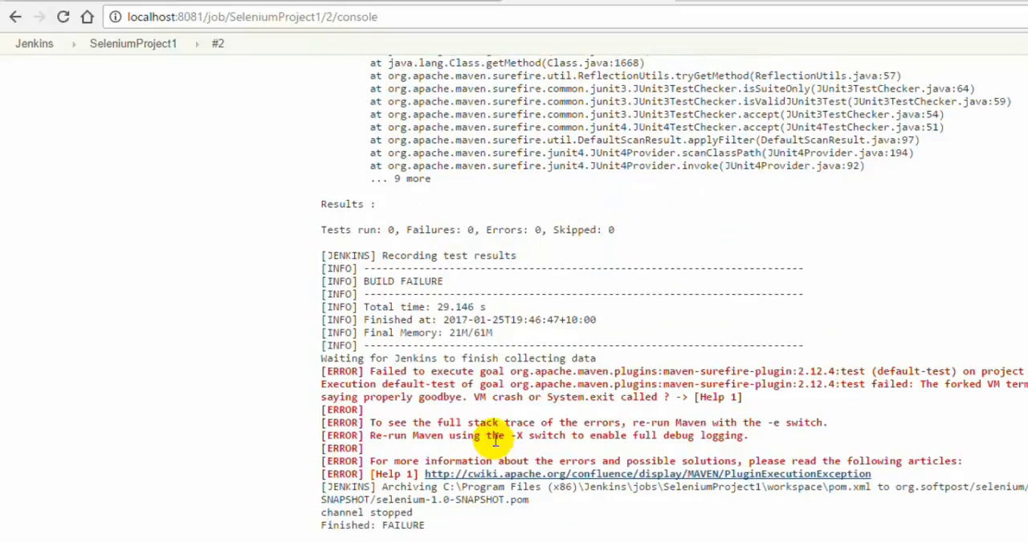
left_click(33, 42)
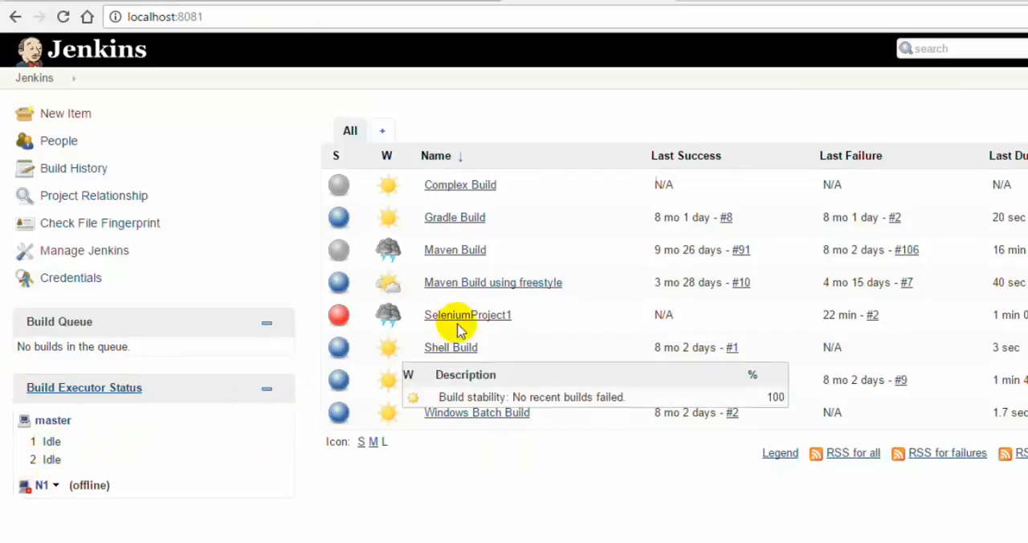
mouse_move(481, 320)
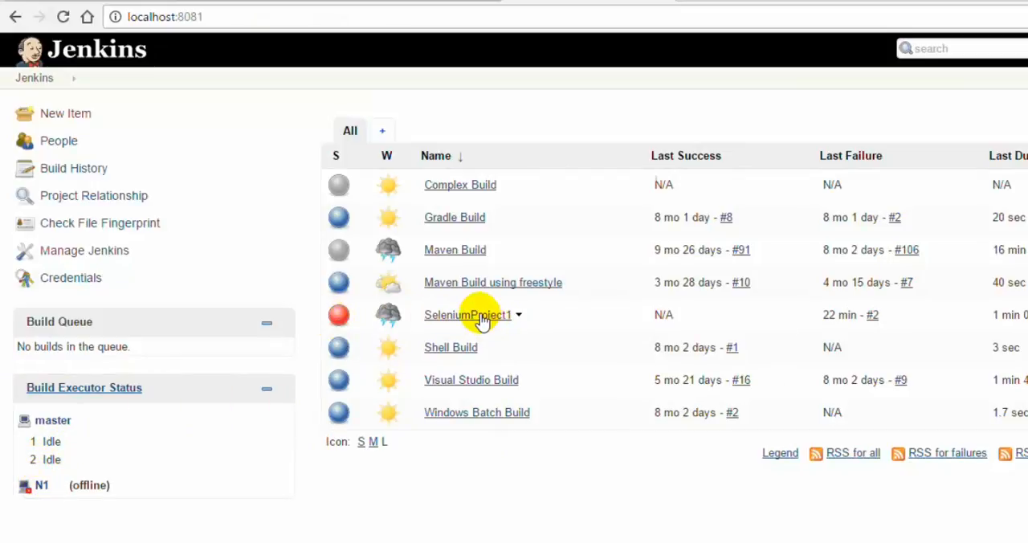
Step: Reopen SeleniumProject1 and view build #2's console output at the TESTS exception
left_click(467, 315)
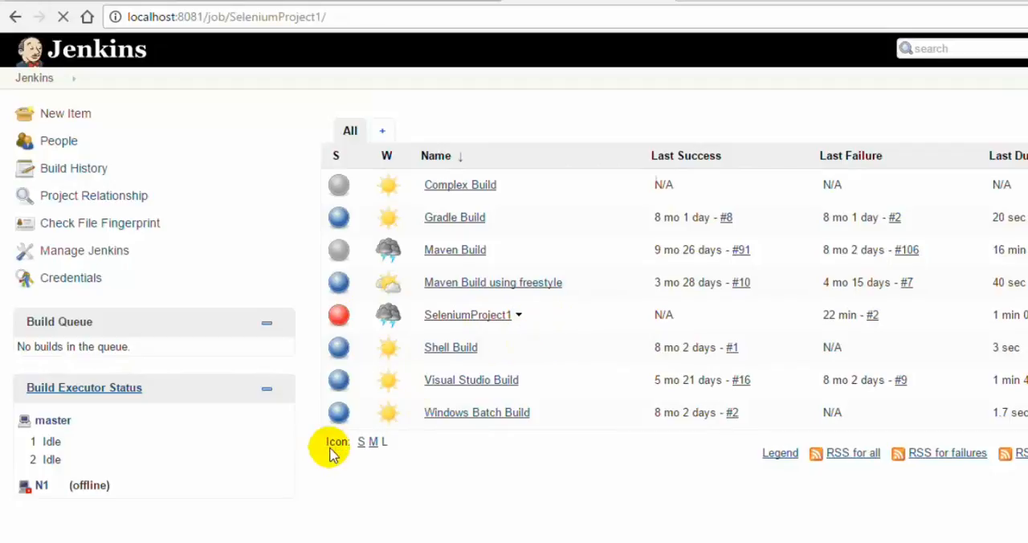
left_click(467, 315)
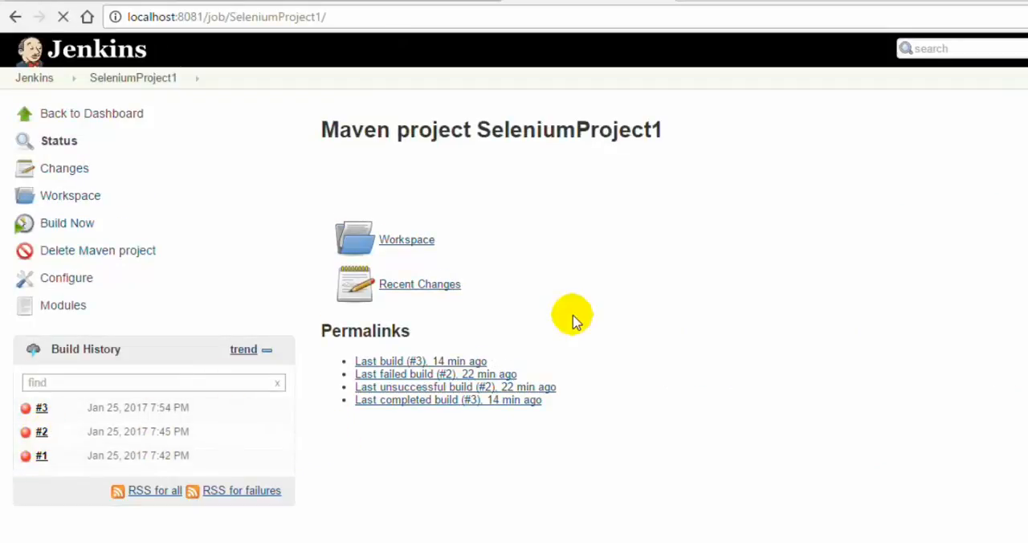
left_click(41, 430)
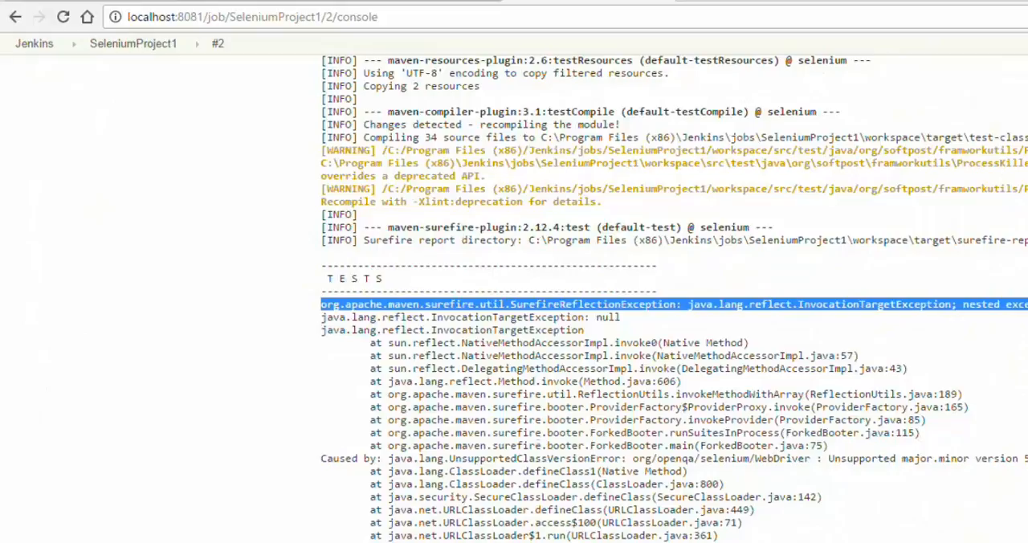
Step: Copy the SurefireReflectionException lines into Notepad and minimize the note
left_click_drag(320, 304, 620, 317)
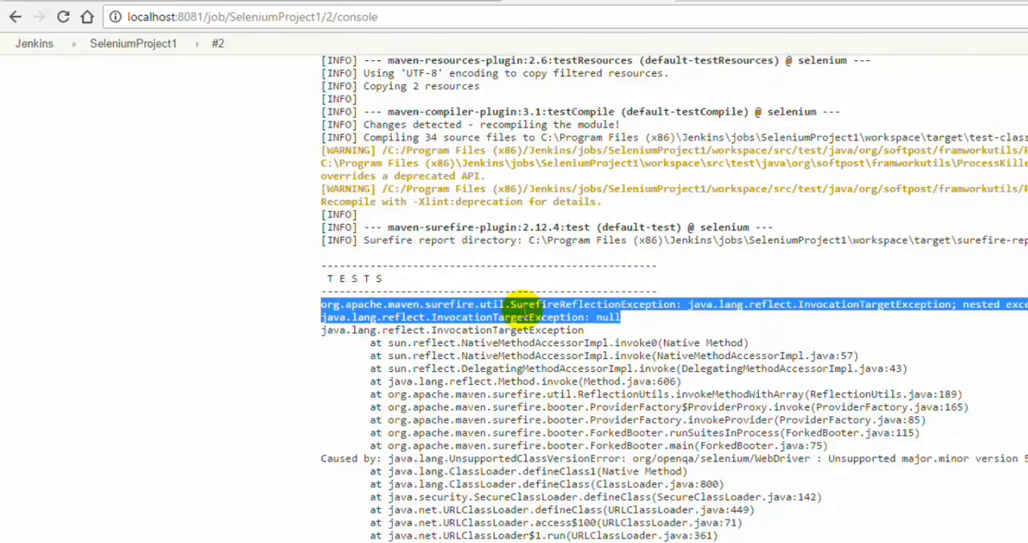
mouse_move(790, 313)
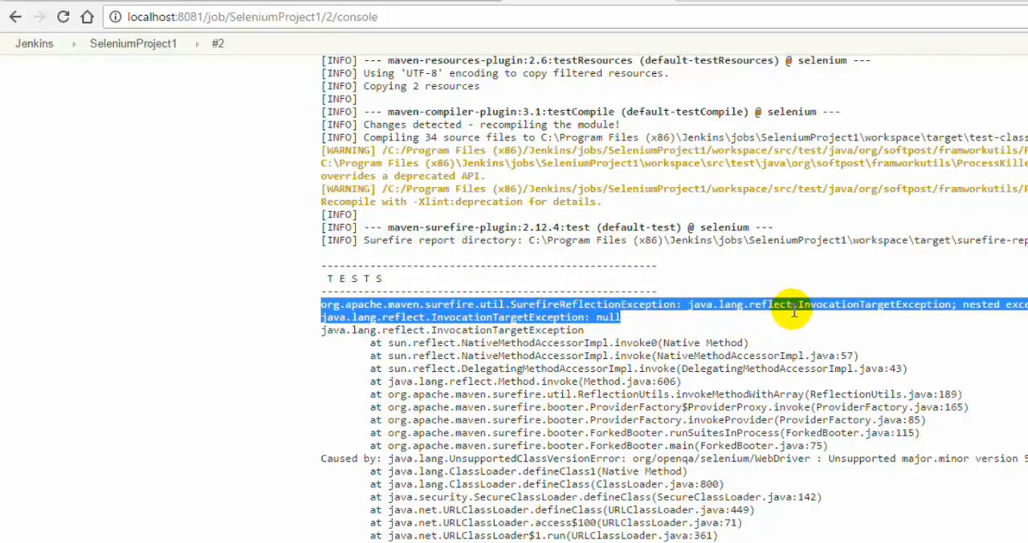
mouse_move(873, 328)
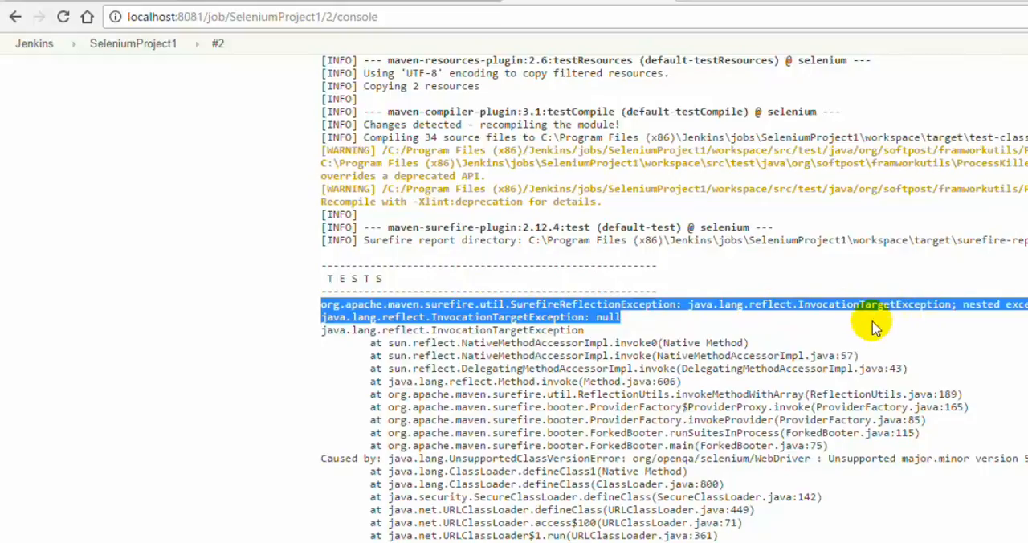
mouse_move(873, 327)
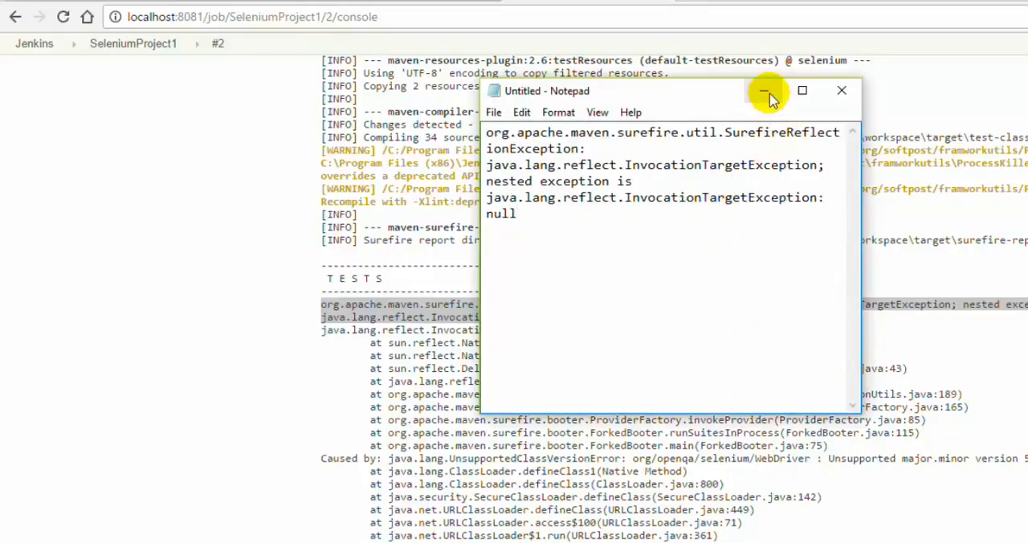
left_click(764, 90)
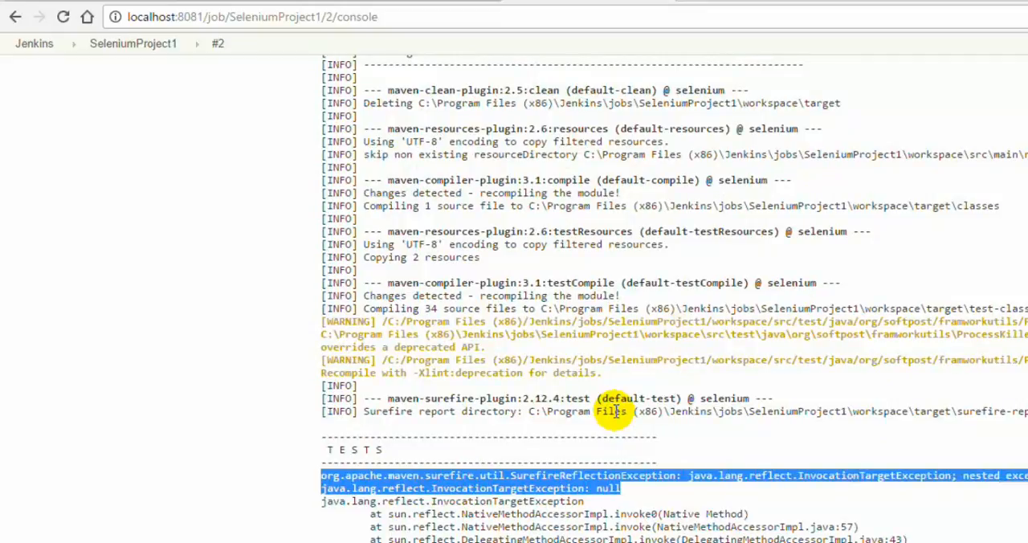
mouse_move(598, 296)
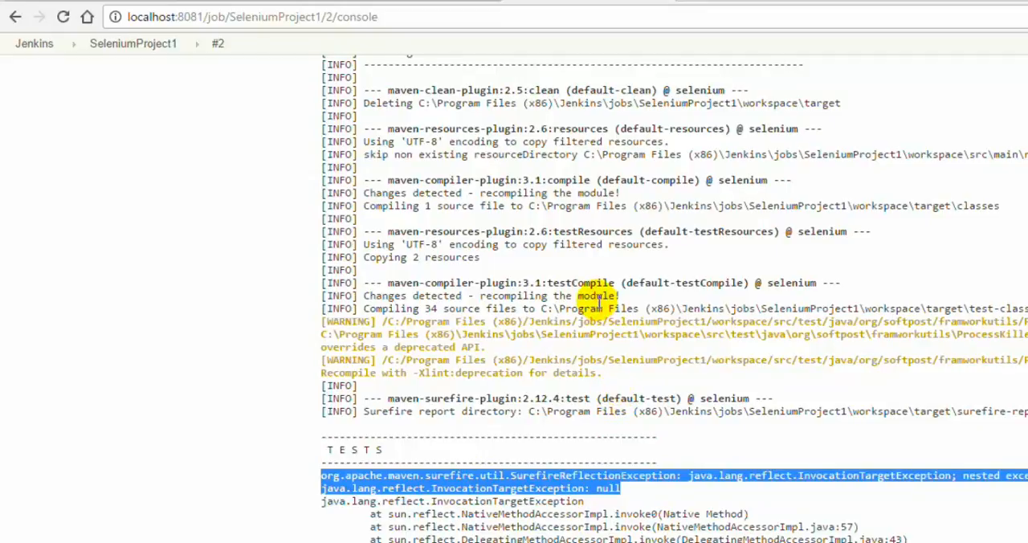
Step: Return to the Jenkins dashboard and open the Manage Jenkins administration page
scroll("up", 3)
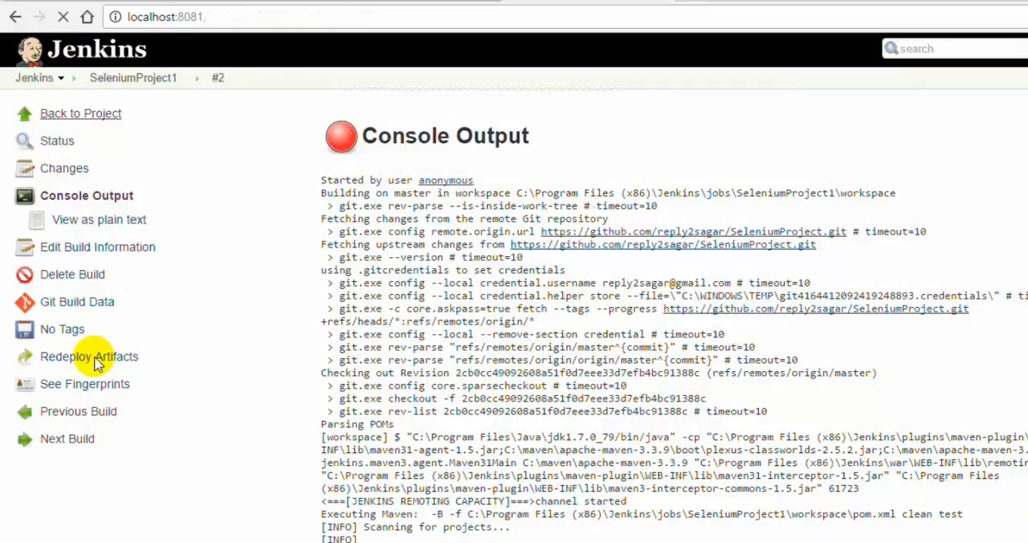
left_click(33, 77)
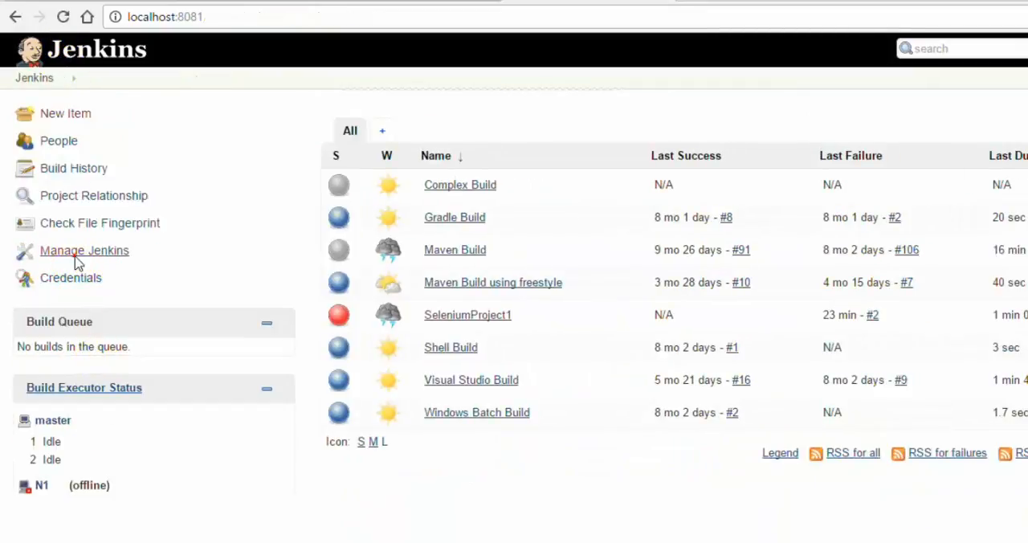
left_click(83, 251)
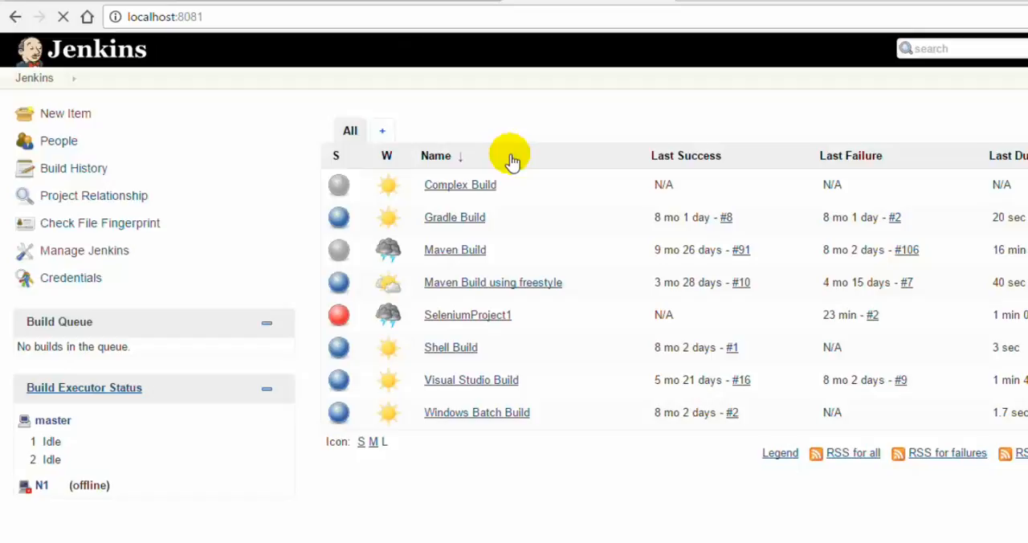
mouse_move(501, 179)
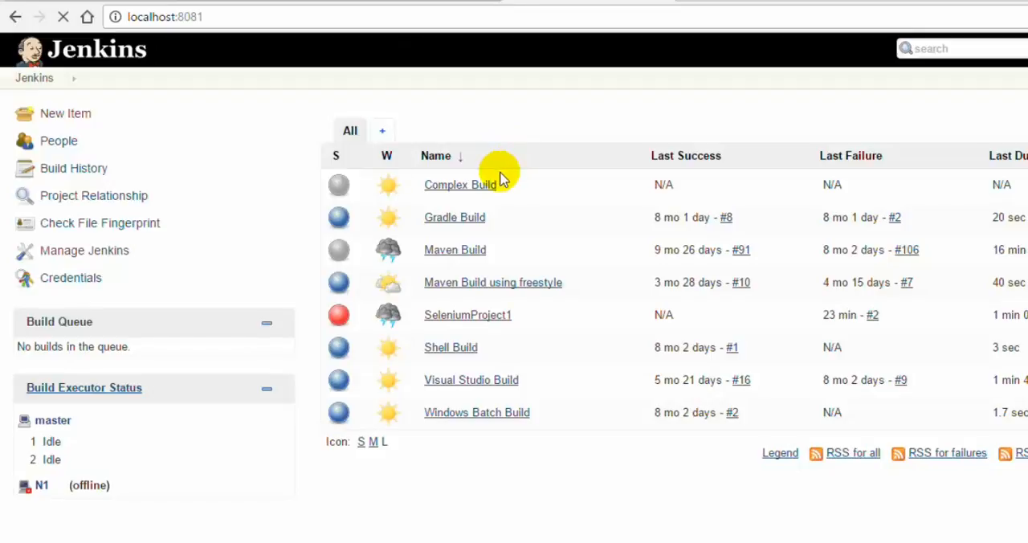
mouse_move(388, 250)
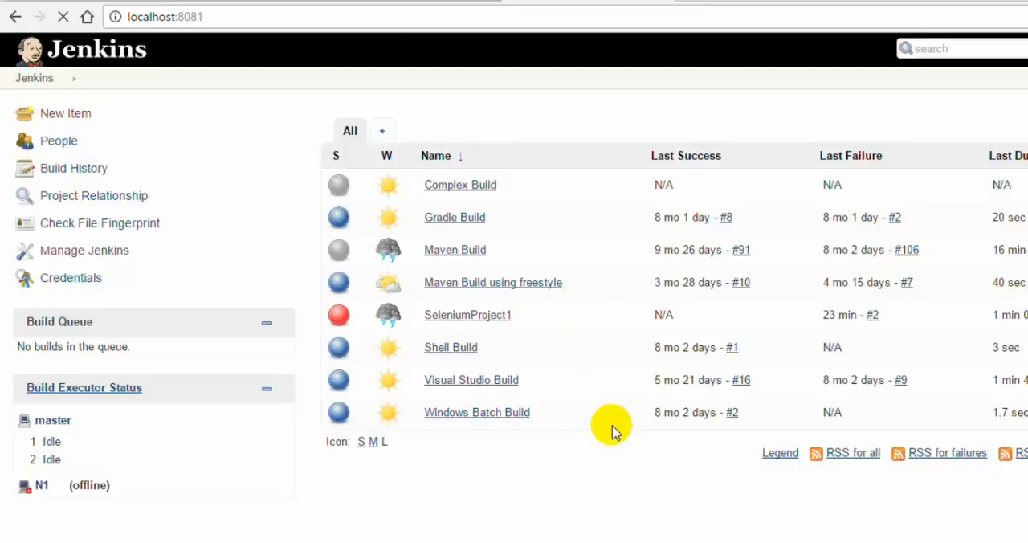
left_click(83, 250)
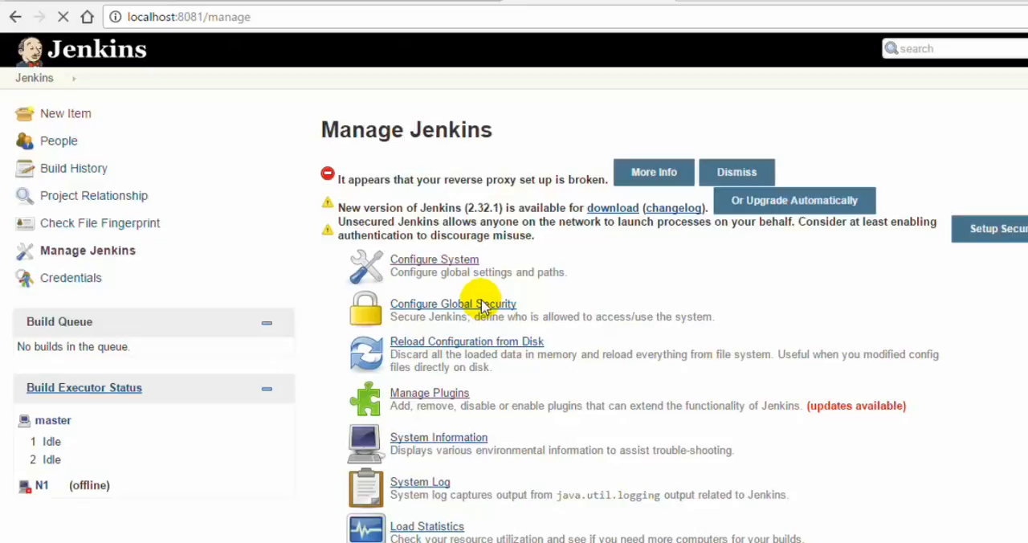
Step: Check the JDK installation's JAVA_HOME path in Configure System, then go back to the dashboard
left_click(434, 258)
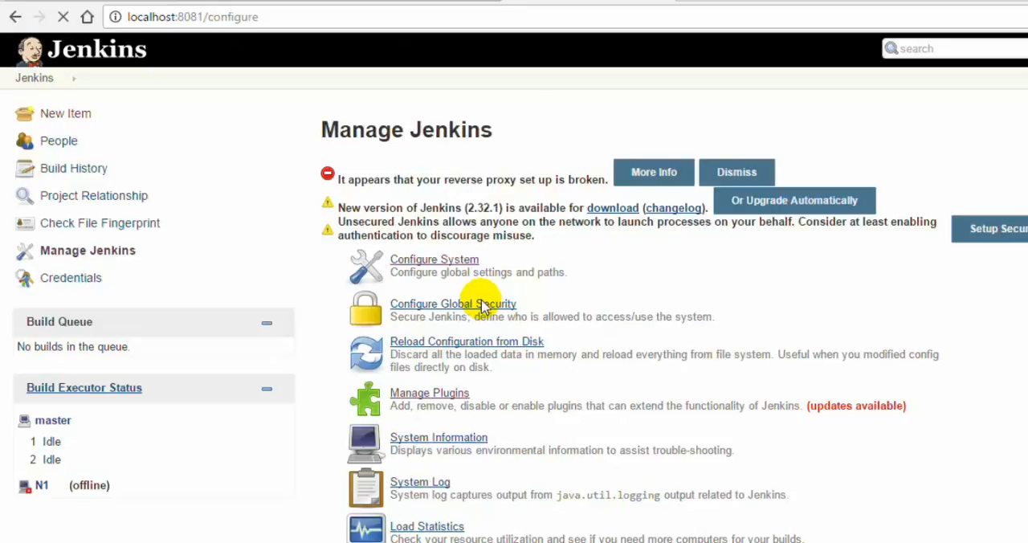
left_click(434, 259)
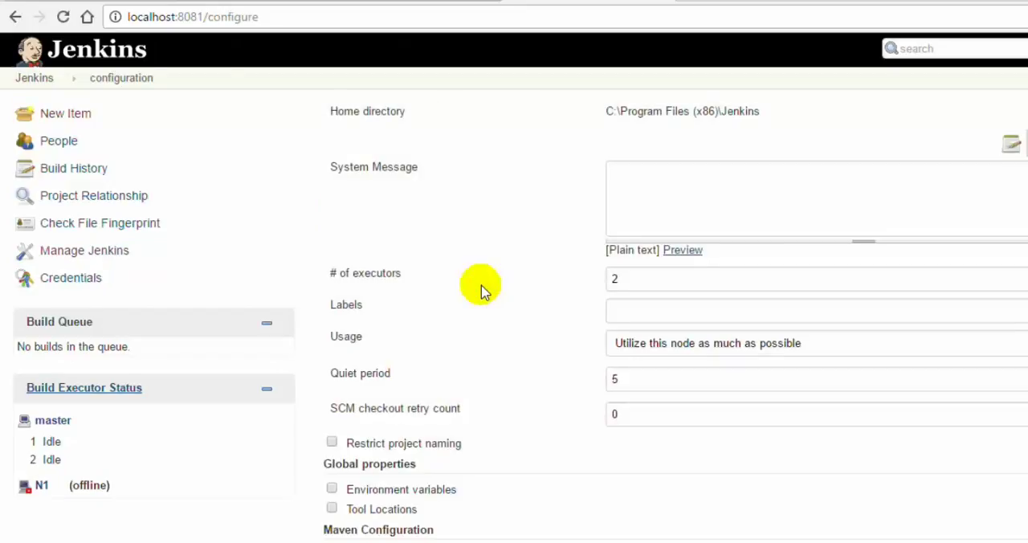
scroll("down", 3)
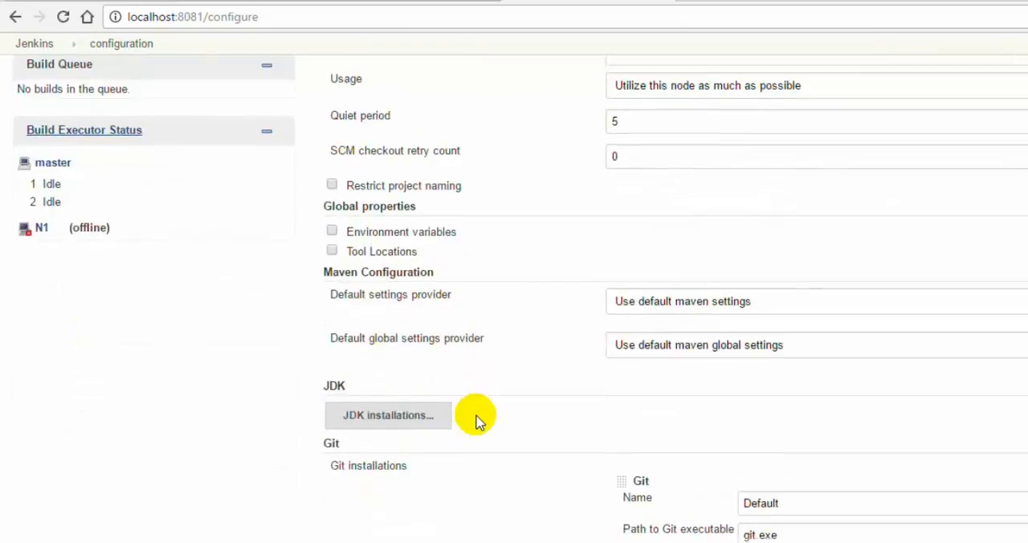
left_click(389, 414)
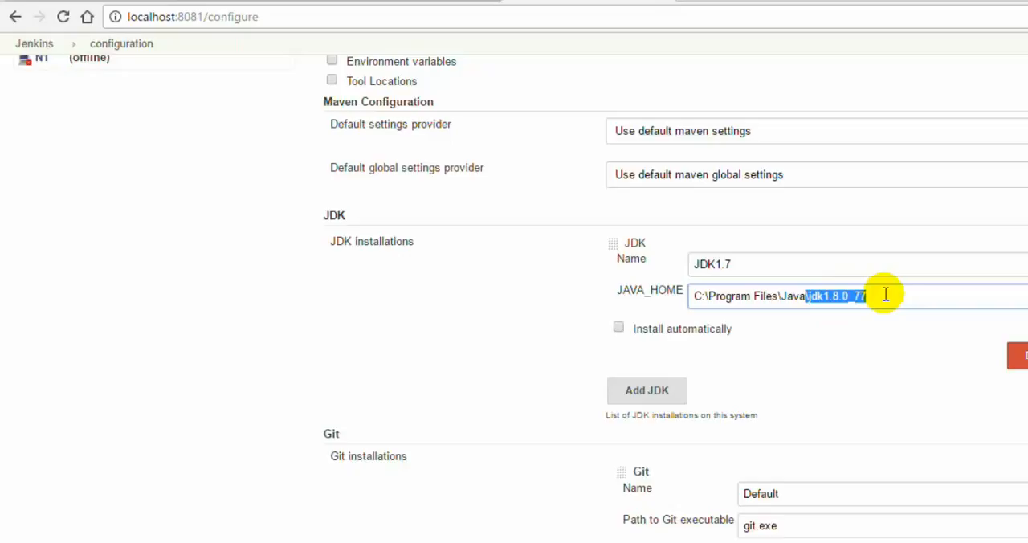
scroll("up", 3)
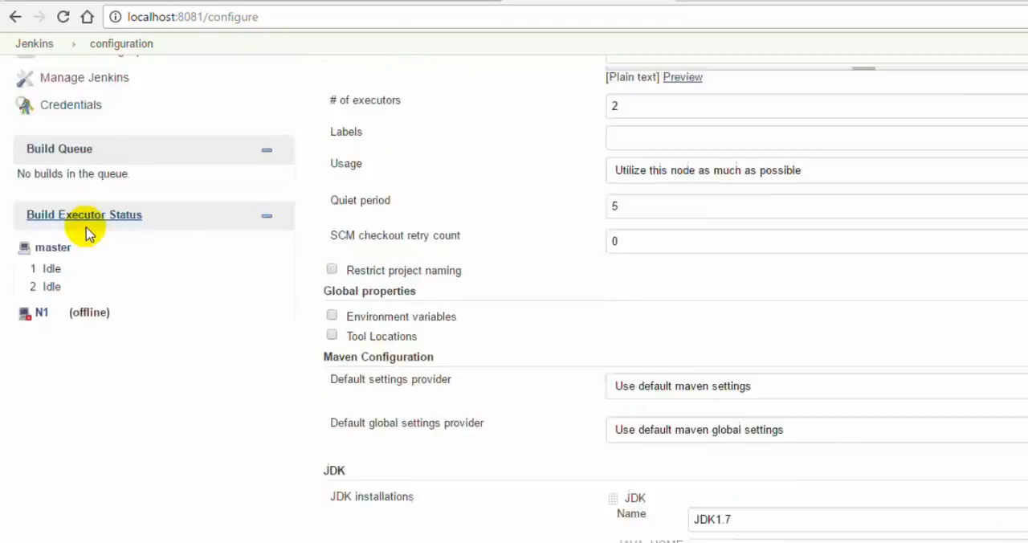
scroll("up", 3)
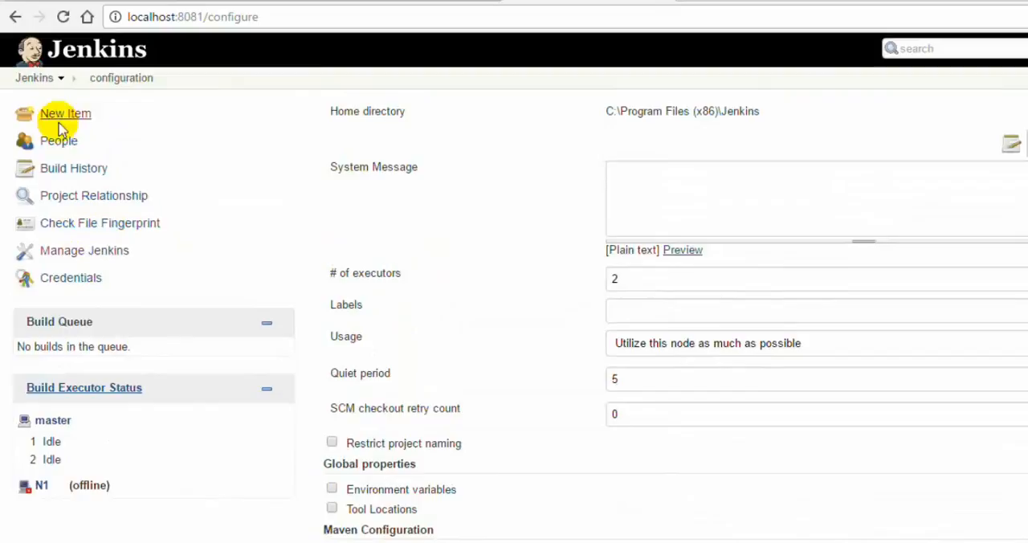
mouse_move(61, 169)
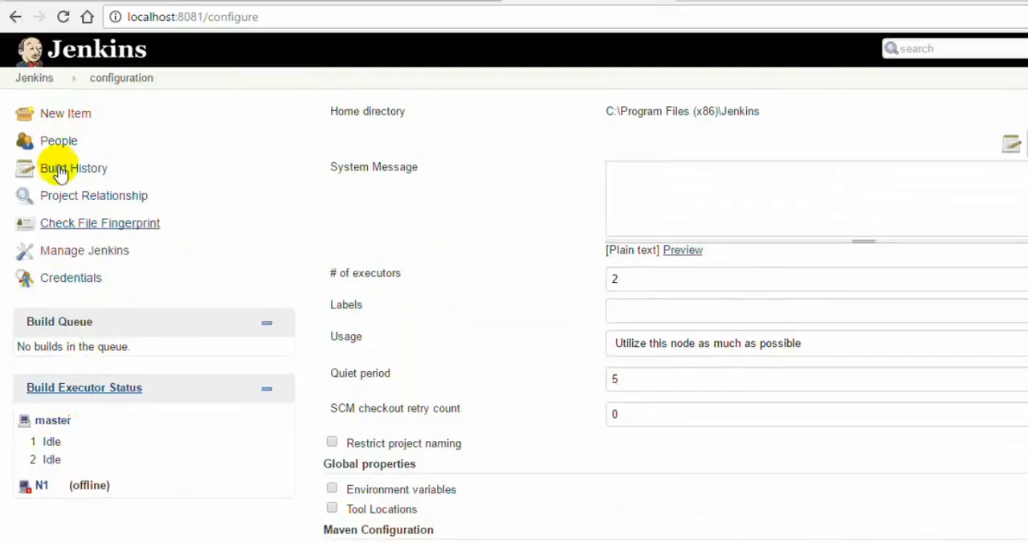
left_click(100, 222)
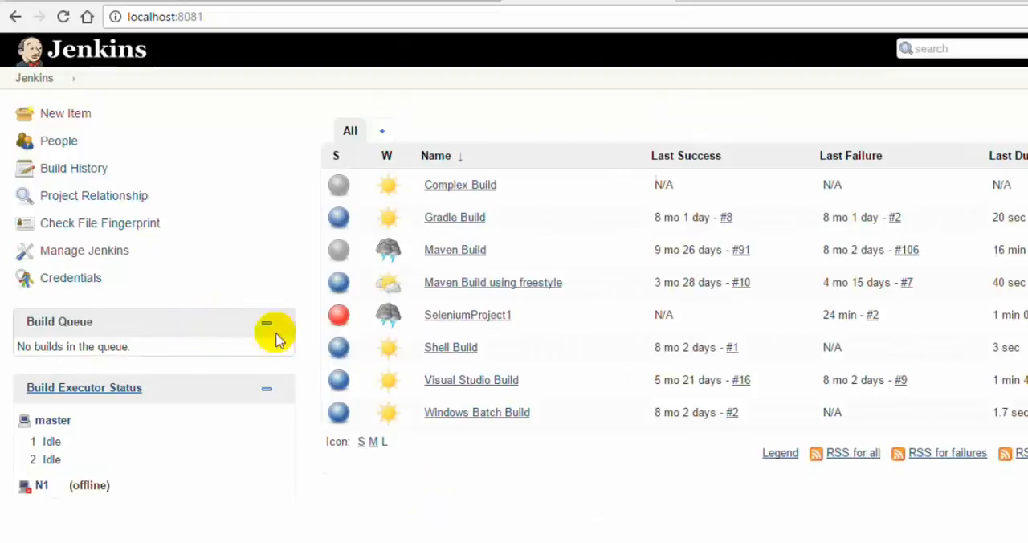
mouse_move(277, 334)
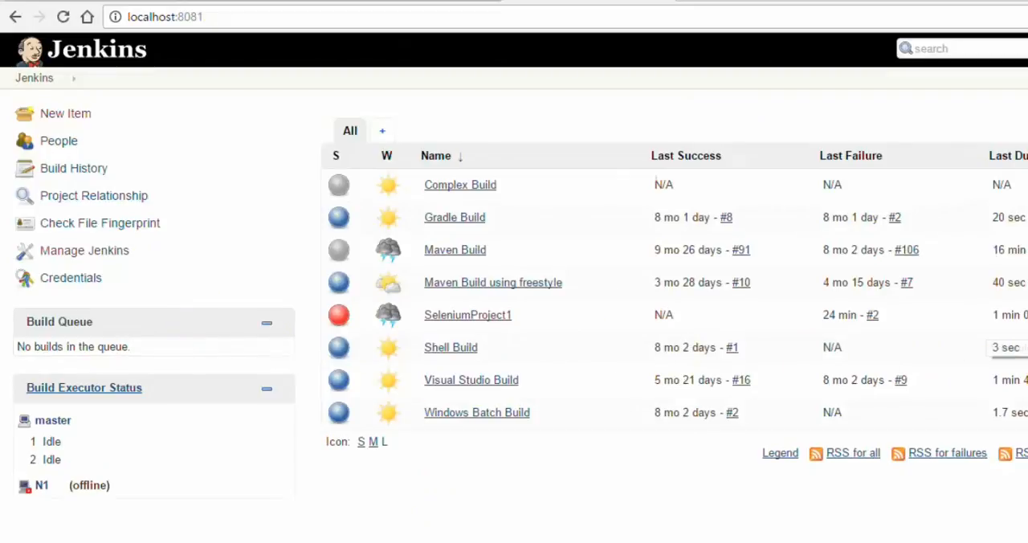
mouse_move(723, 398)
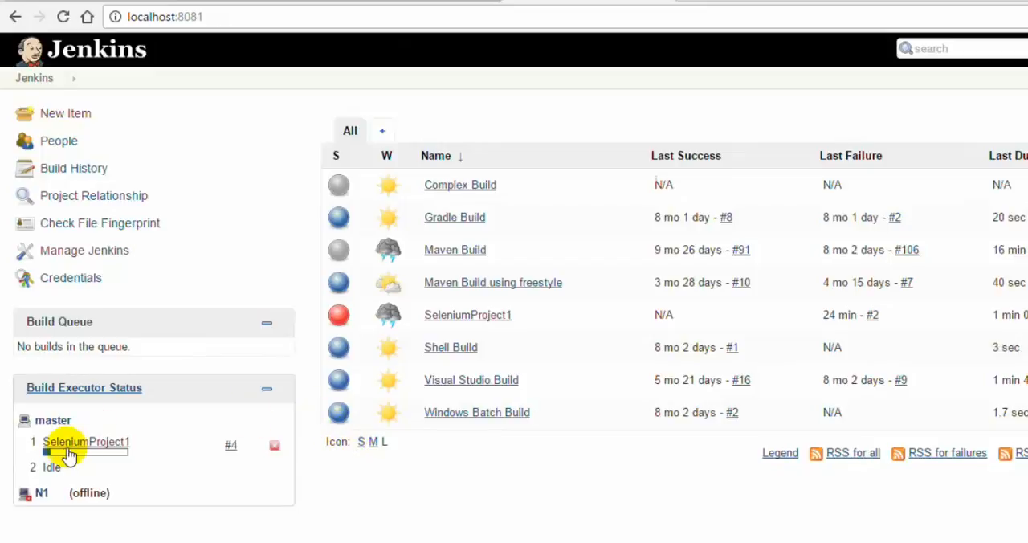
Step: Open the running SeleniumProject1 build #4 and watch its live console log
left_click(85, 442)
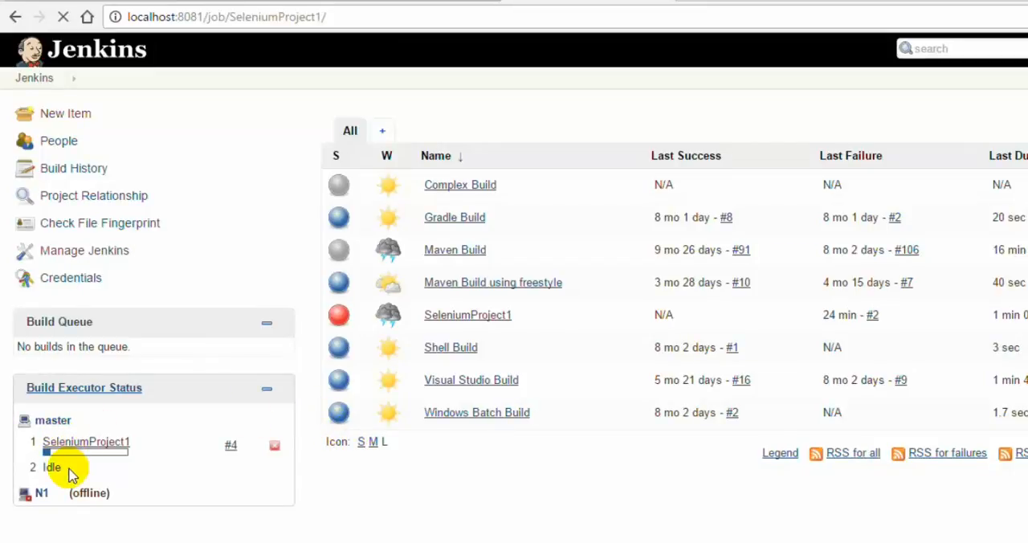
left_click(467, 315)
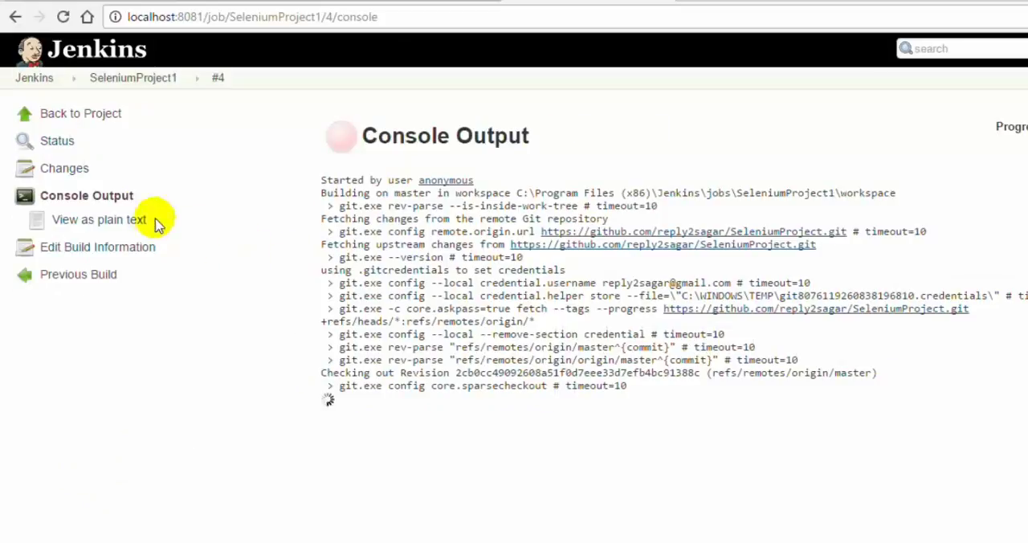
mouse_move(536, 458)
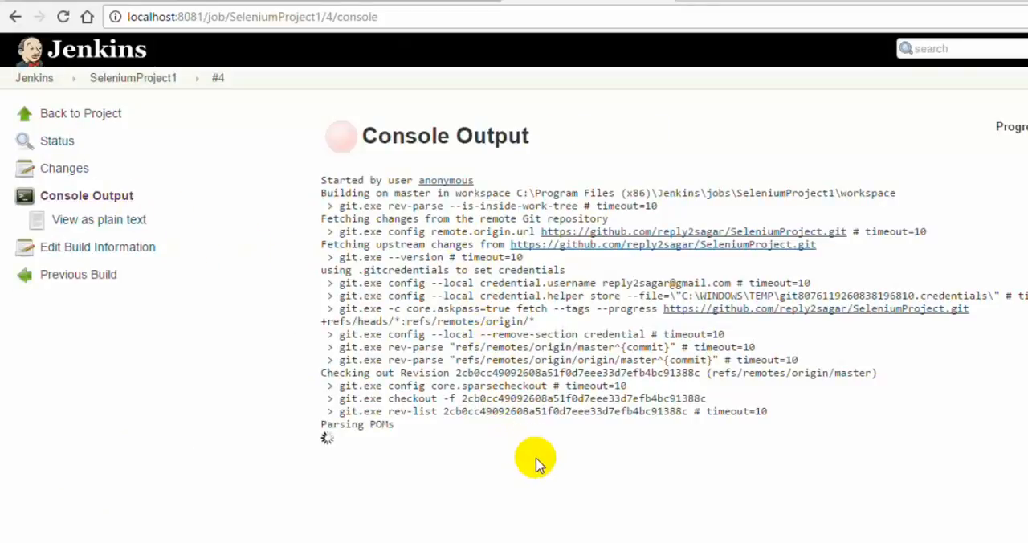
mouse_move(449, 430)
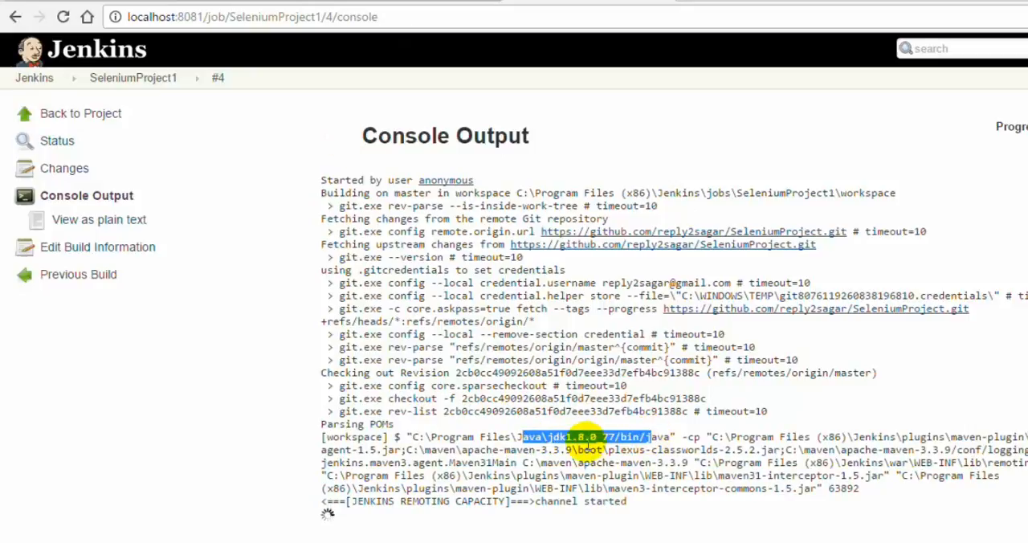
Step: Follow build #4's console through the Maven compile until Surefire runs one test that fails on the missing chromedriver
scroll("down", 3)
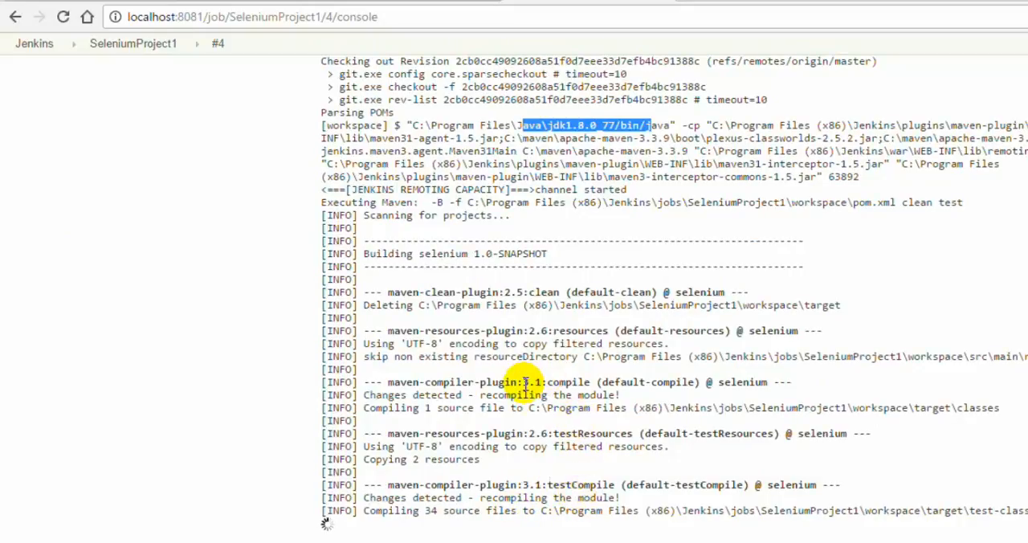
scroll("down", 3)
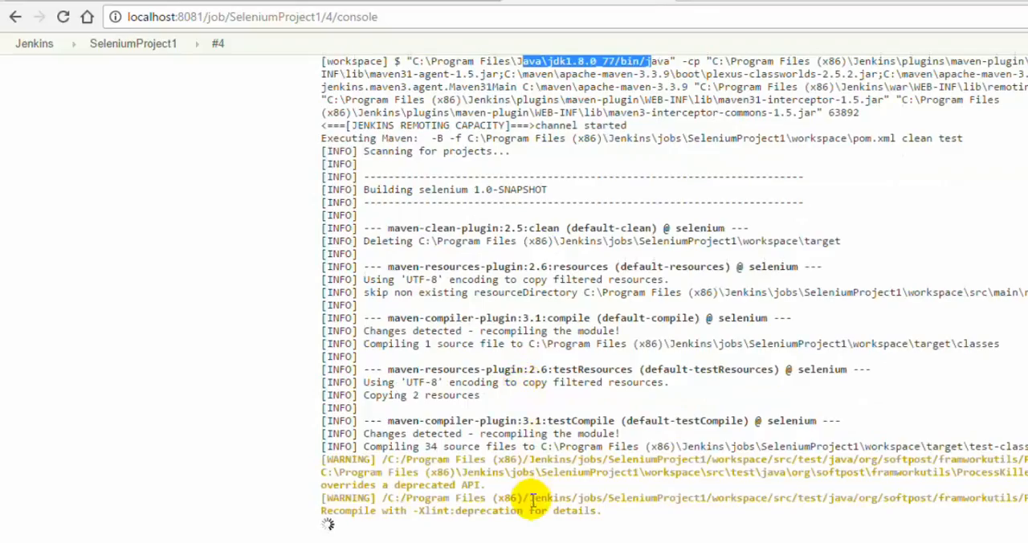
scroll("down", 3)
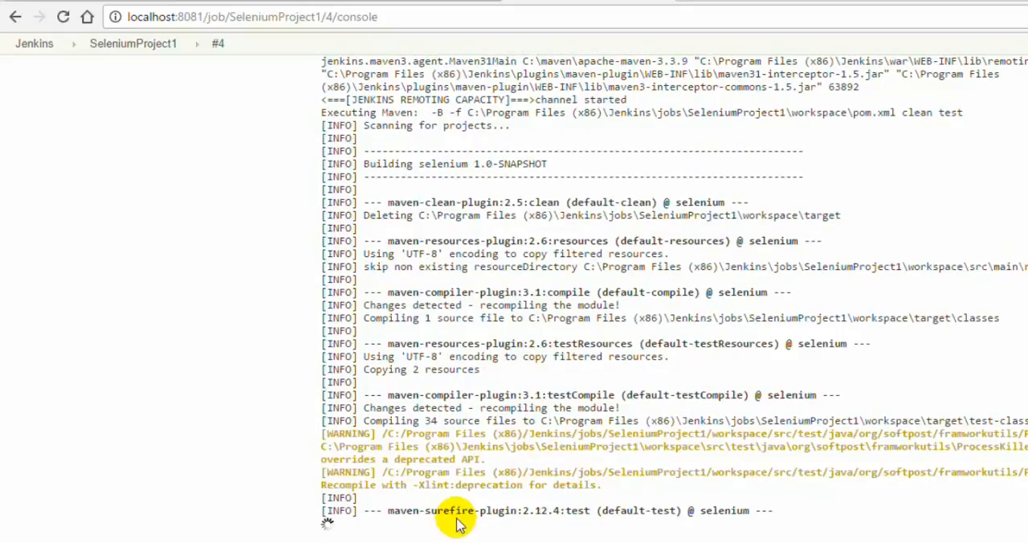
scroll("down", 3)
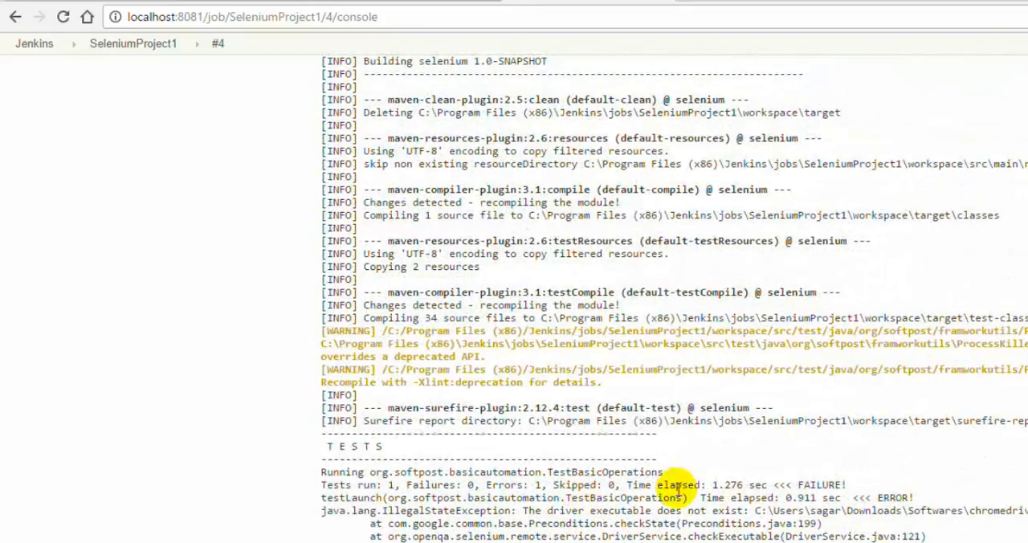
Step: Read the TESTS section: the TestBasicOperations stack trace and the later test classes running with ChromeDriver
scroll("down", 3)
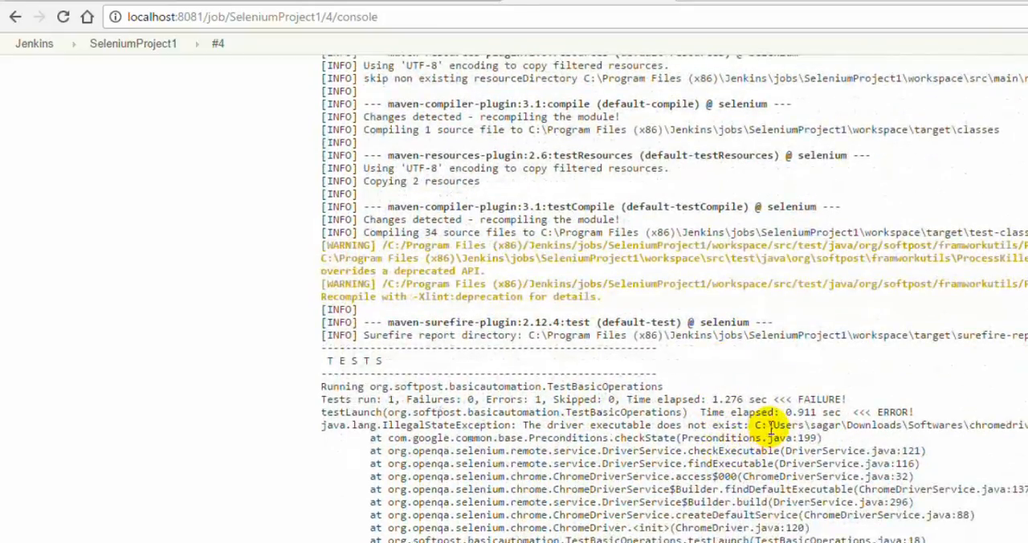
scroll("down", 3)
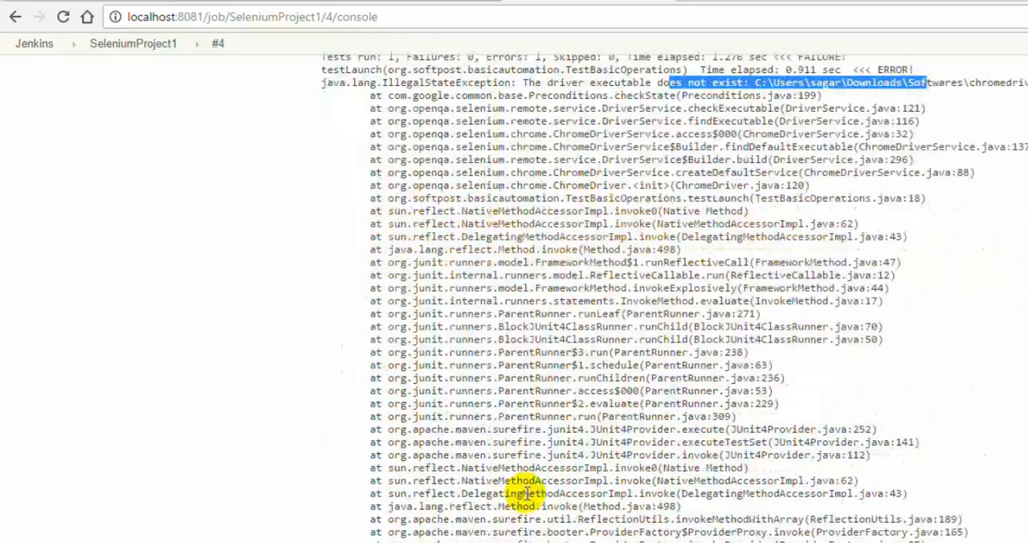
scroll("down", 3)
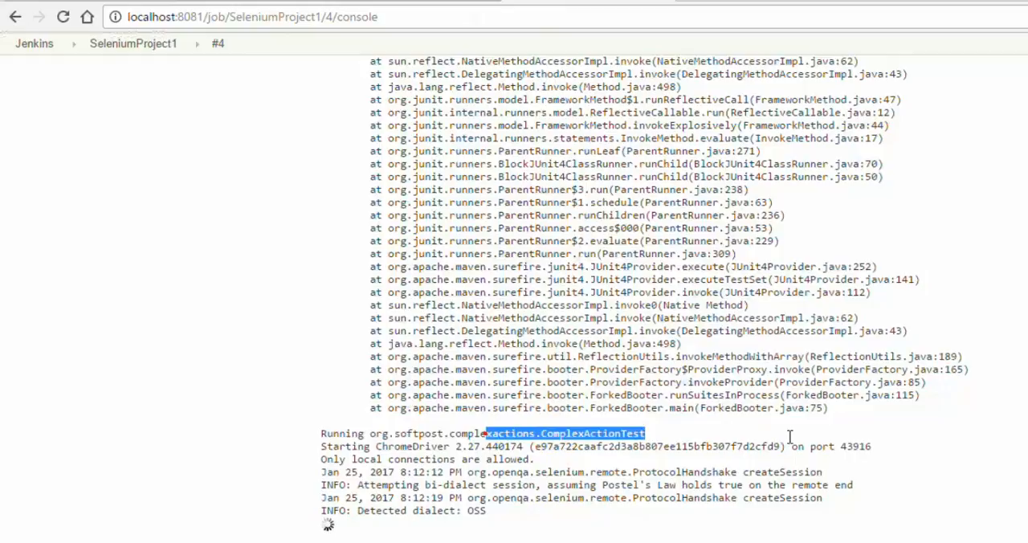
mouse_move(791, 442)
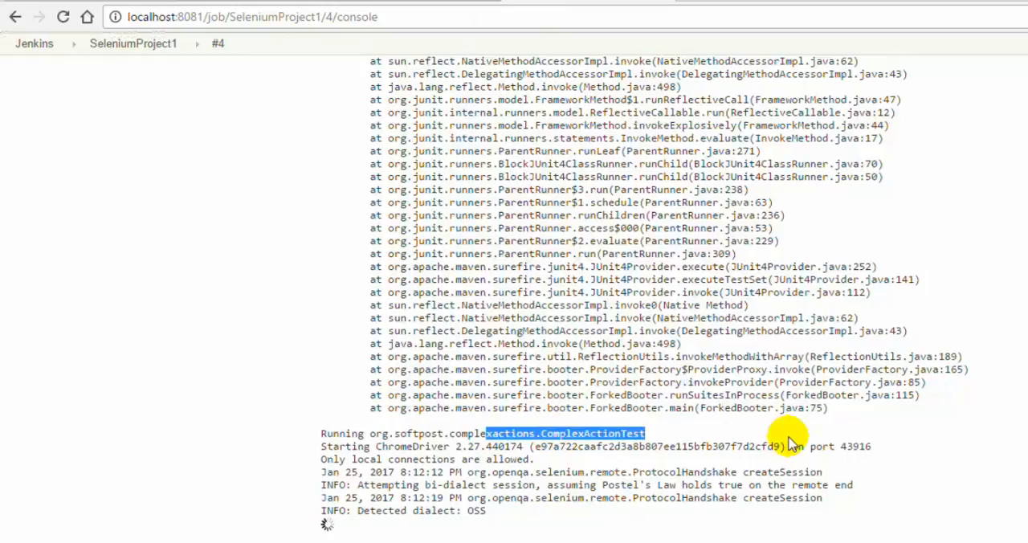
mouse_move(469, 538)
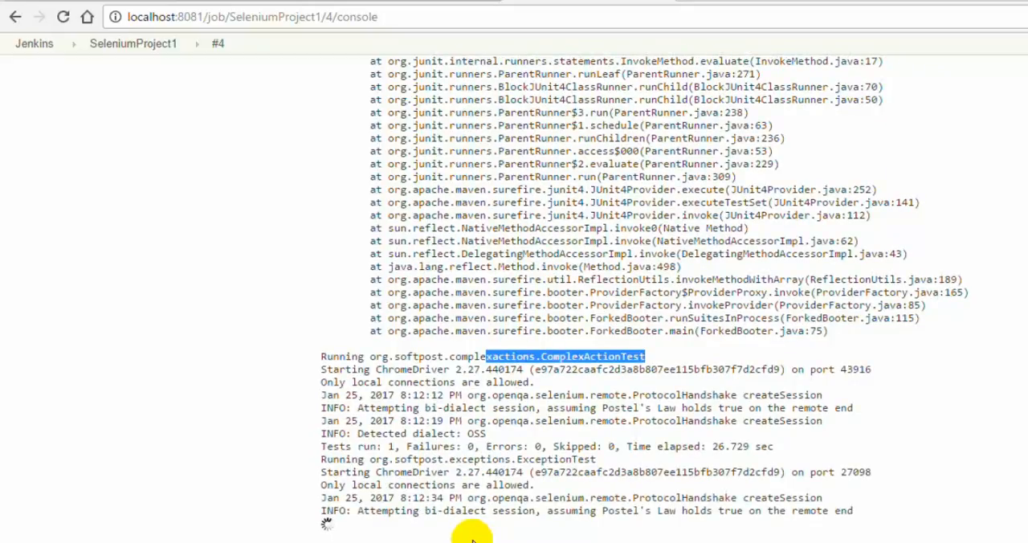
scroll("down", 3)
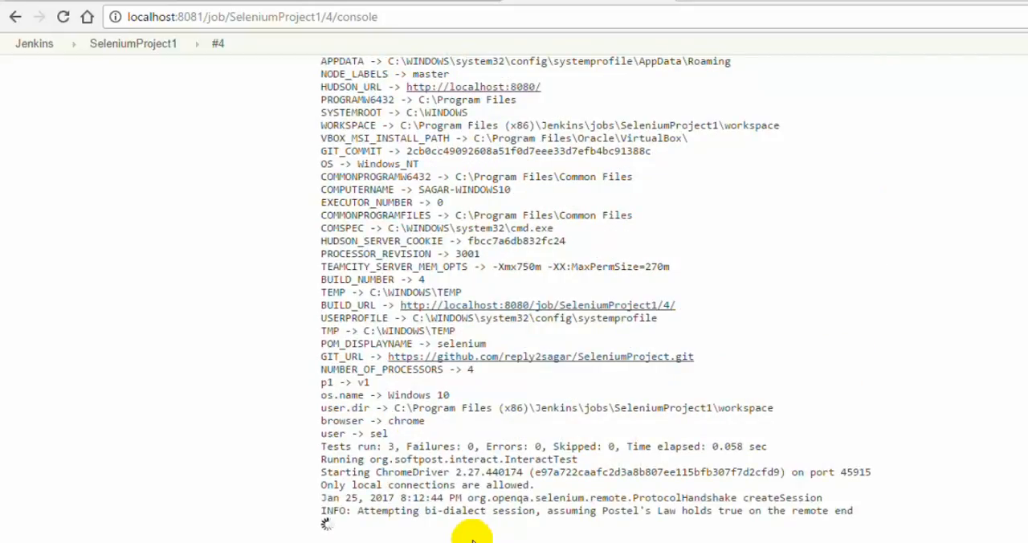
scroll("down", 3)
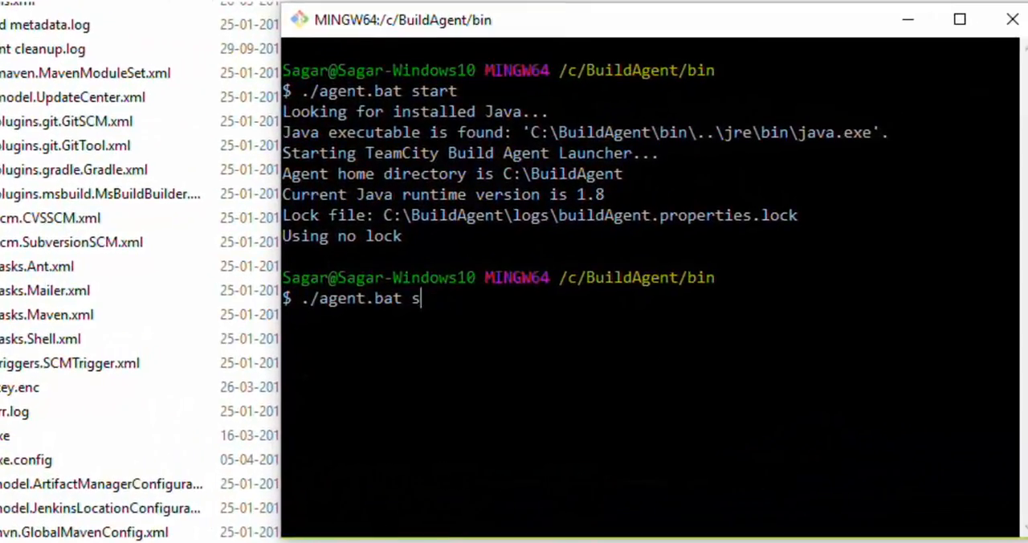
Step: Enter the command java -jar jenkins.war at the Git Bash prompt to launch Jenkins
type("java")
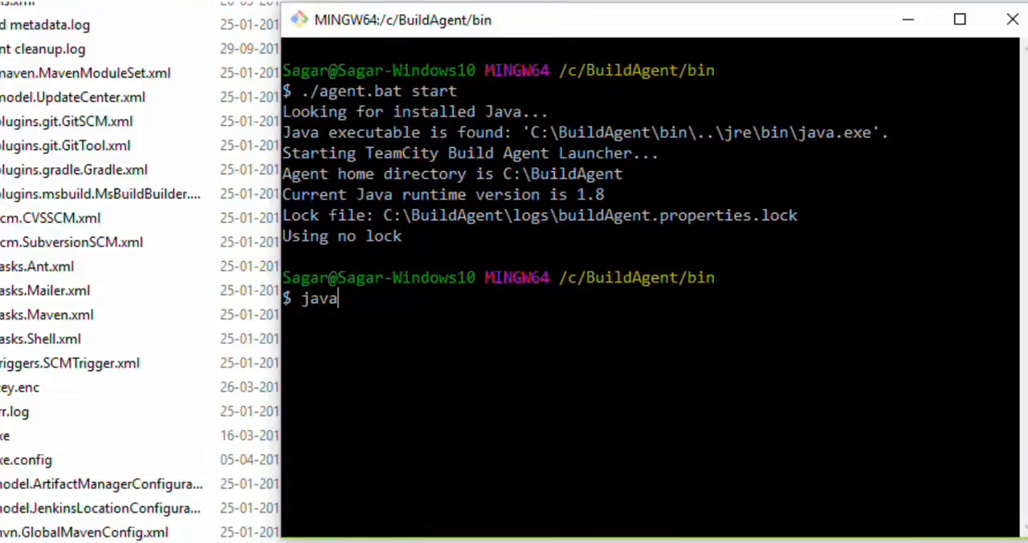
type("-jar")
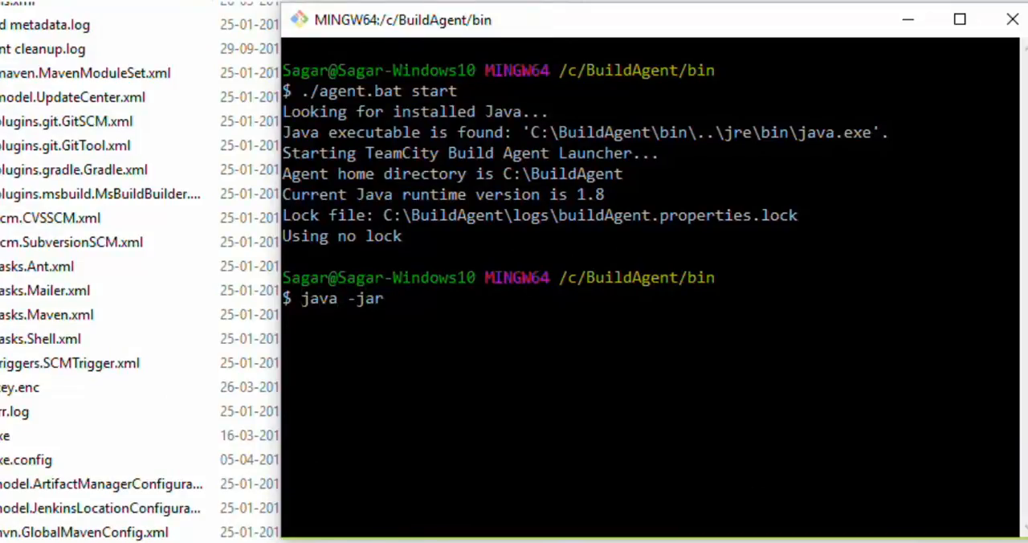
type("jenkins")
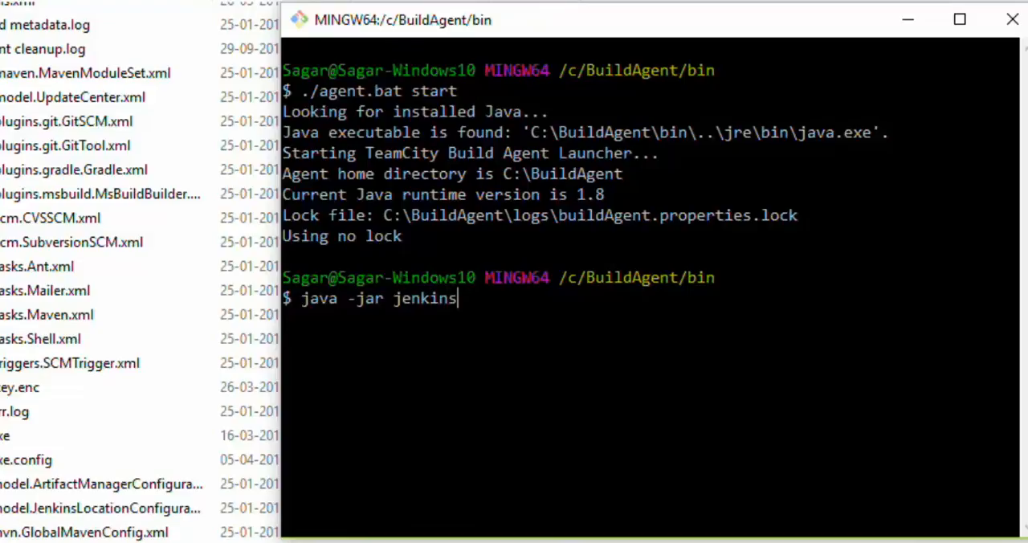
type(".war")
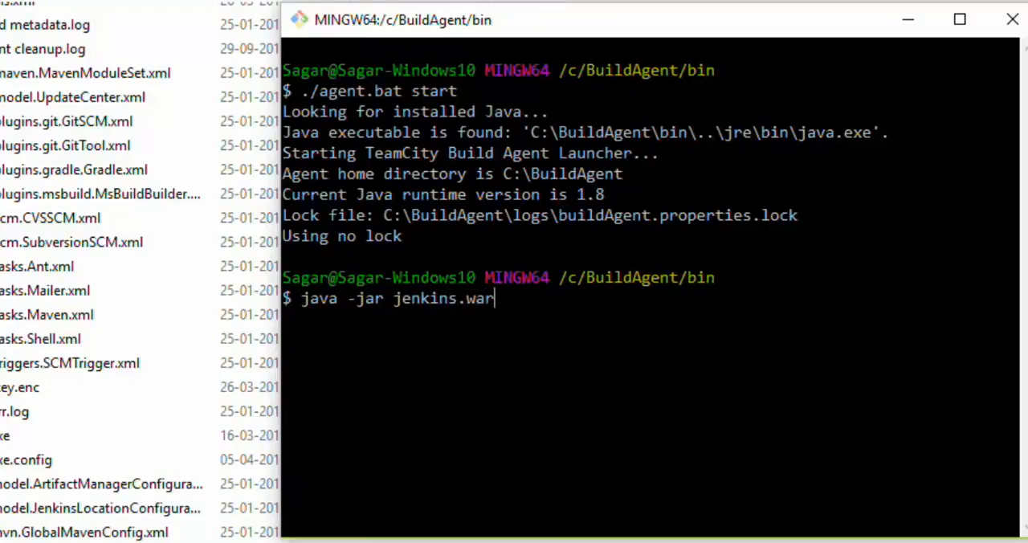
mouse_move(687, 276)
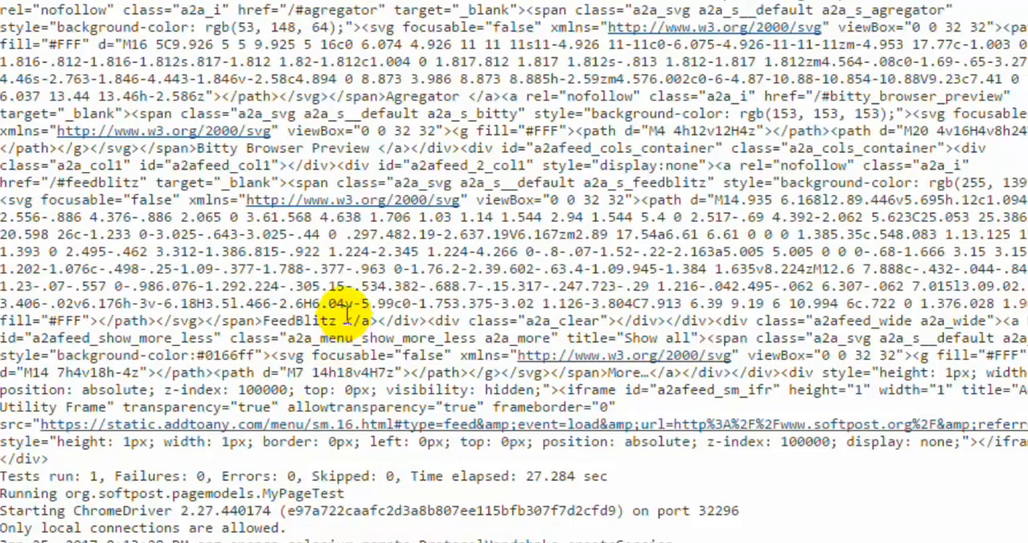
Step: Leave build #4's console log and return to the Jenkins dashboard listing all jobs
scroll("up", 3)
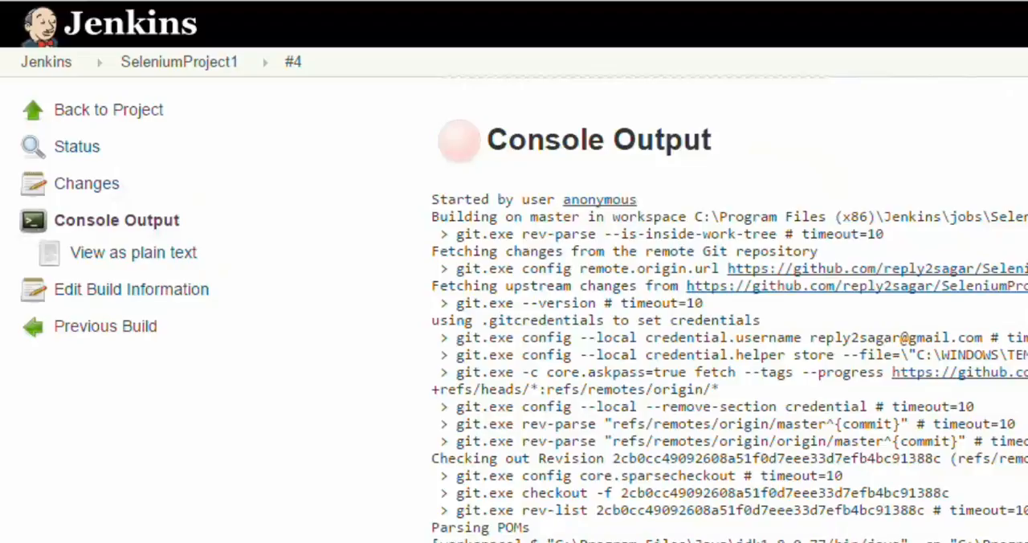
mouse_move(215, 152)
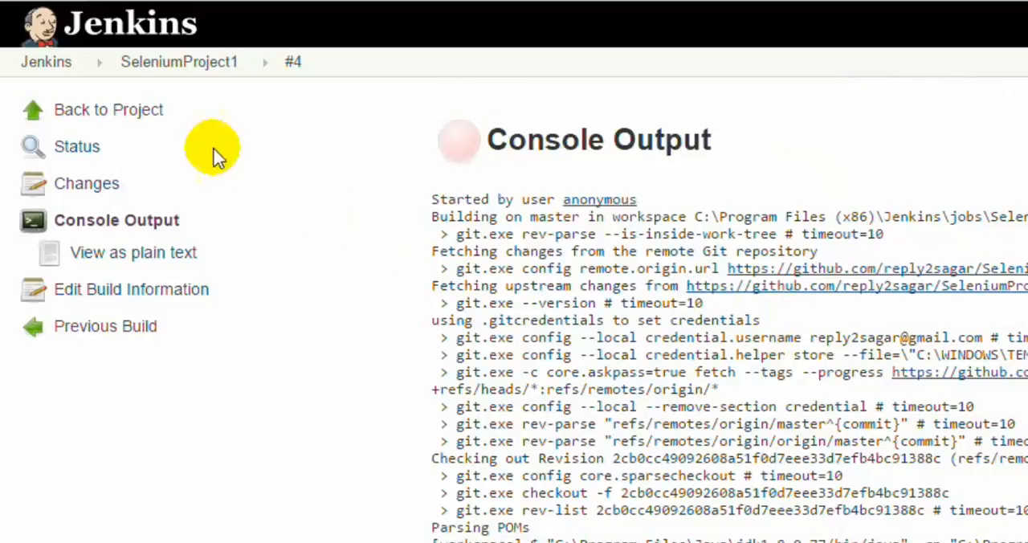
mouse_move(107, 109)
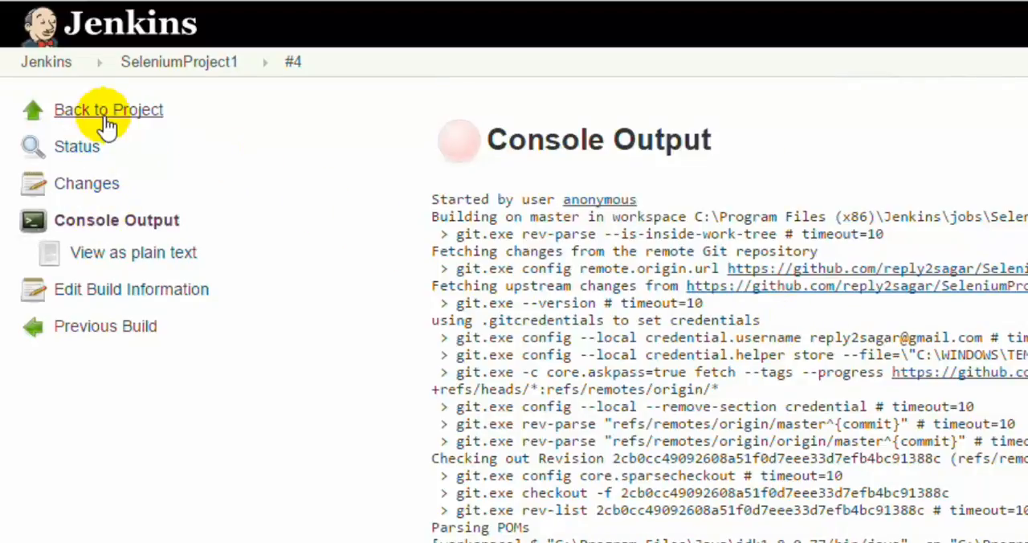
mouse_move(251, 287)
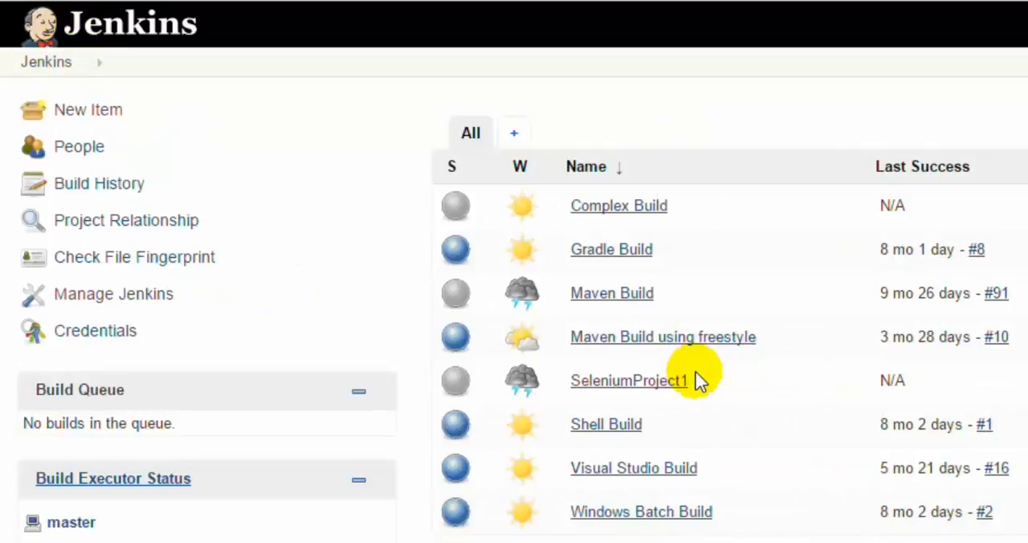
scroll("down", 3)
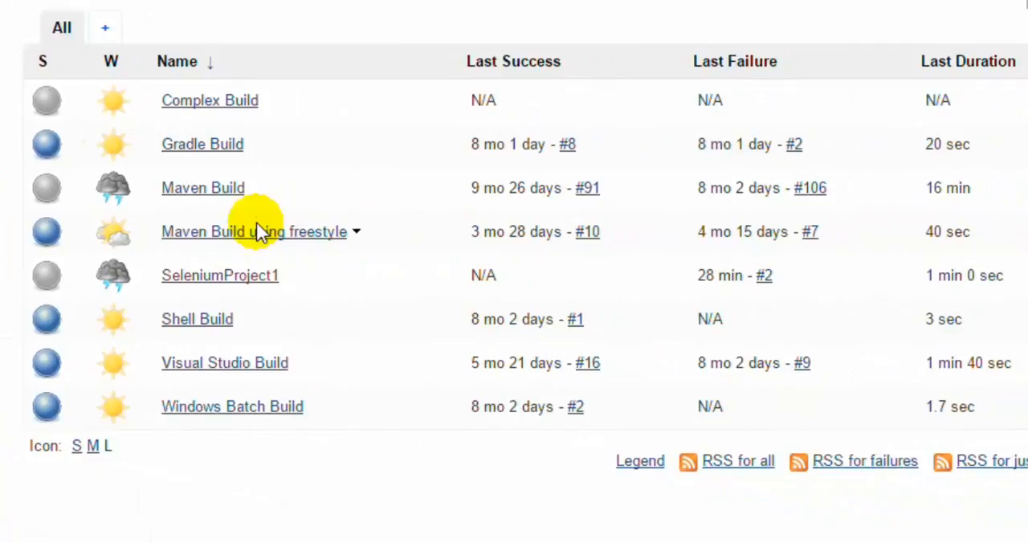